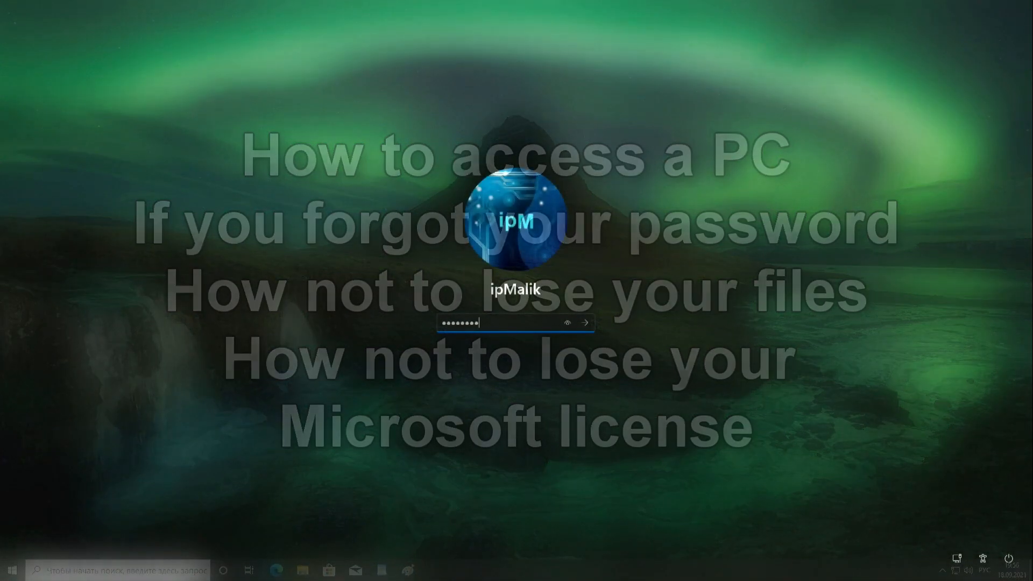
# Try a sign-in that gets rejected, then find that password reset needs a USB drive
pyautogui.click(585, 322)
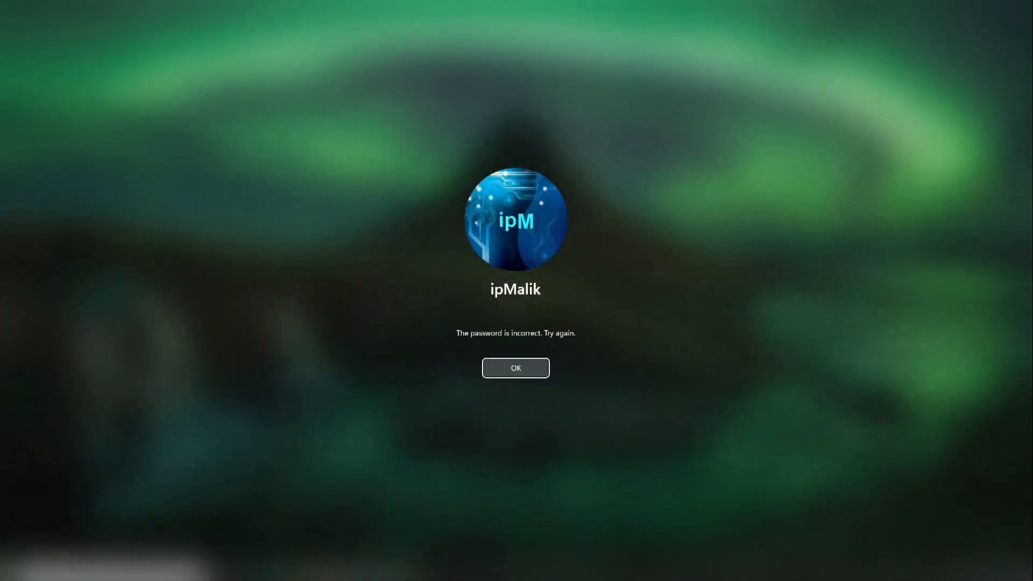
pyautogui.click(515, 367)
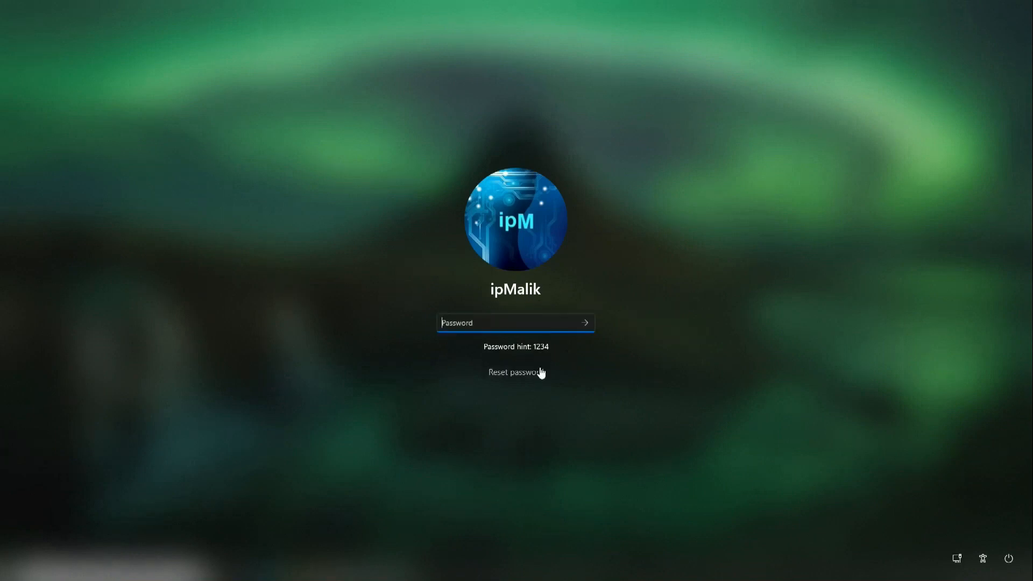
pyautogui.click(516, 372)
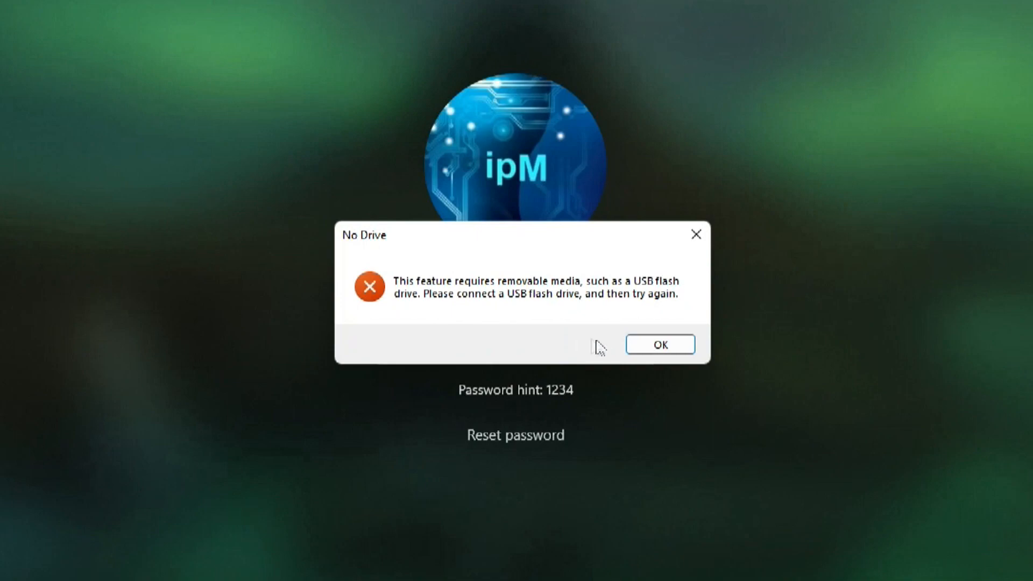
pyautogui.click(659, 343)
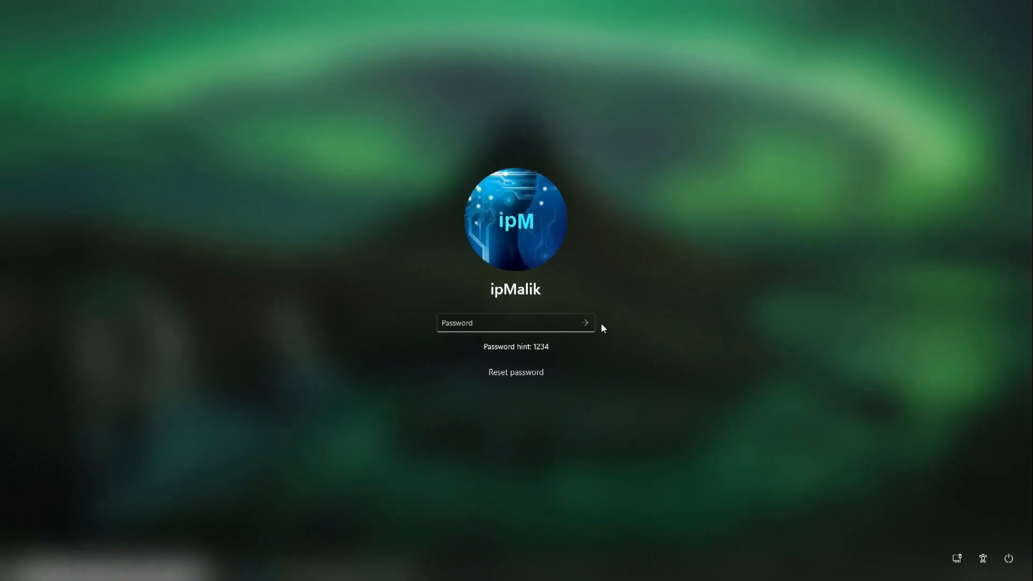
pyautogui.click(514, 323)
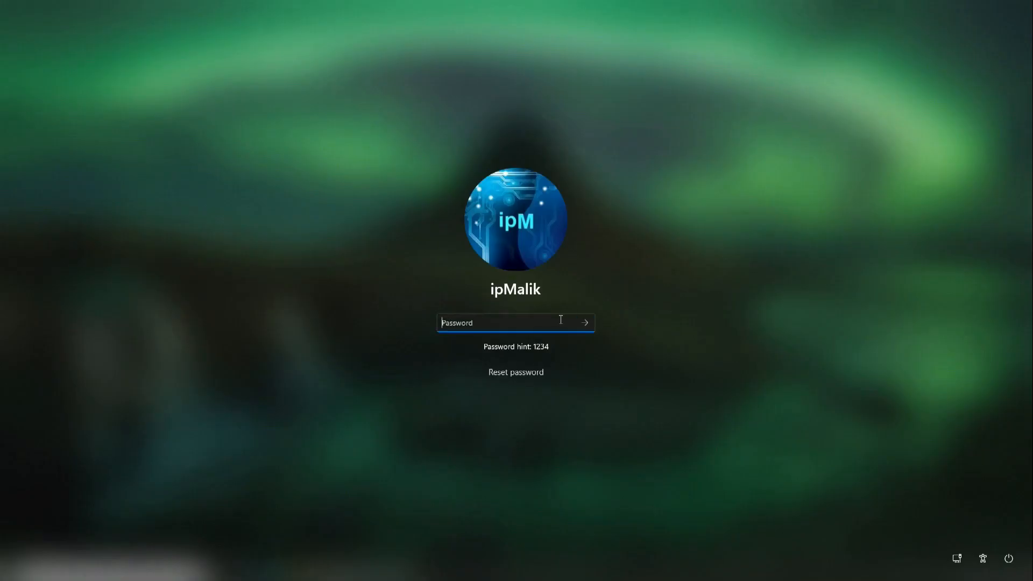
pyautogui.moveTo(622, 396)
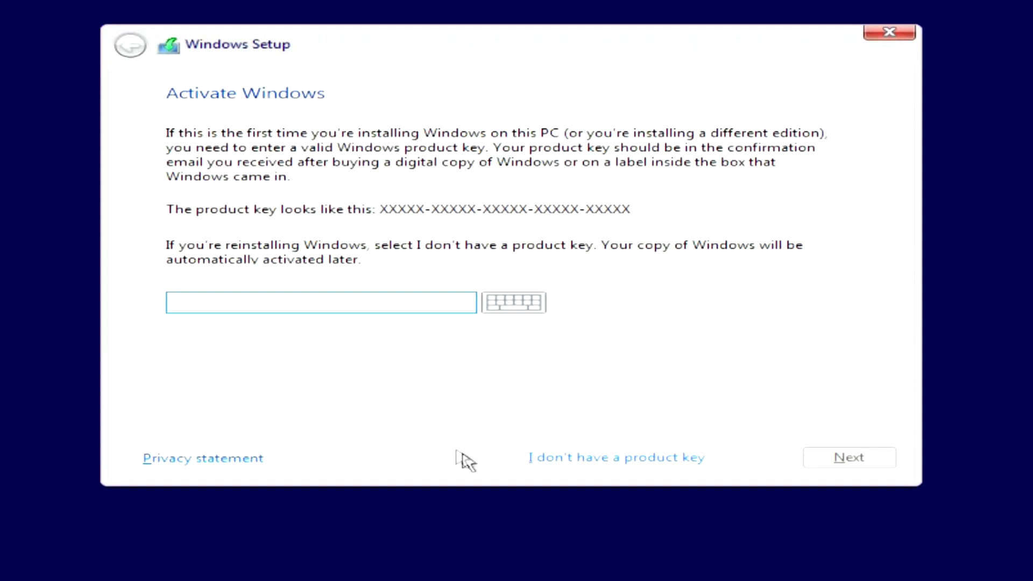
pyautogui.moveTo(587, 469)
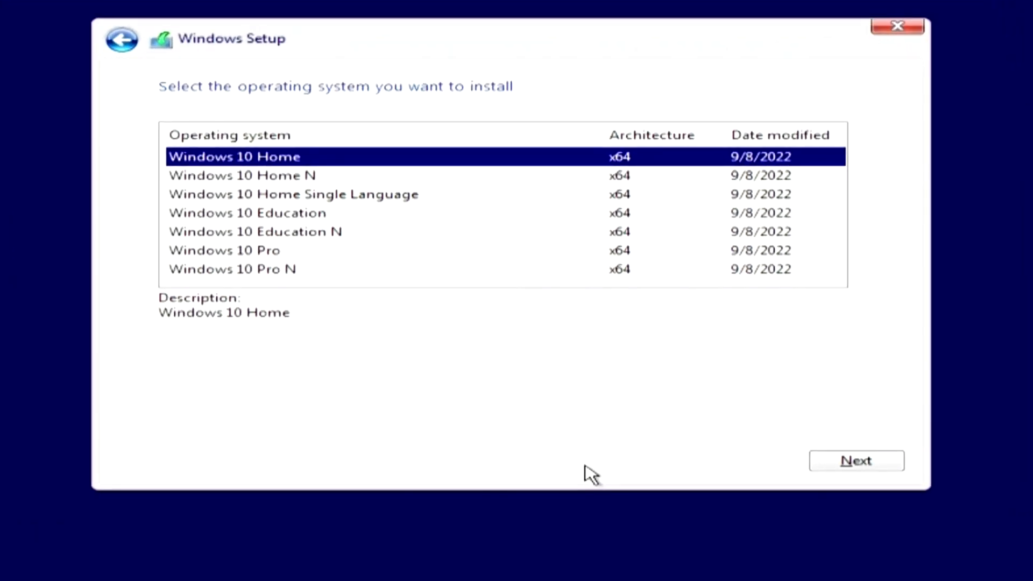
pyautogui.moveTo(284, 308)
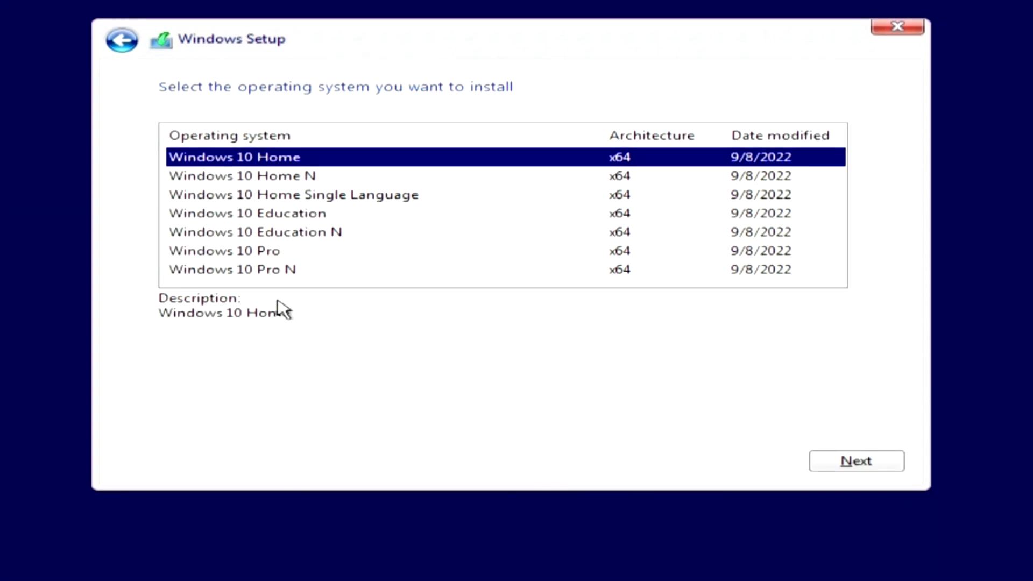
# Skip the product key and install the Windows 10 Pro edition
pyautogui.click(223, 250)
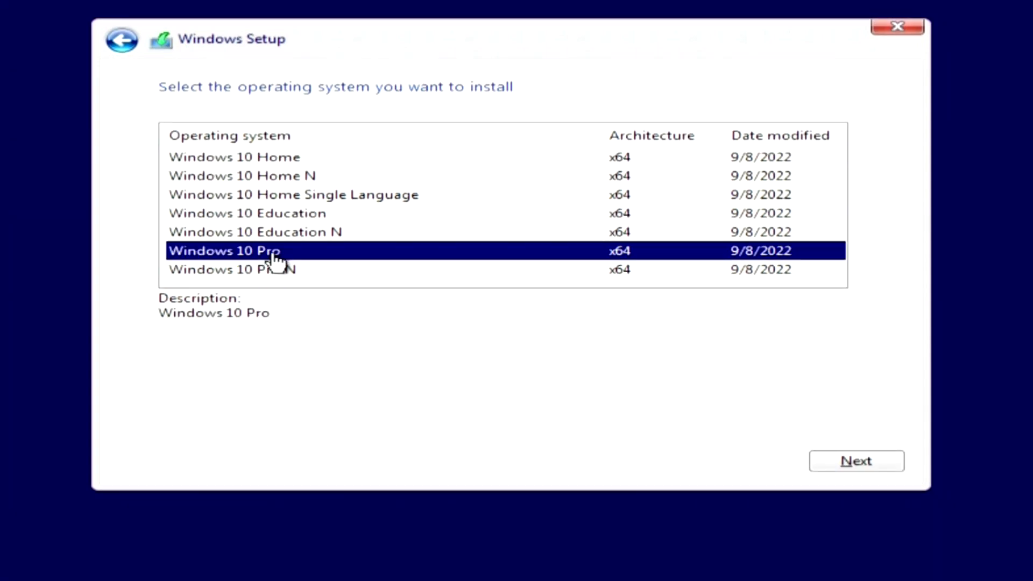
pyautogui.moveTo(475, 267)
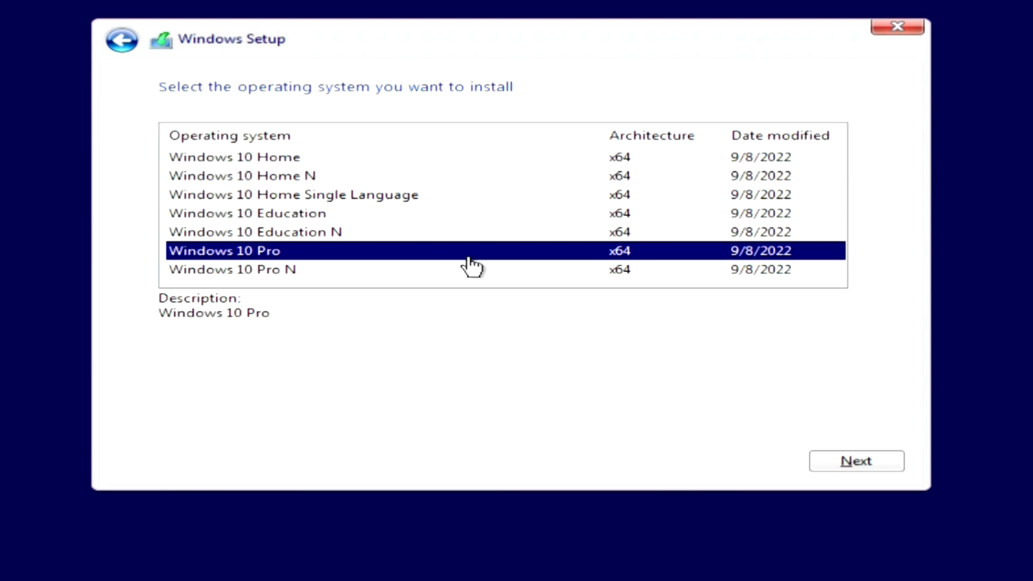
pyautogui.click(856, 460)
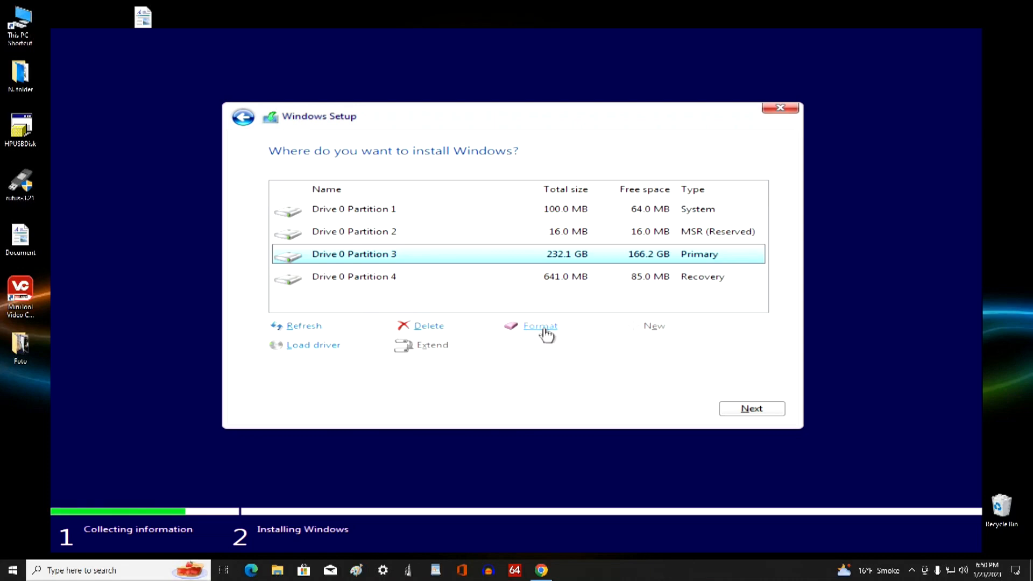
pyautogui.moveTo(410, 259)
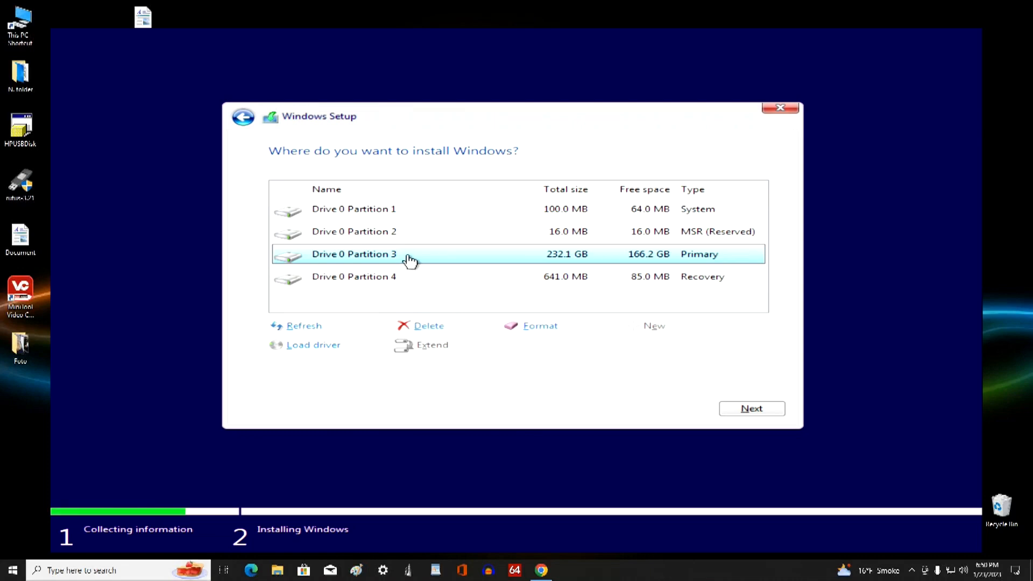
pyautogui.moveTo(472, 314)
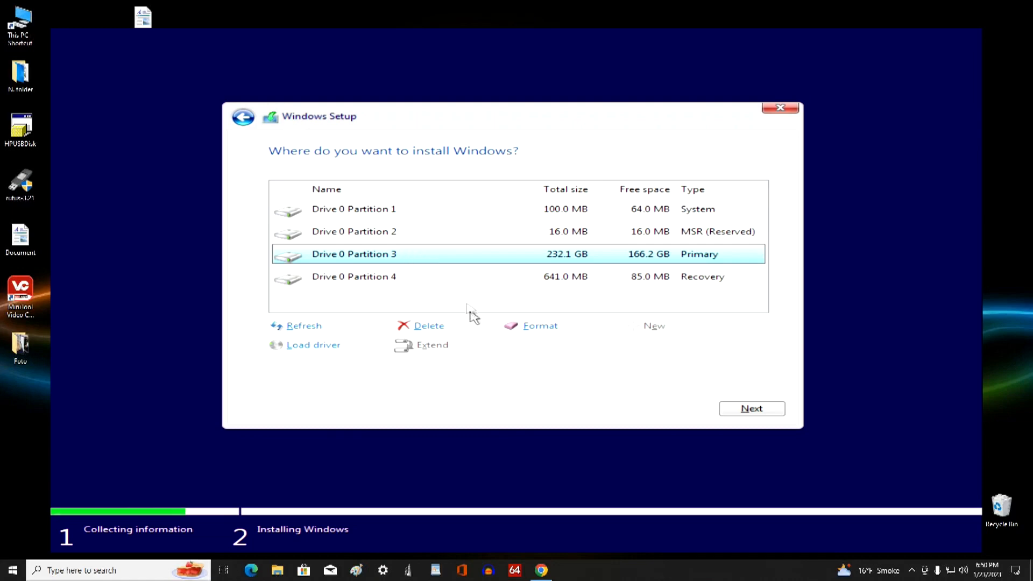
# Install onto Drive 0 Partition 3, the 232.1 GB primary partition
pyautogui.click(751, 408)
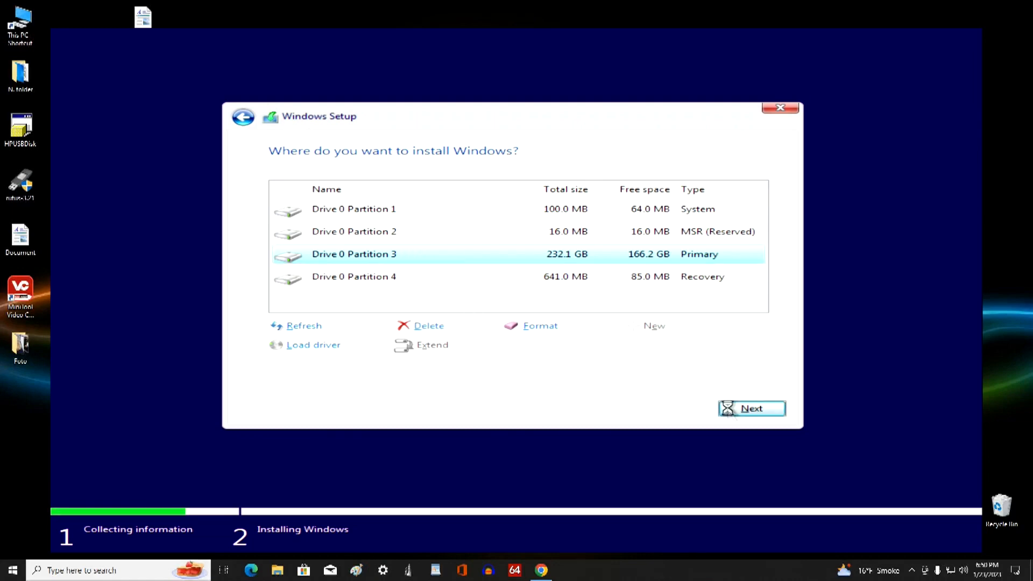
pyautogui.click(751, 408)
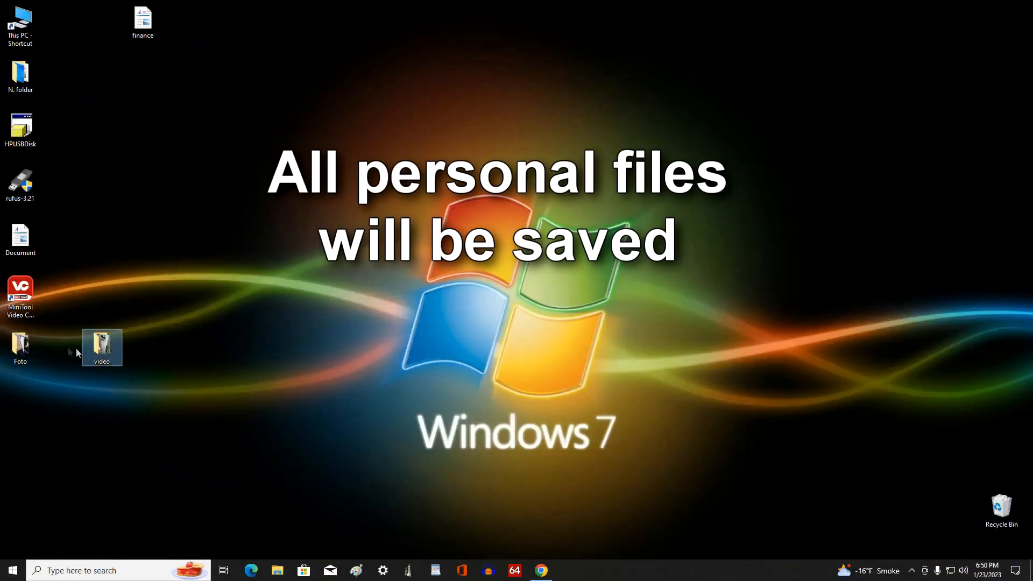
# Point out the video folder, Foto folder and finance document on the desktop
pyautogui.click(20, 342)
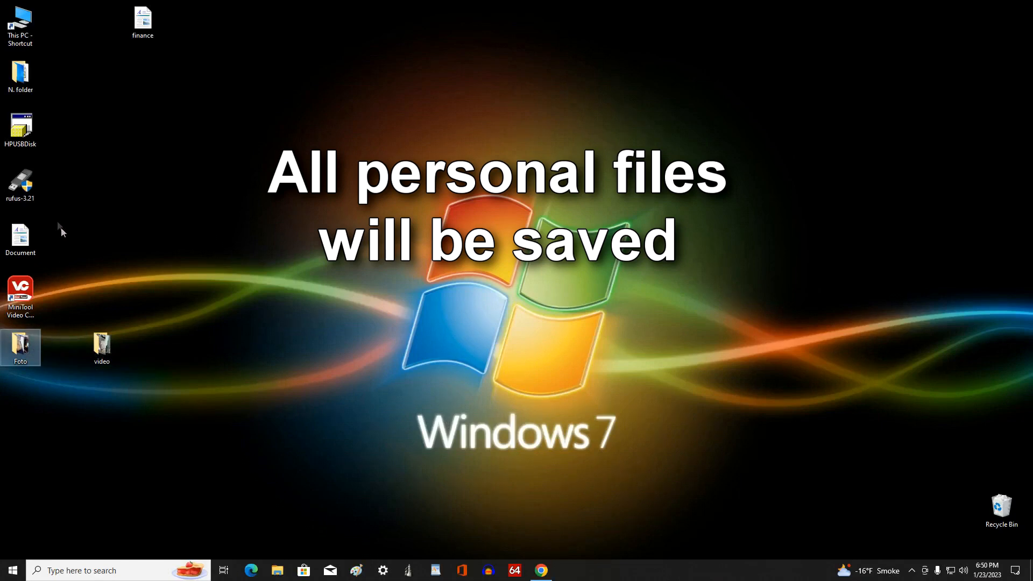
pyautogui.click(142, 20)
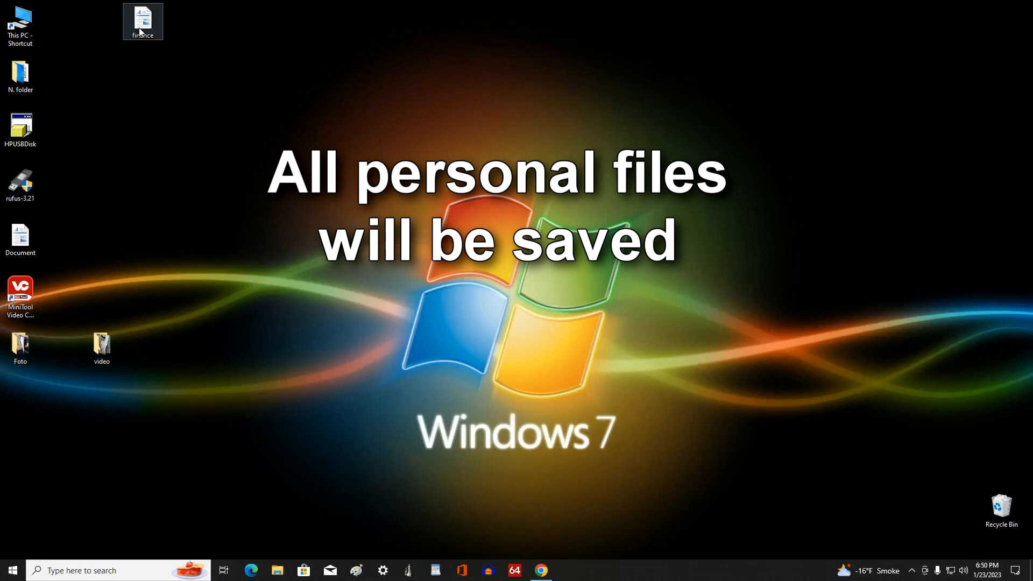
pyautogui.click(347, 387)
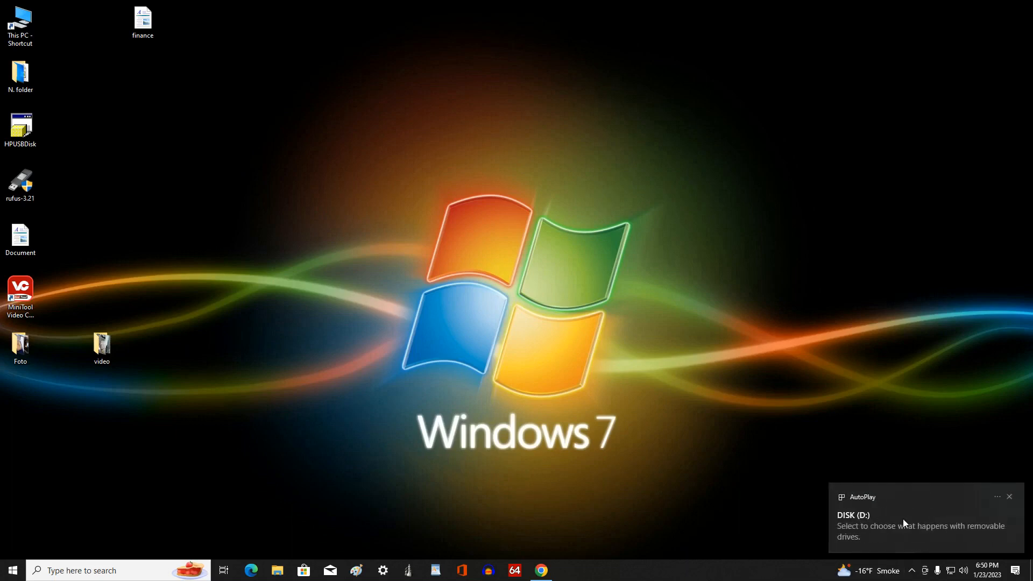
# Open the inserted USB drive from AutoPlay and view all drives under This PC
pyautogui.click(919, 520)
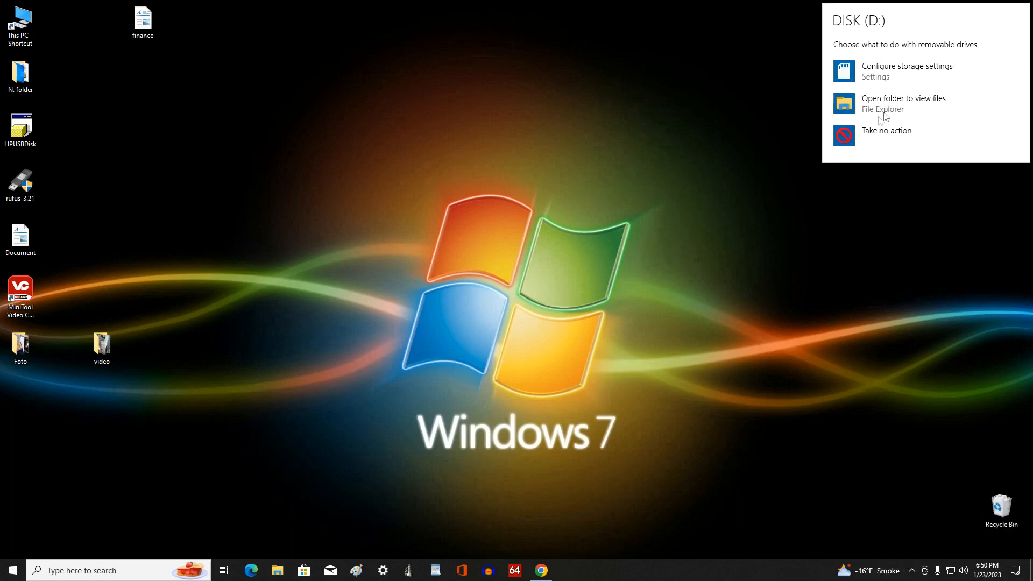
pyautogui.click(903, 102)
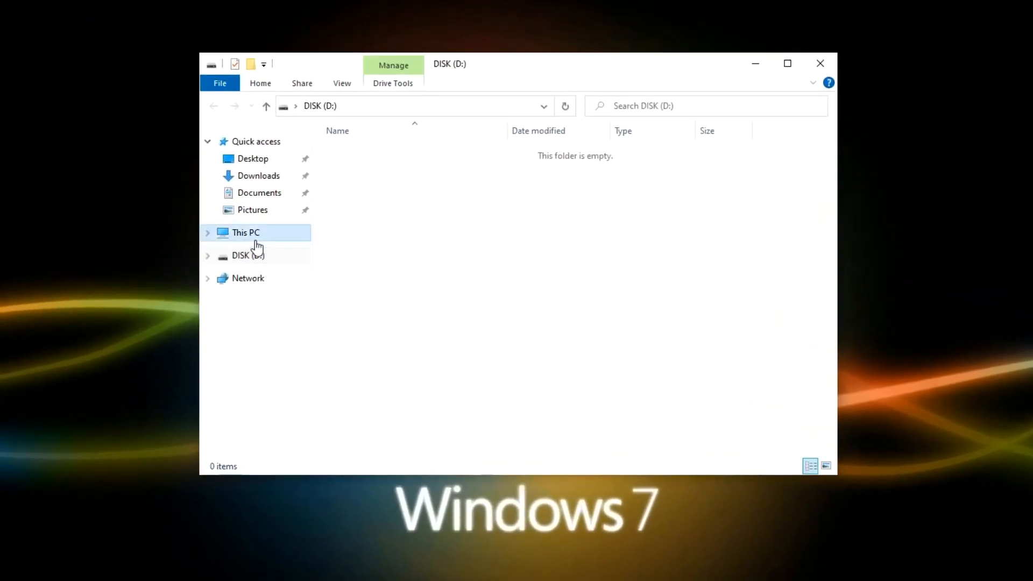
pyautogui.click(246, 231)
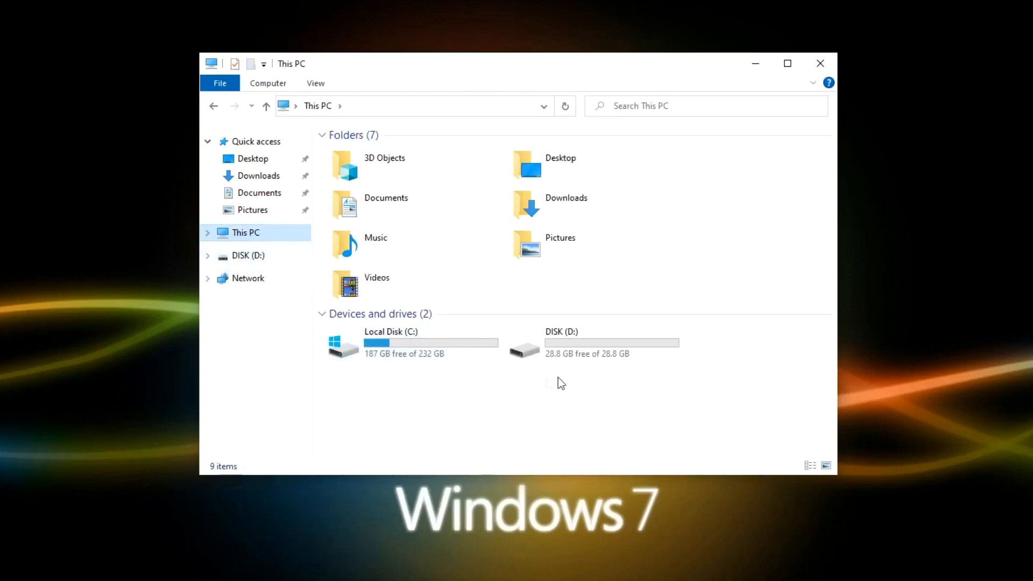
pyautogui.moveTo(596, 375)
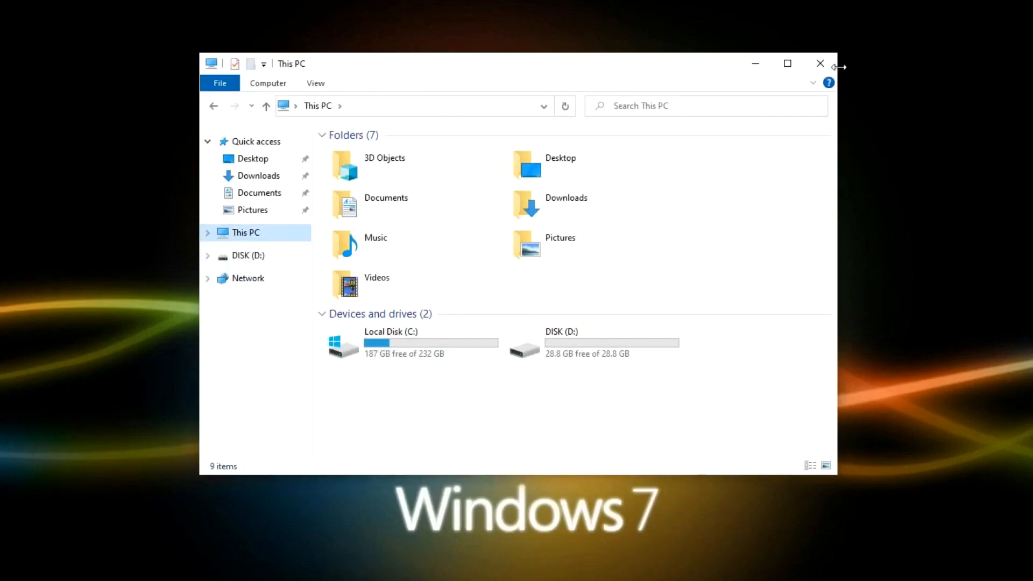
pyautogui.click(819, 64)
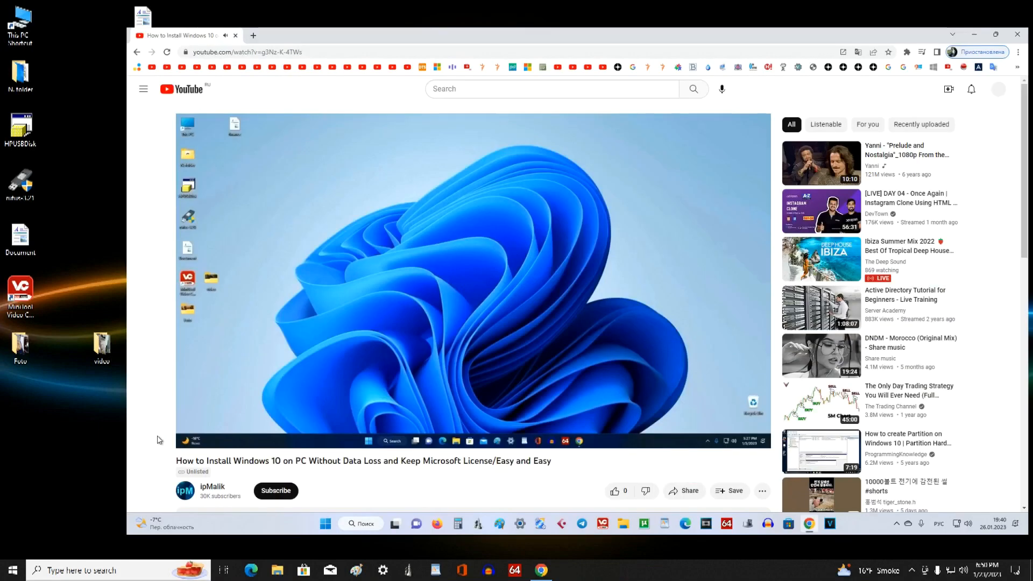
# Scroll below the video and expand the description showing time codes and download link
pyautogui.scroll(-3)
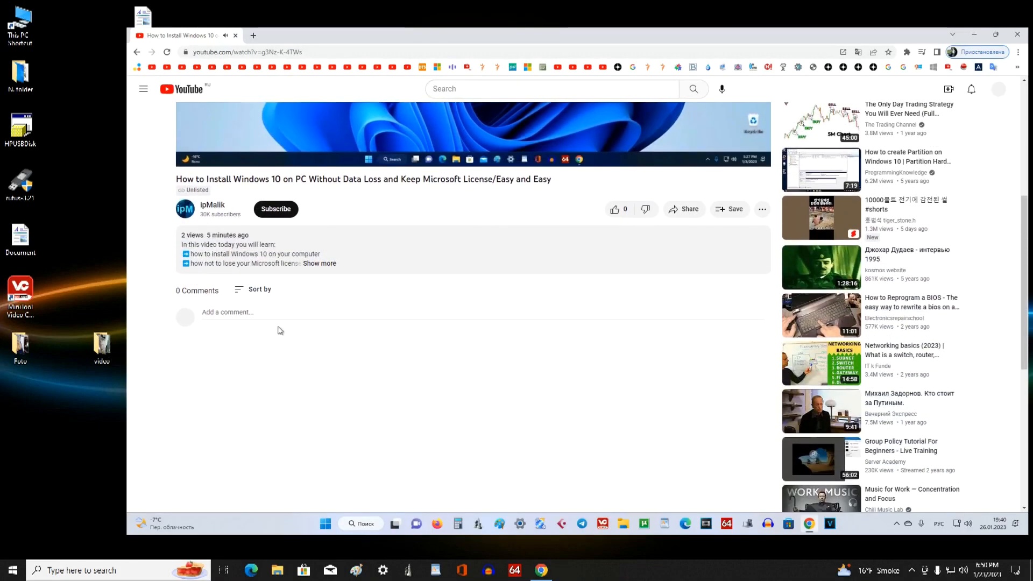
pyautogui.click(320, 263)
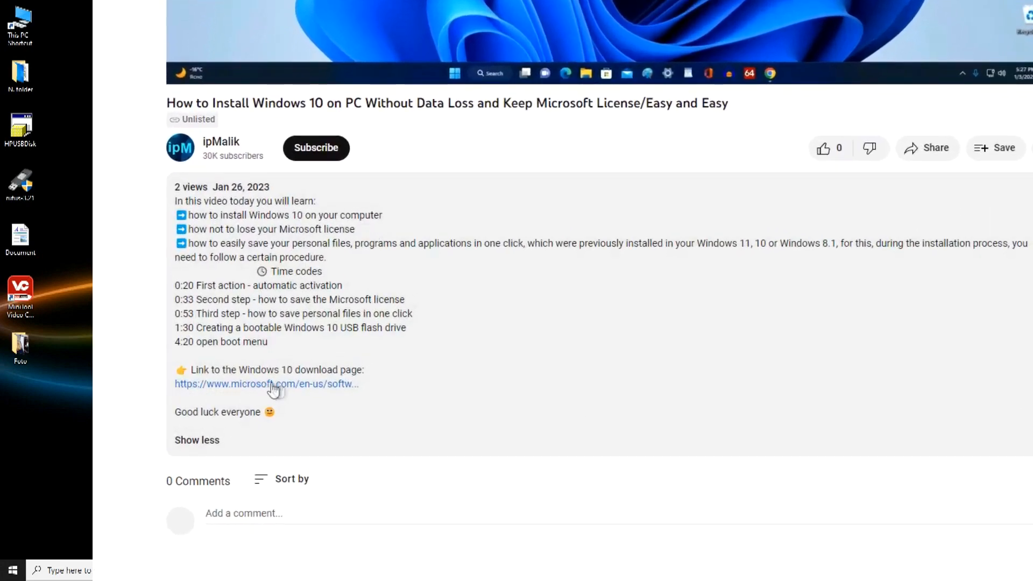
pyautogui.moveTo(281, 387)
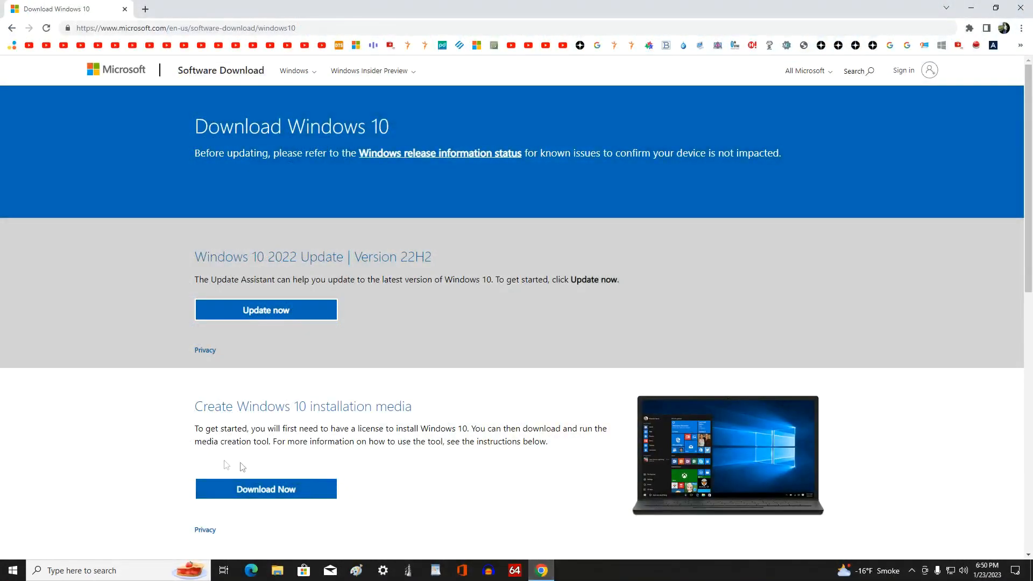
# Toggle the instruction sections and download the Windows 10 installation media tool
pyautogui.scroll(-3)
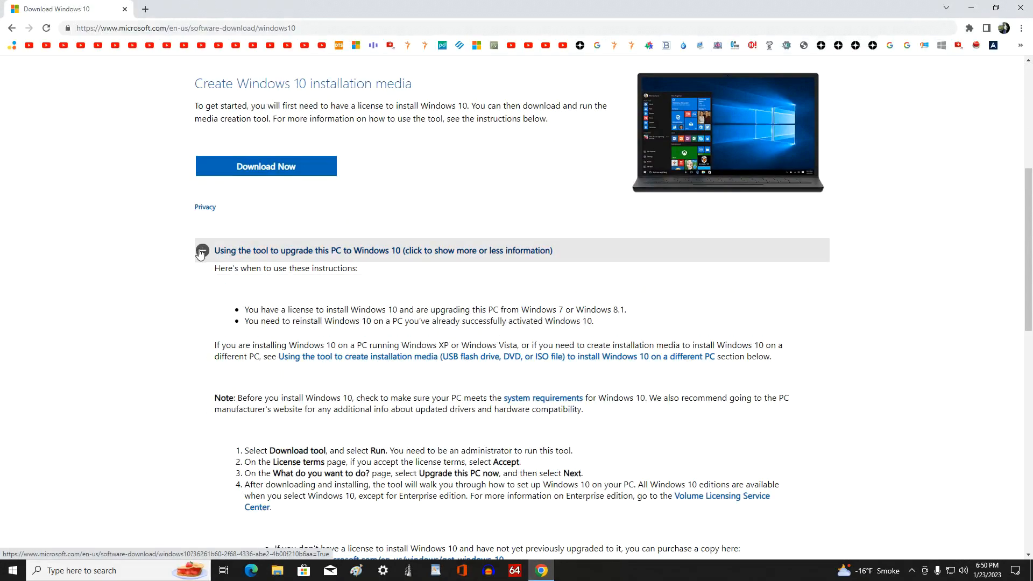
pyautogui.click(200, 250)
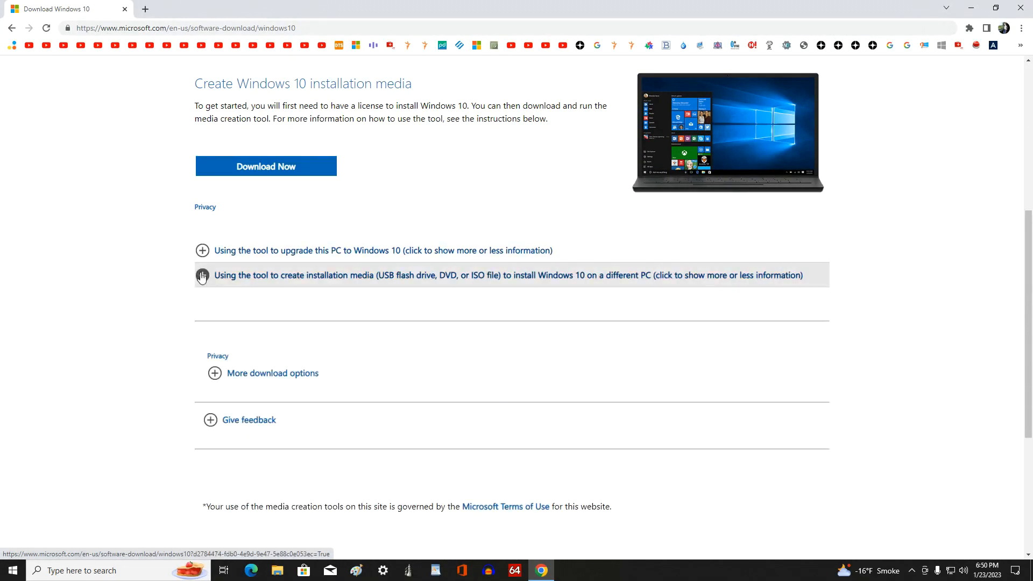
pyautogui.click(202, 275)
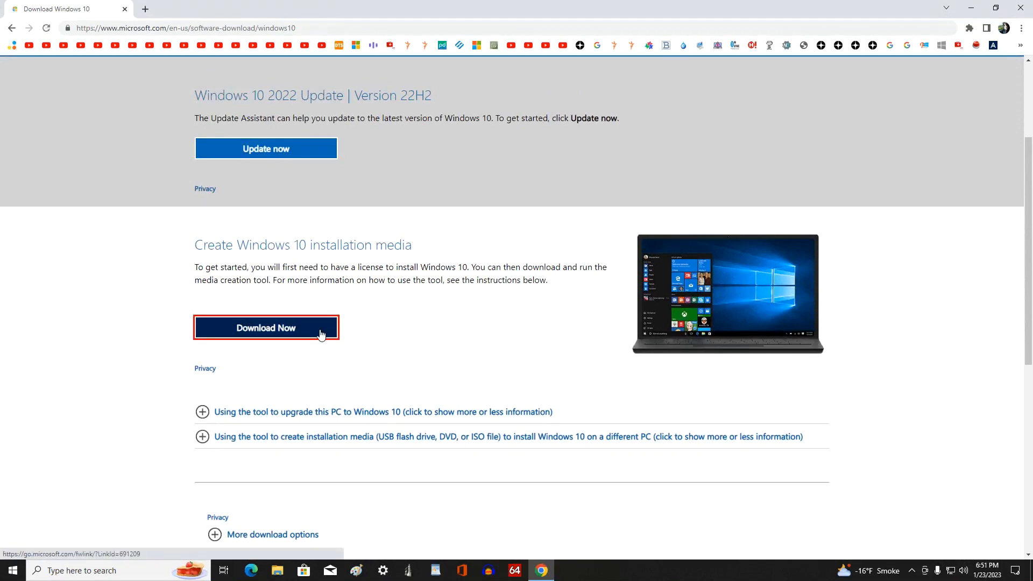
pyautogui.click(266, 328)
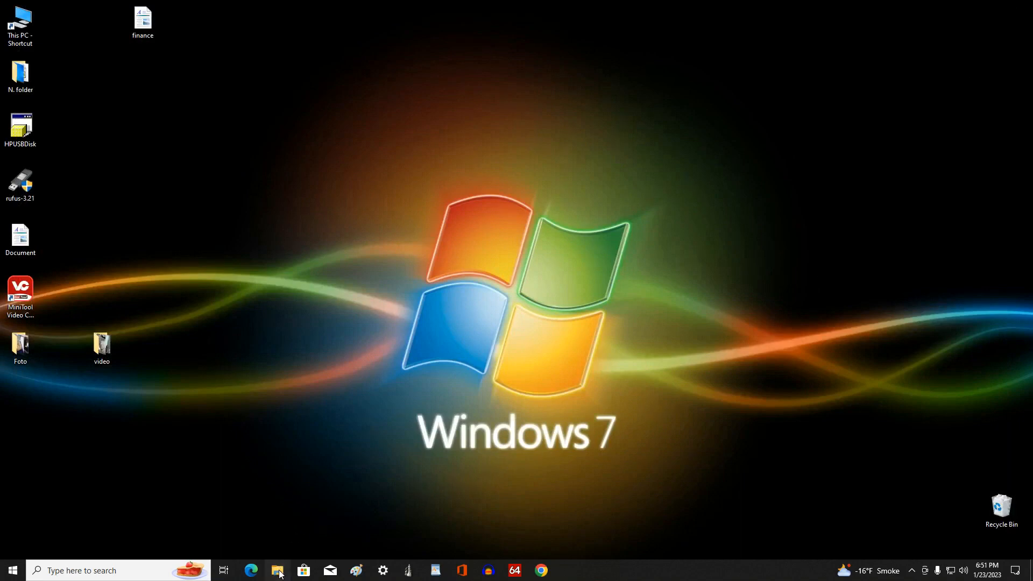
# Run MediaCreationTool22H2 from the Downloads folder in File Explorer
pyautogui.click(278, 570)
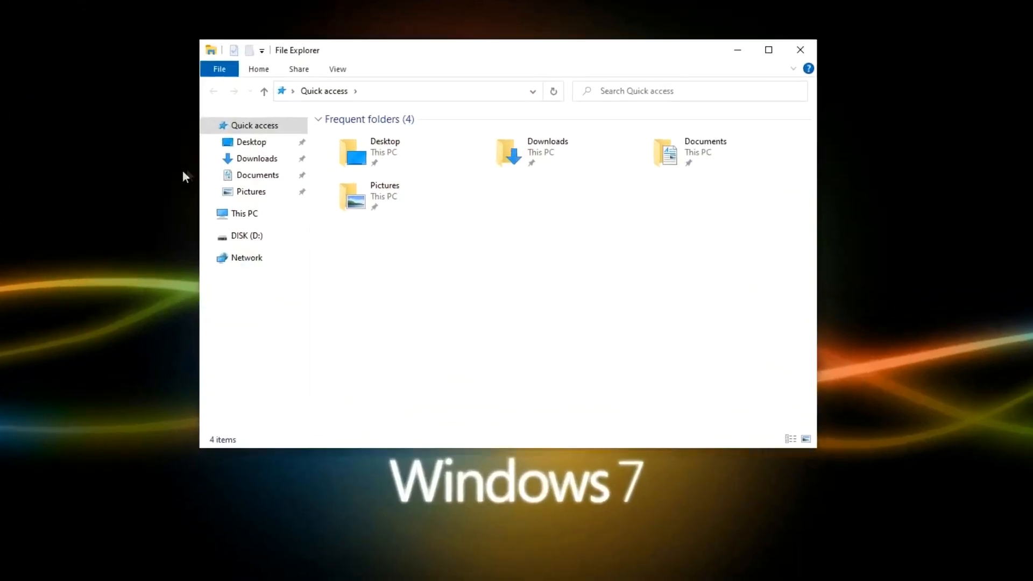
pyautogui.click(256, 158)
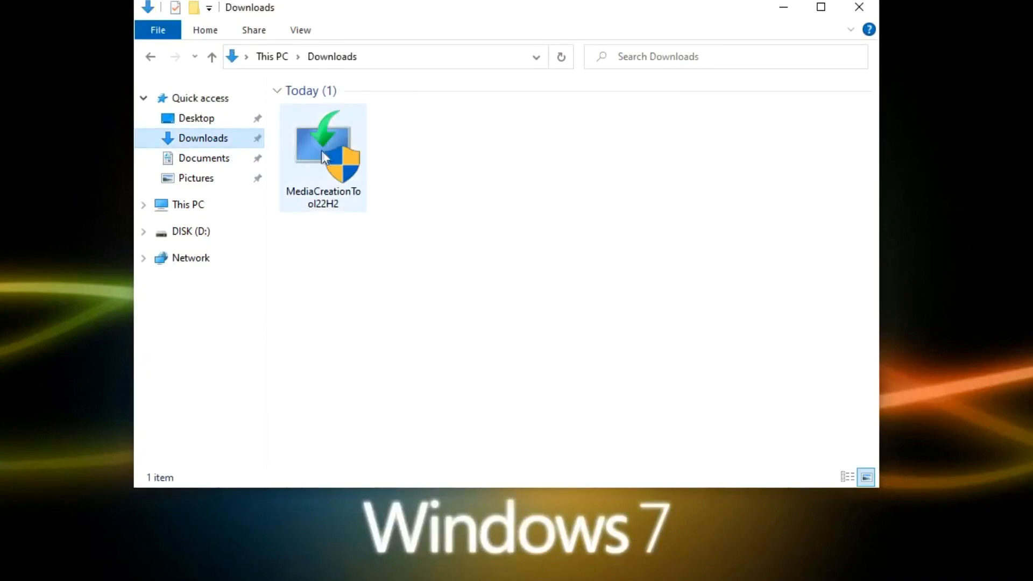
pyautogui.click(322, 148)
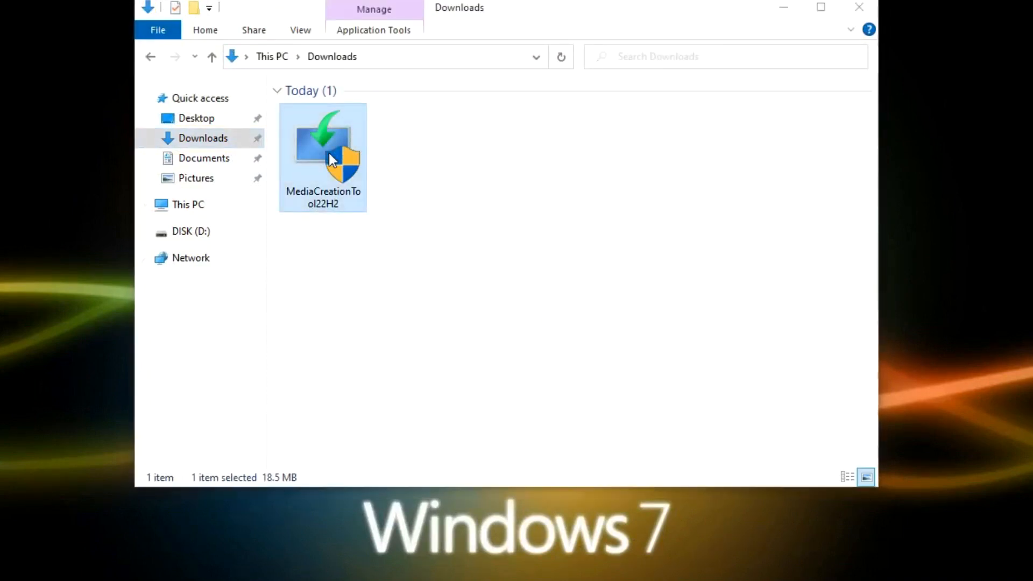
pyautogui.doubleClick(323, 151)
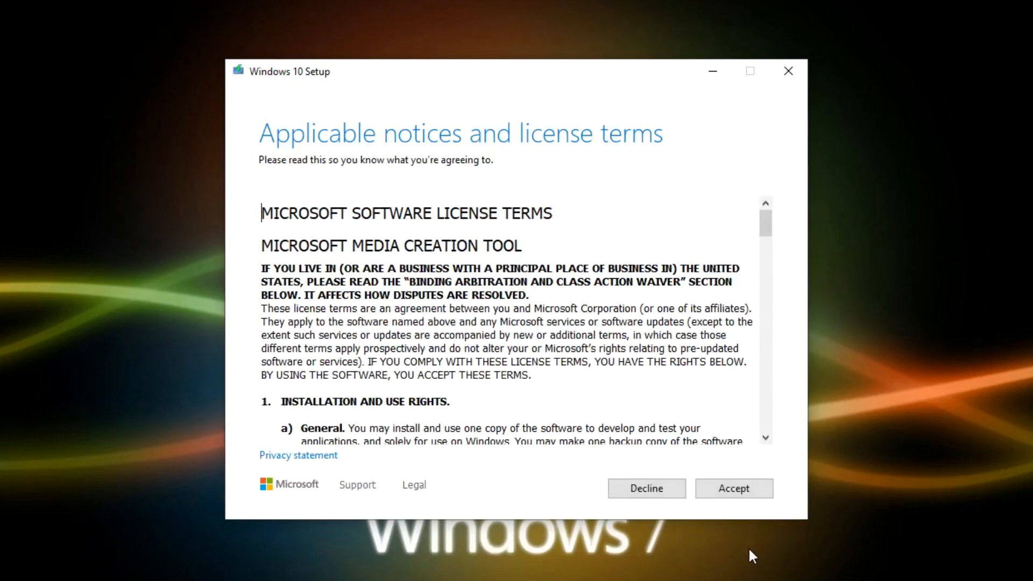
# Accept the license, pick 'Create installation media', and uncheck the recommended options
pyautogui.click(733, 488)
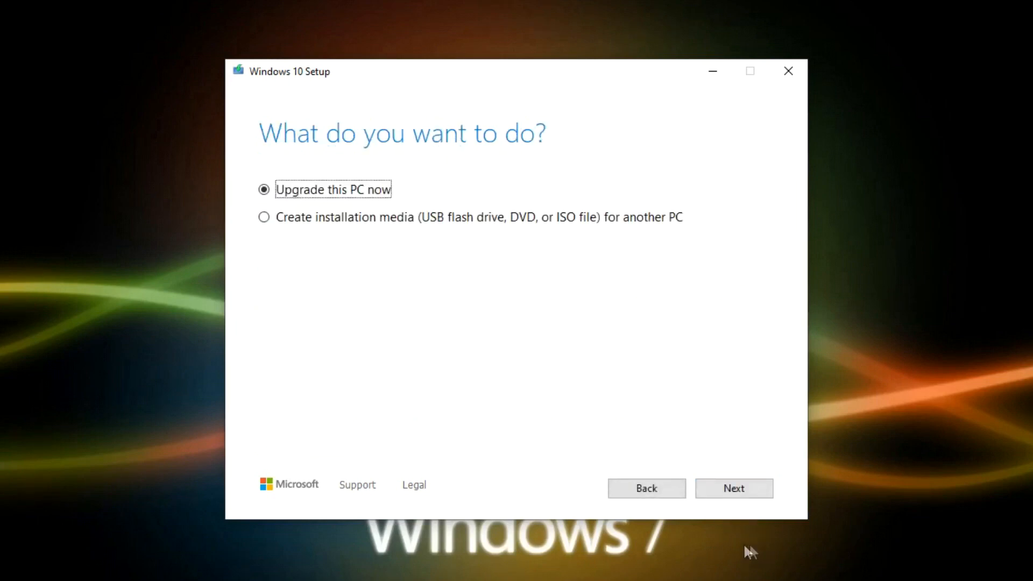
pyautogui.moveTo(258, 204)
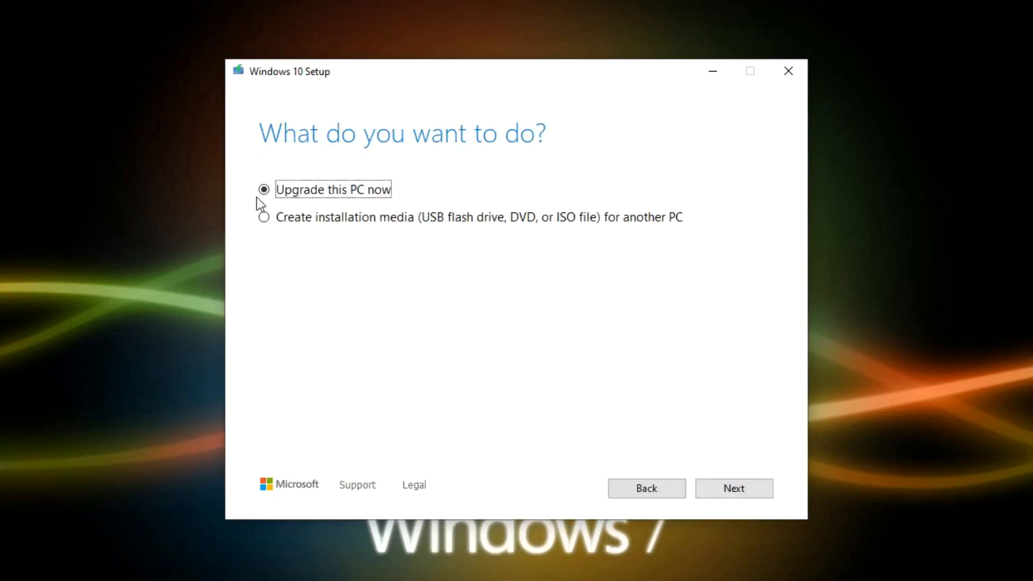
pyautogui.click(263, 216)
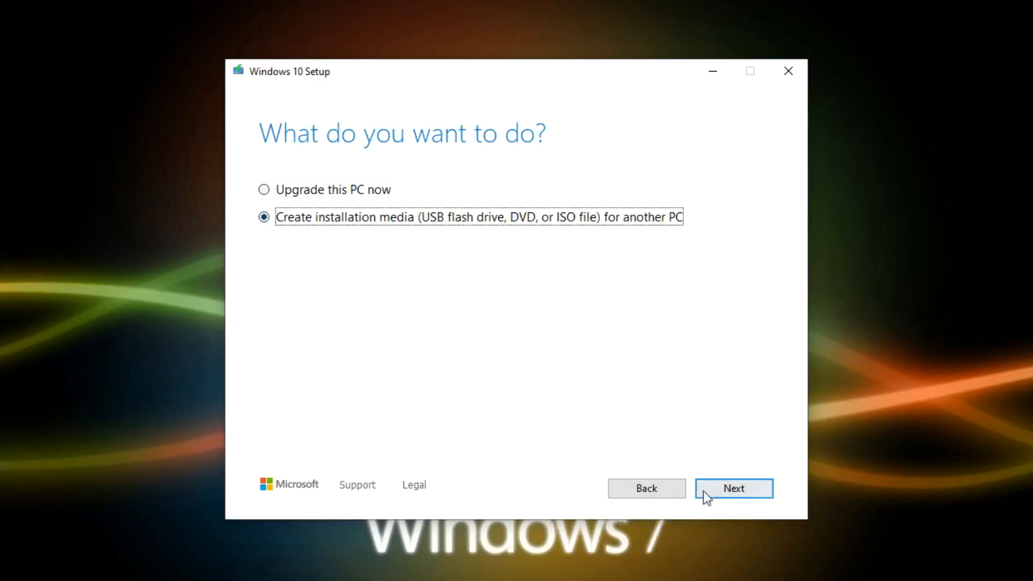
pyautogui.click(733, 488)
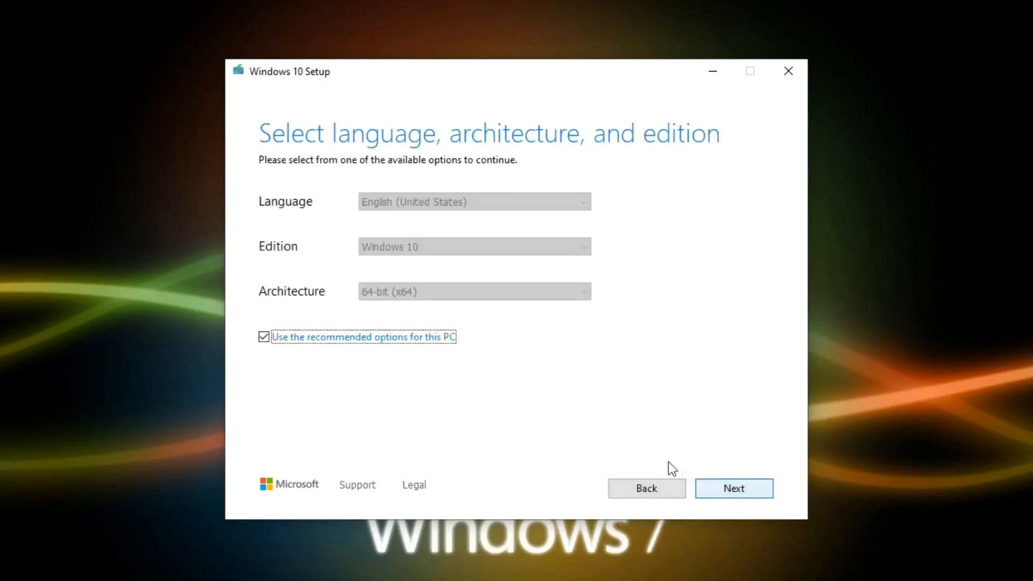
pyautogui.click(264, 337)
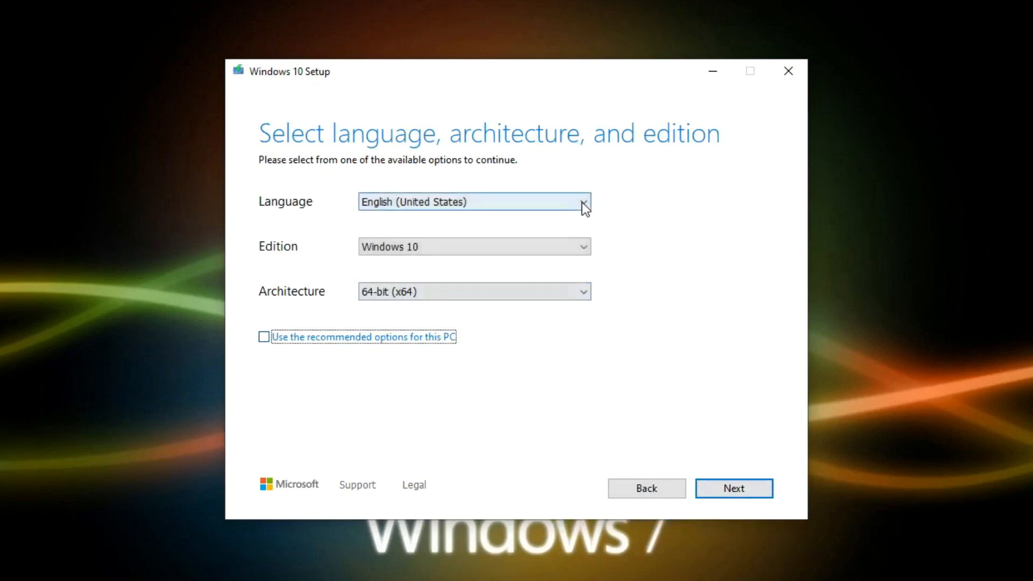
# Confirm English (United States), Windows 10 and 64-bit, then continue to media selection
pyautogui.click(582, 201)
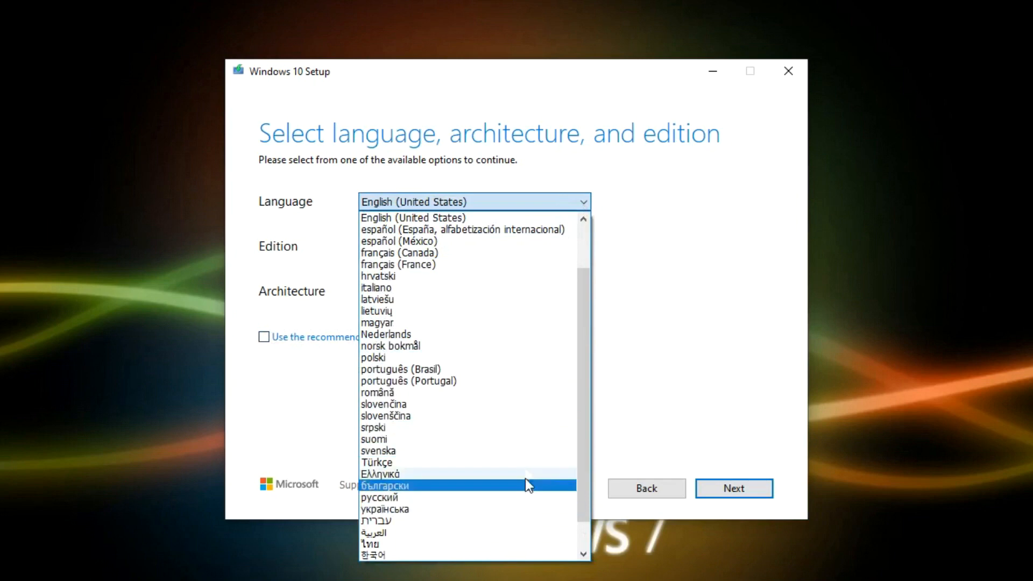
pyautogui.click(413, 218)
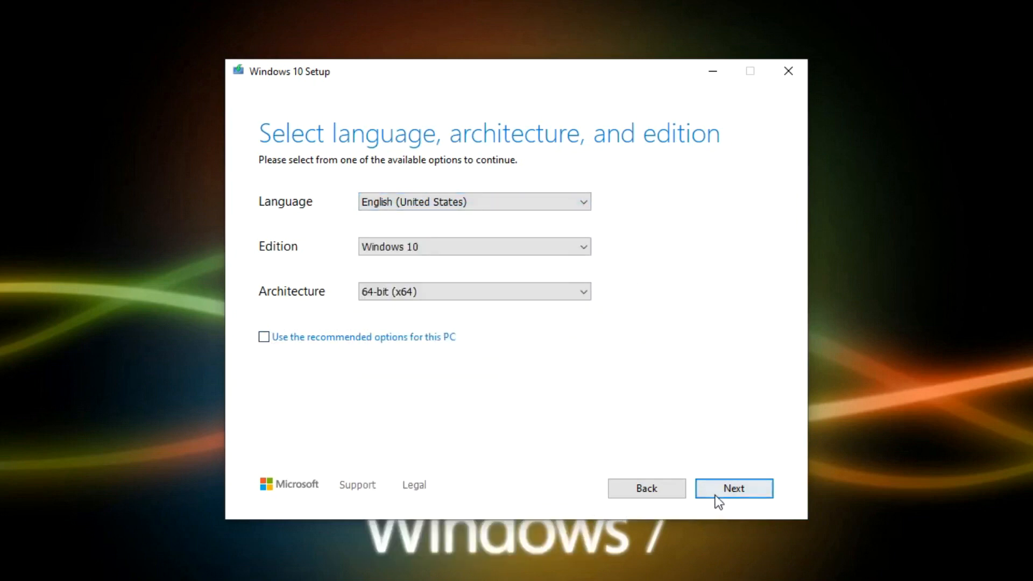
pyautogui.click(733, 487)
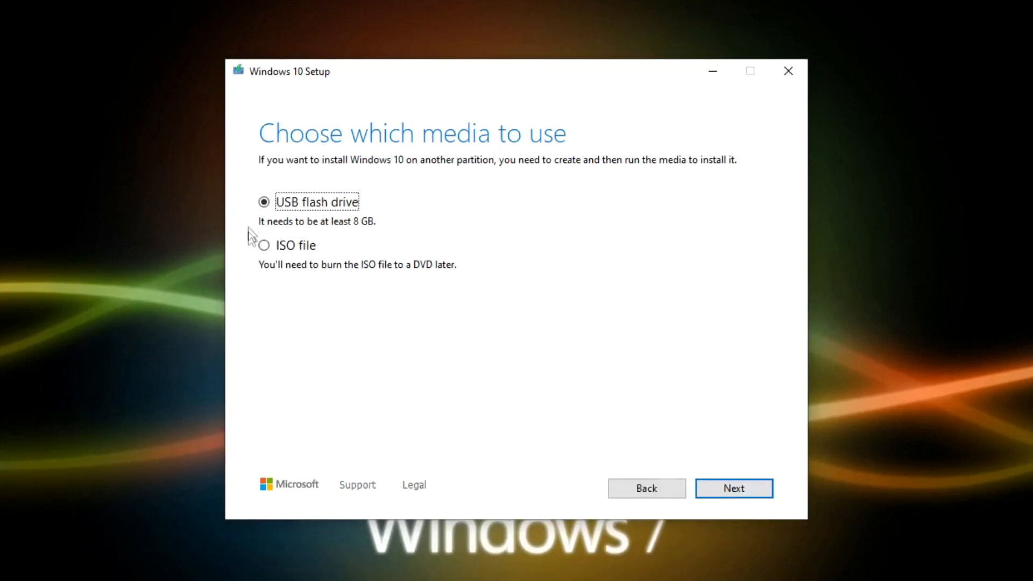
pyautogui.moveTo(733, 488)
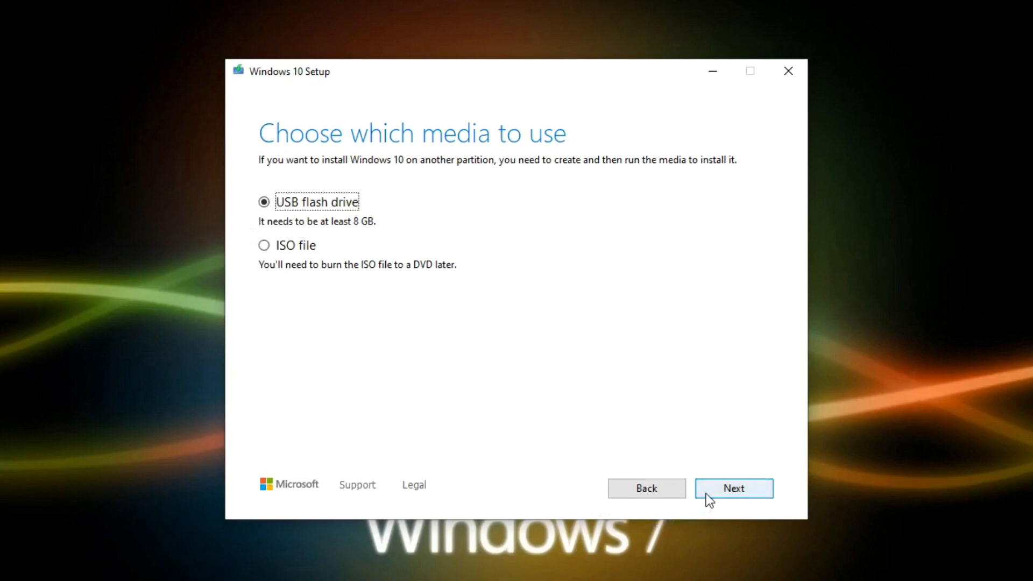
# Write Windows 10 onto USB flash drive D: and finish once it's ready
pyautogui.click(732, 488)
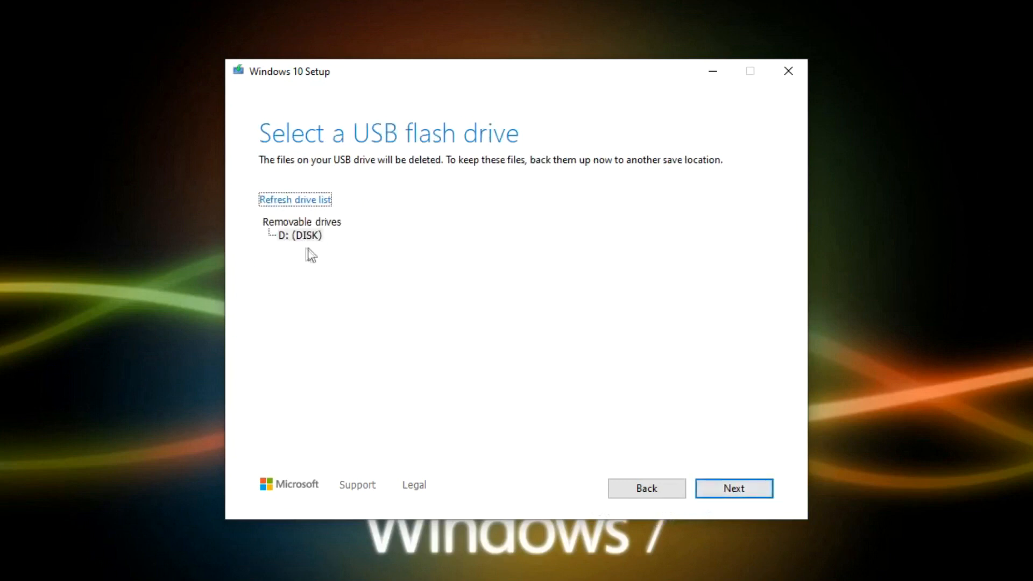
pyautogui.moveTo(672, 514)
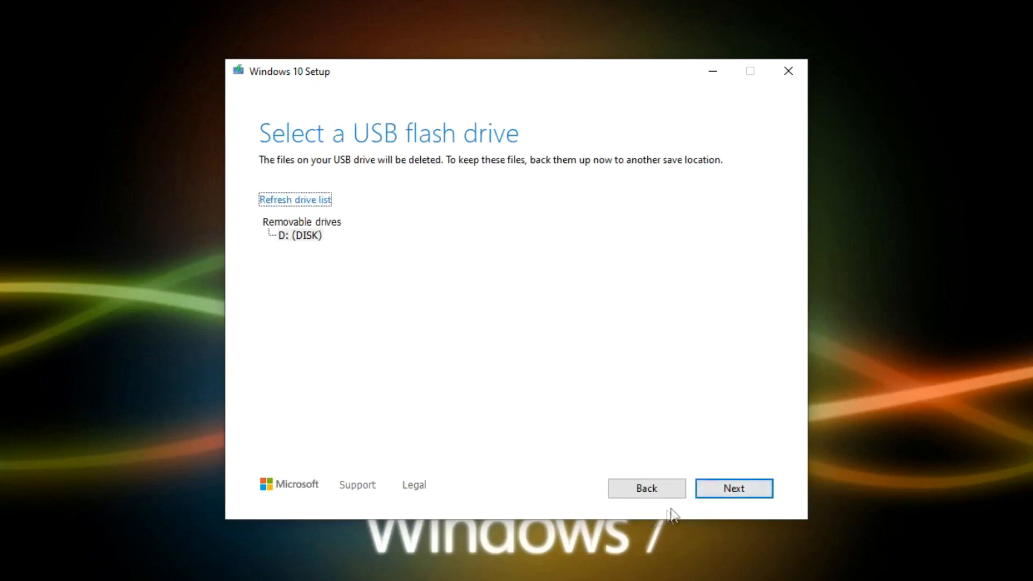
pyautogui.click(733, 488)
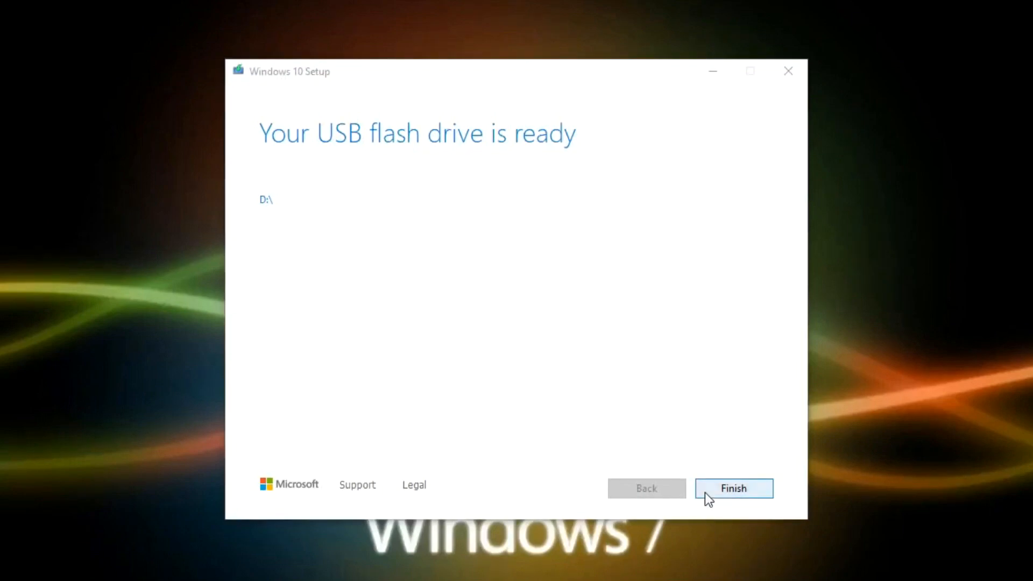
pyautogui.click(733, 488)
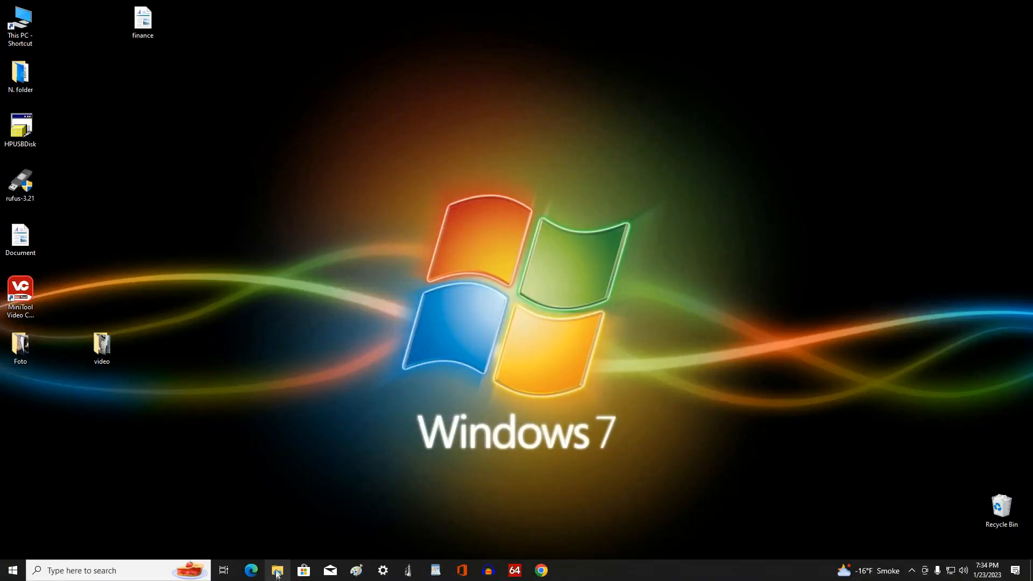
# Open ESD-USB (D:) from This PC to confirm boot, efi, sources and setup files, then close Explorer
pyautogui.click(276, 569)
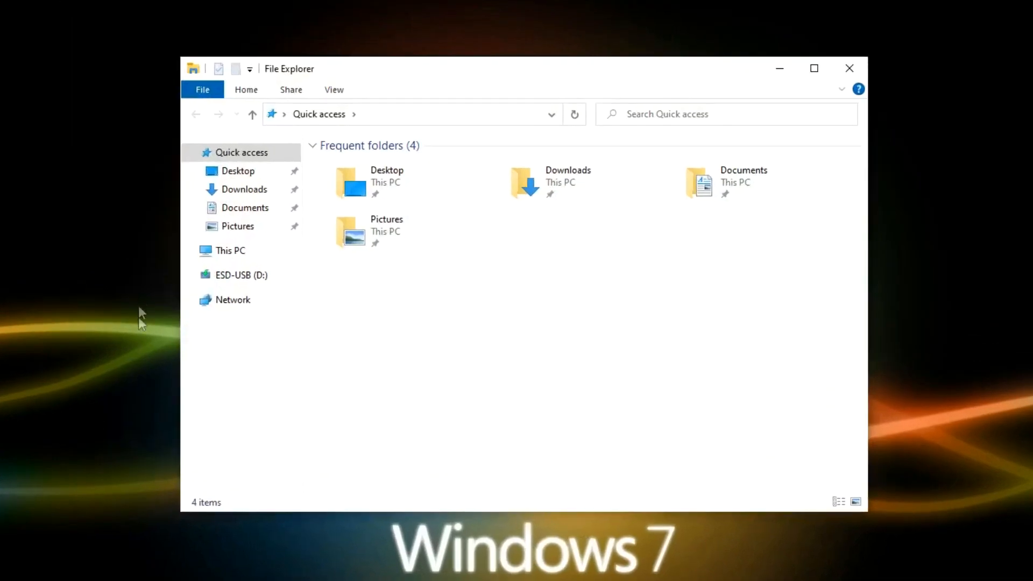
pyautogui.click(231, 250)
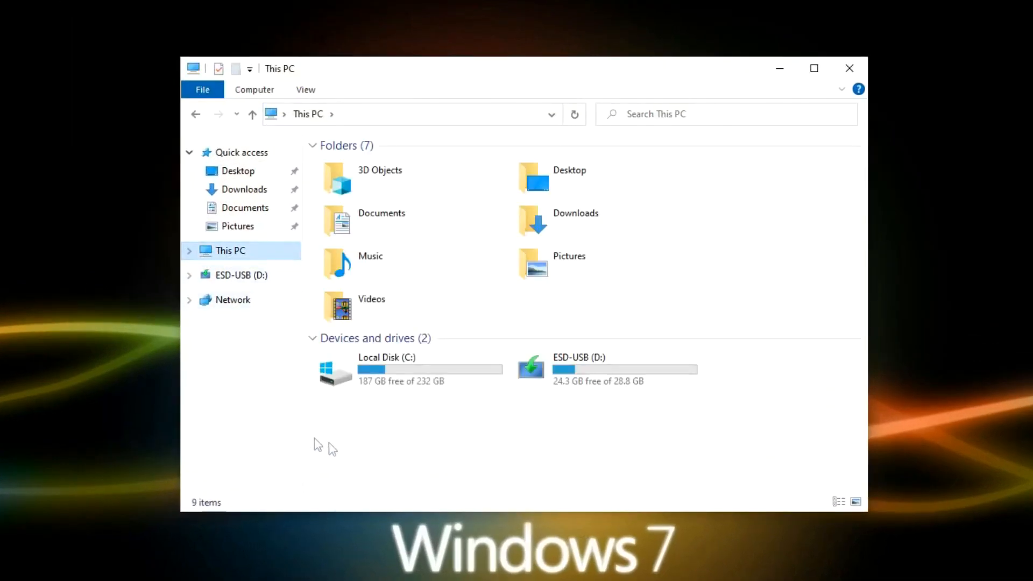
pyautogui.click(604, 368)
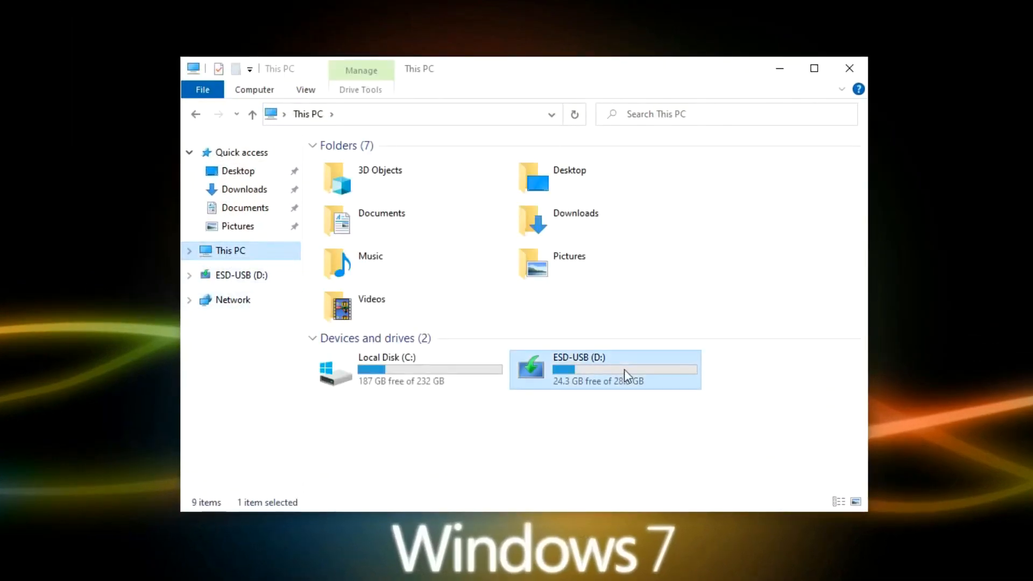
pyautogui.doubleClick(578, 369)
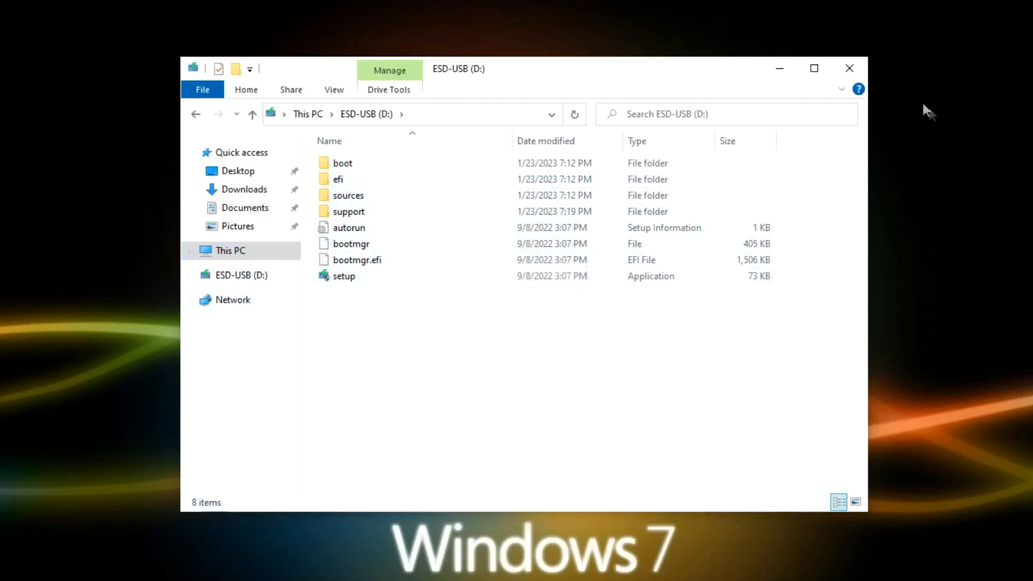
pyautogui.click(848, 68)
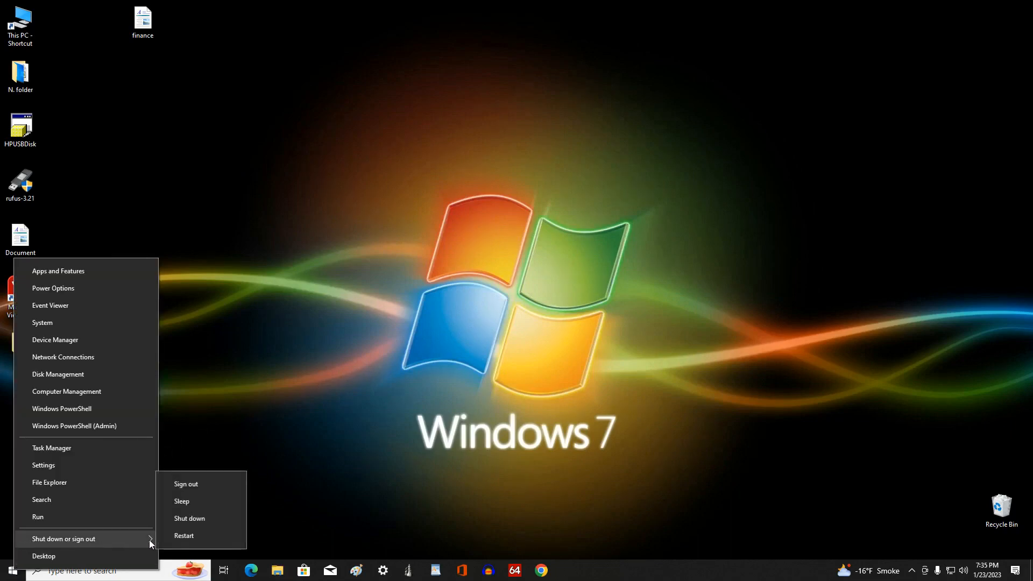
# Restart the PC and use the F12 boot menu to boot from the USB installation drive
pyautogui.click(184, 535)
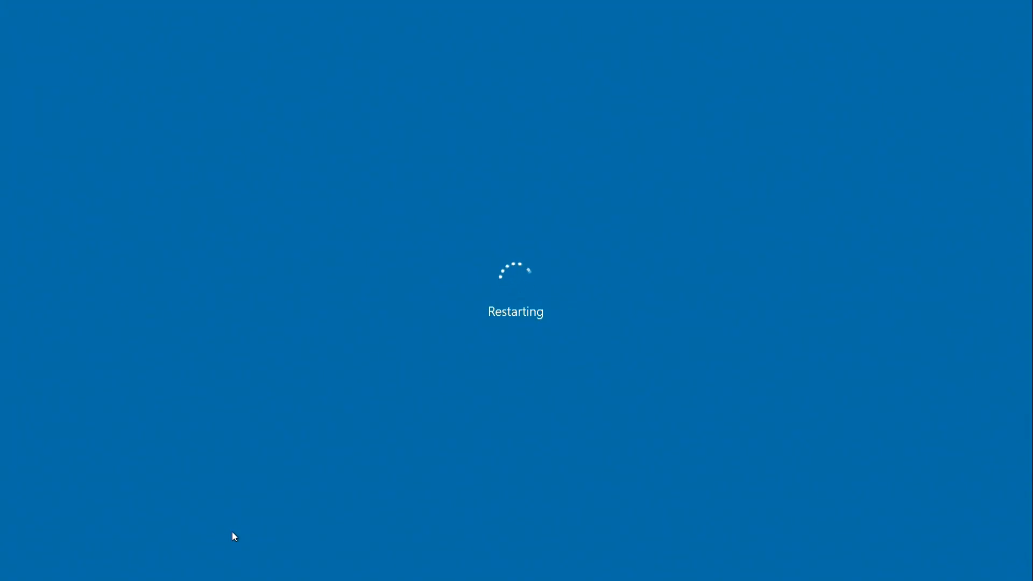
pyautogui.press('F12')
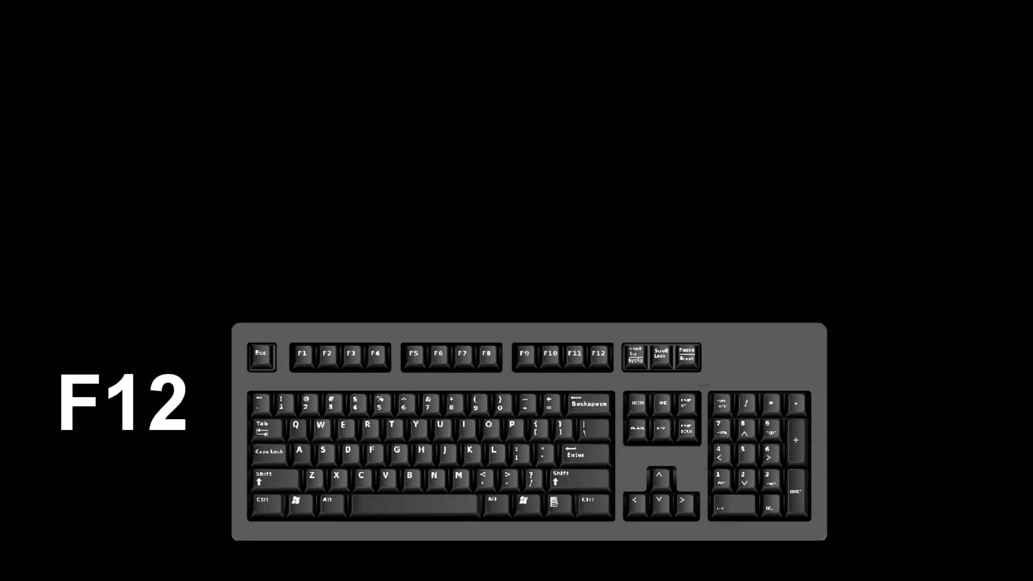
pyautogui.press('F12')
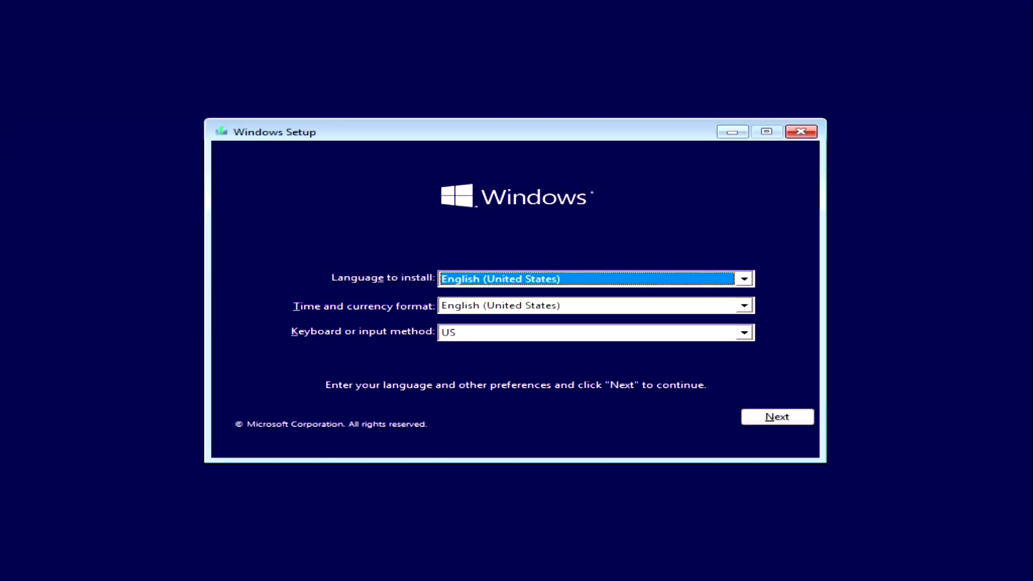
pyautogui.moveTo(756, 463)
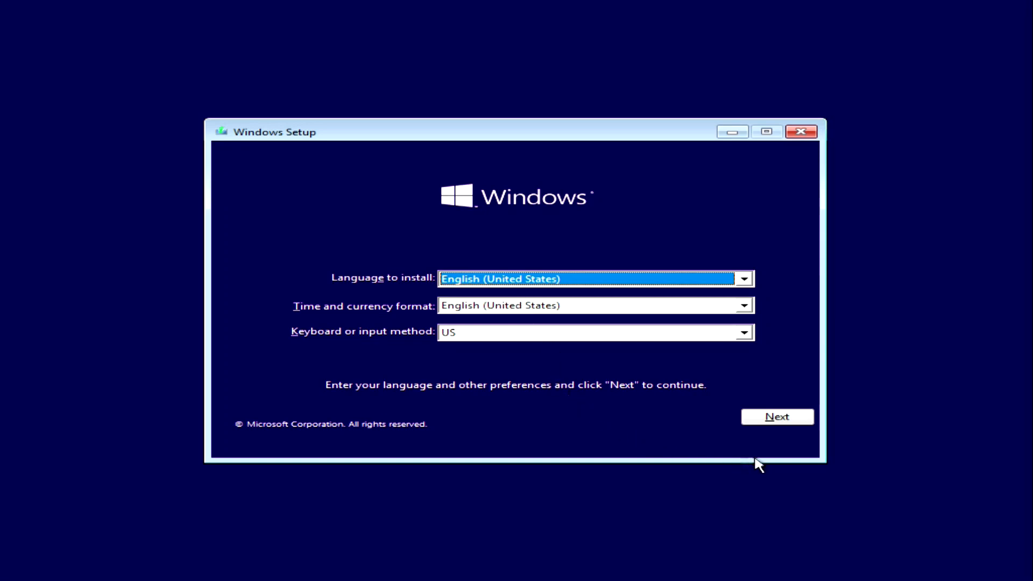
# Keep the default language and keyboard, start installing without a product key, and pick Windows 10 Pro
pyautogui.click(777, 416)
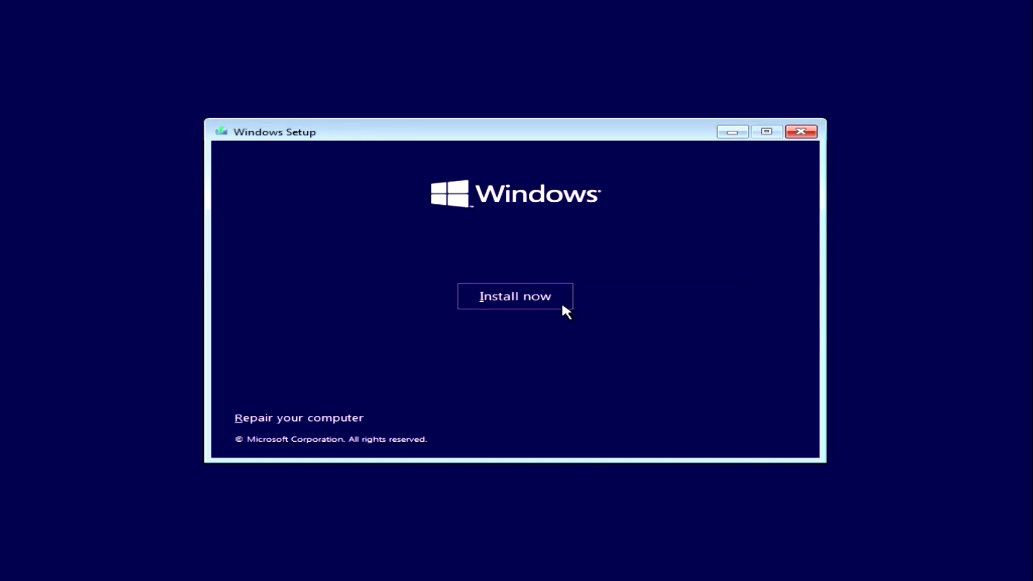
pyautogui.click(515, 296)
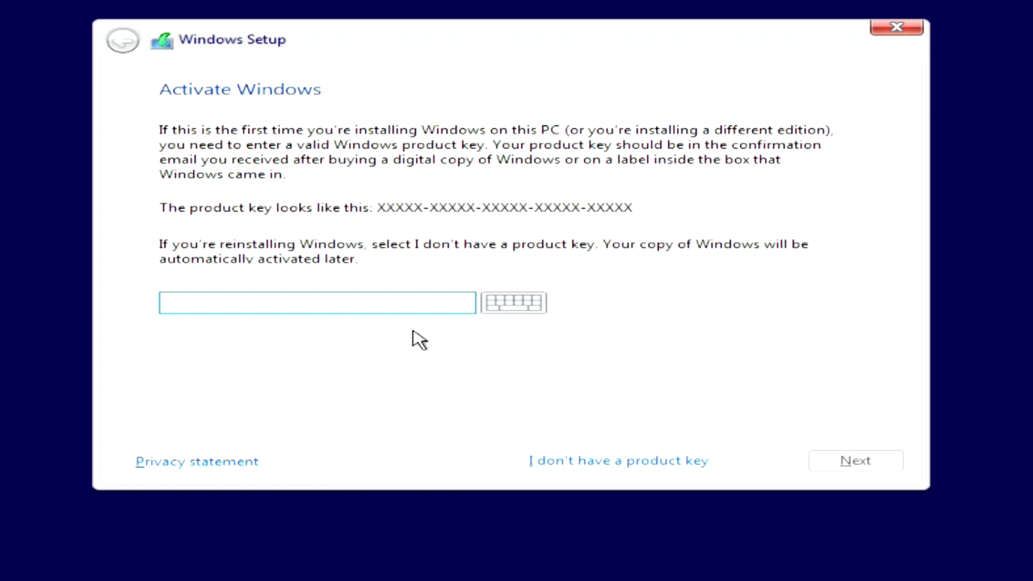
pyautogui.click(316, 302)
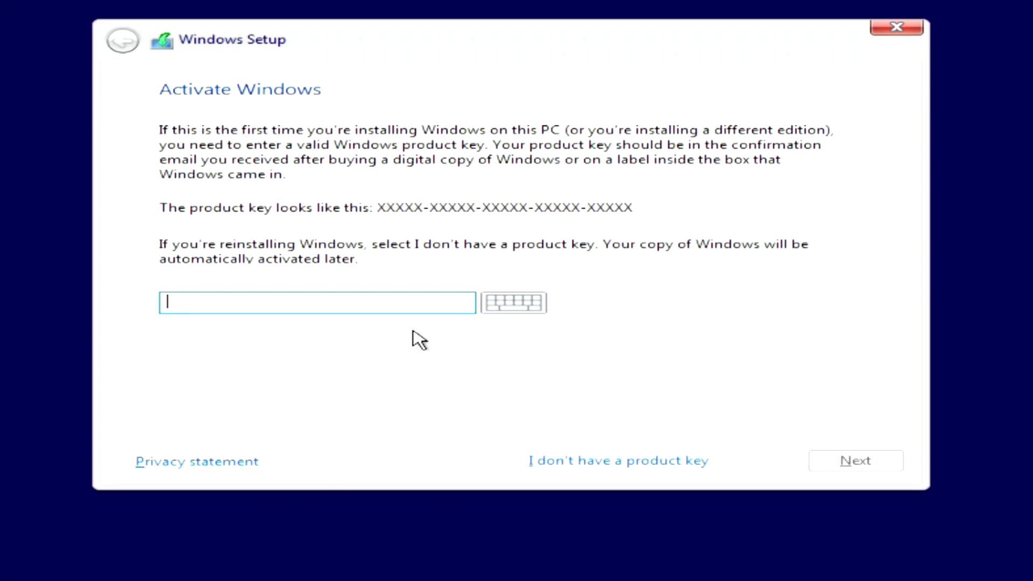
pyautogui.moveTo(425, 409)
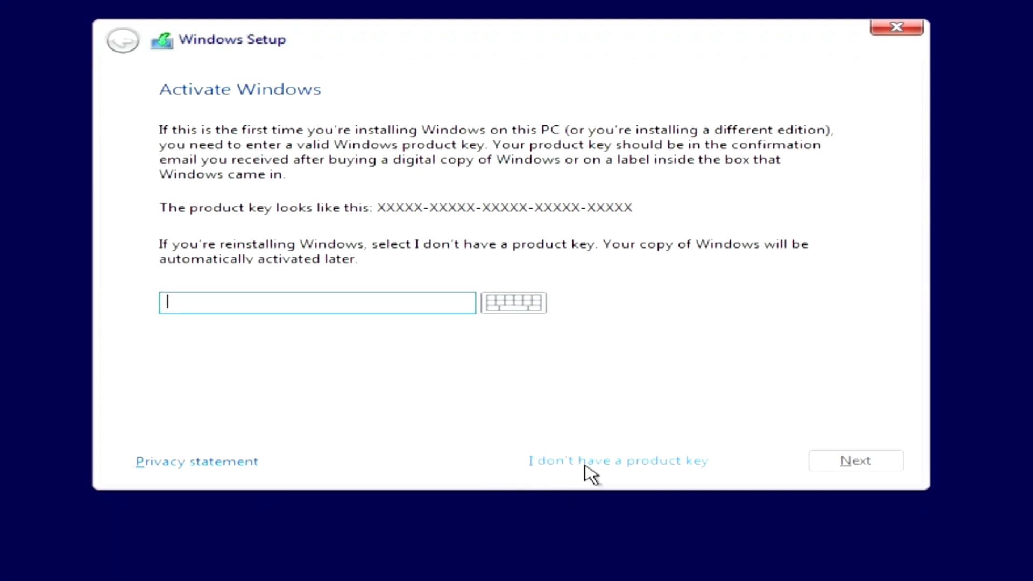
pyautogui.click(617, 460)
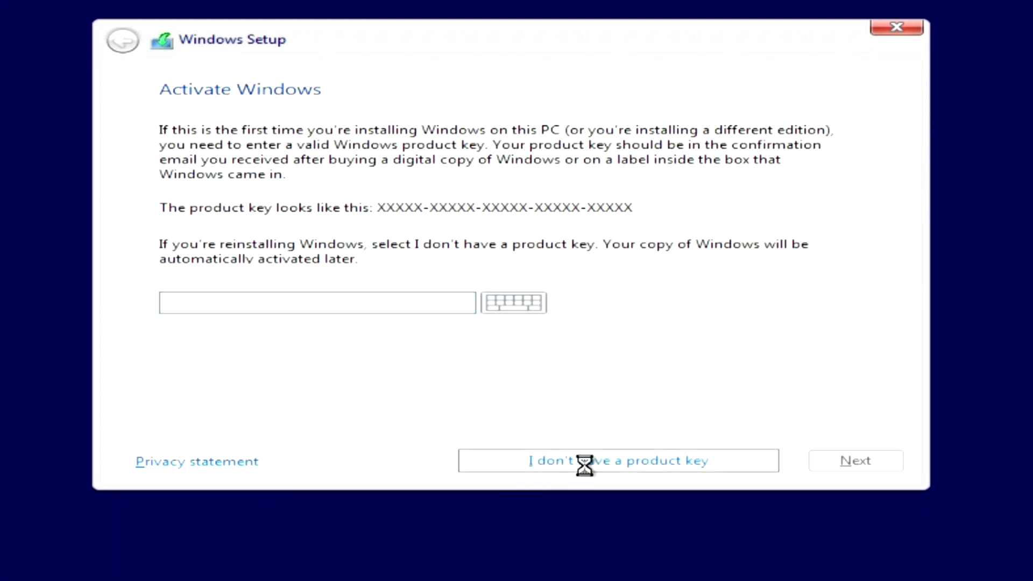
pyautogui.click(616, 460)
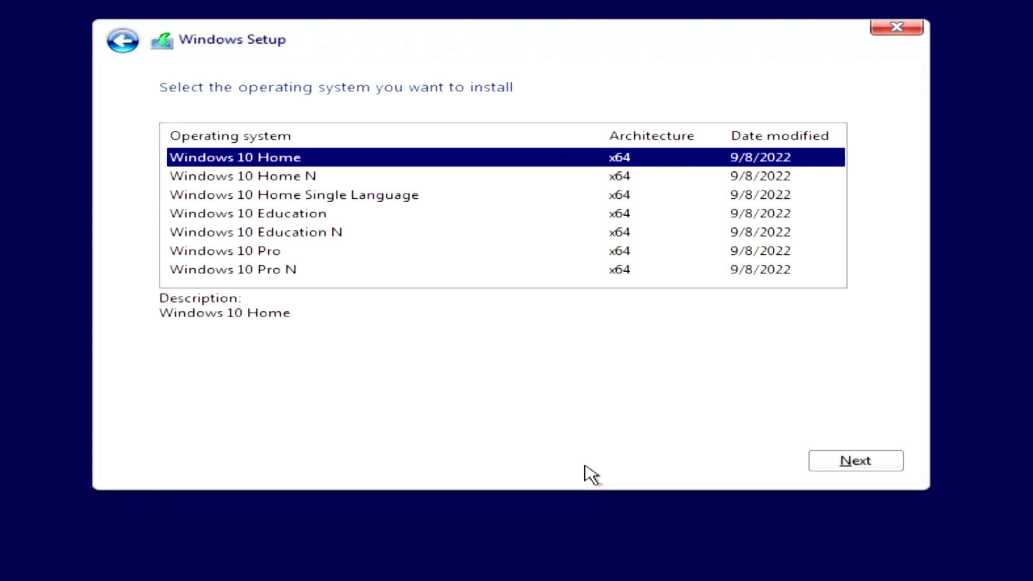
pyautogui.moveTo(276, 261)
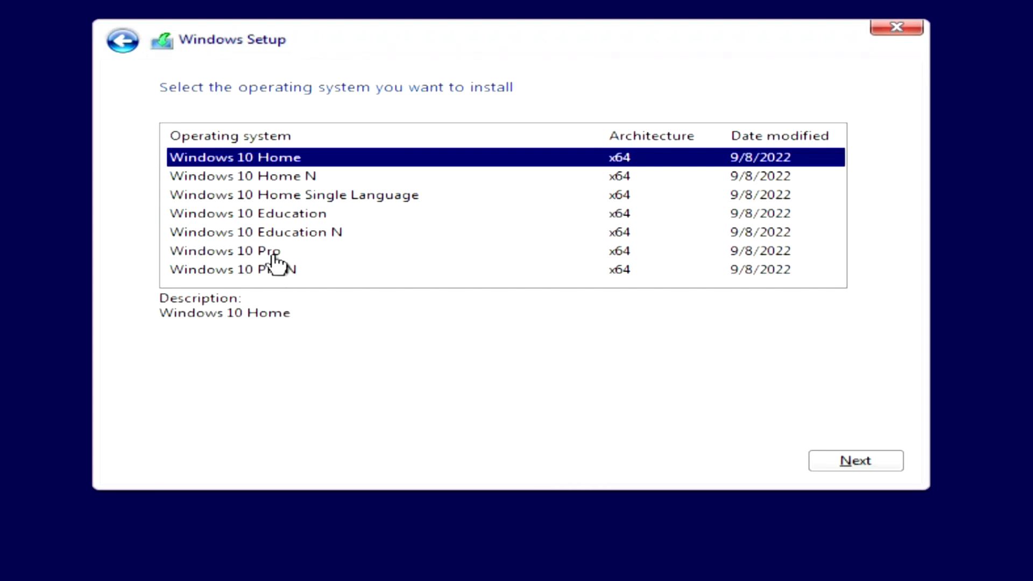
pyautogui.click(225, 250)
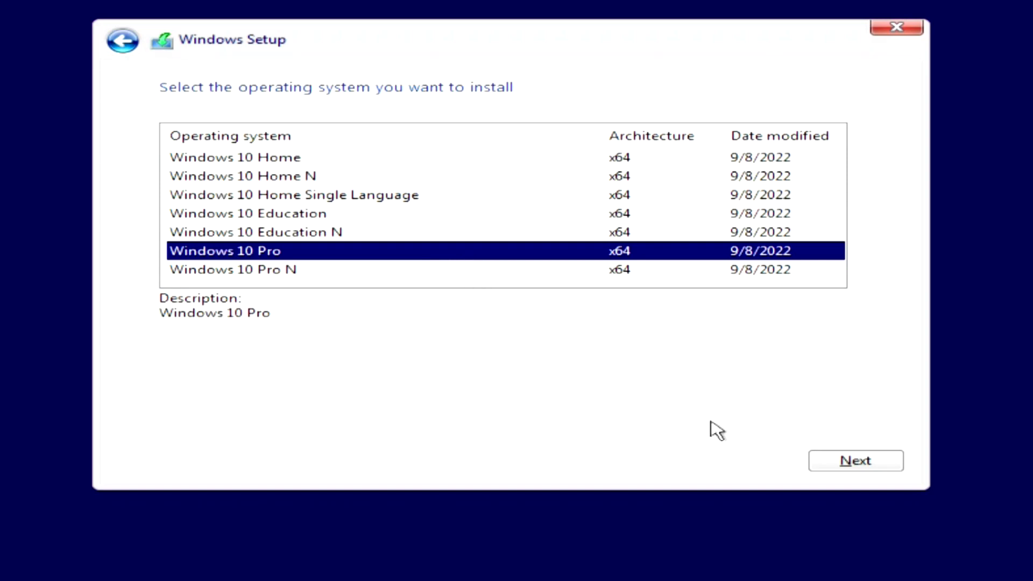
# Confirm Windows 10 Pro, accept the license terms, and choose 'Custom: Install Windows only (advanced)'
pyautogui.click(855, 459)
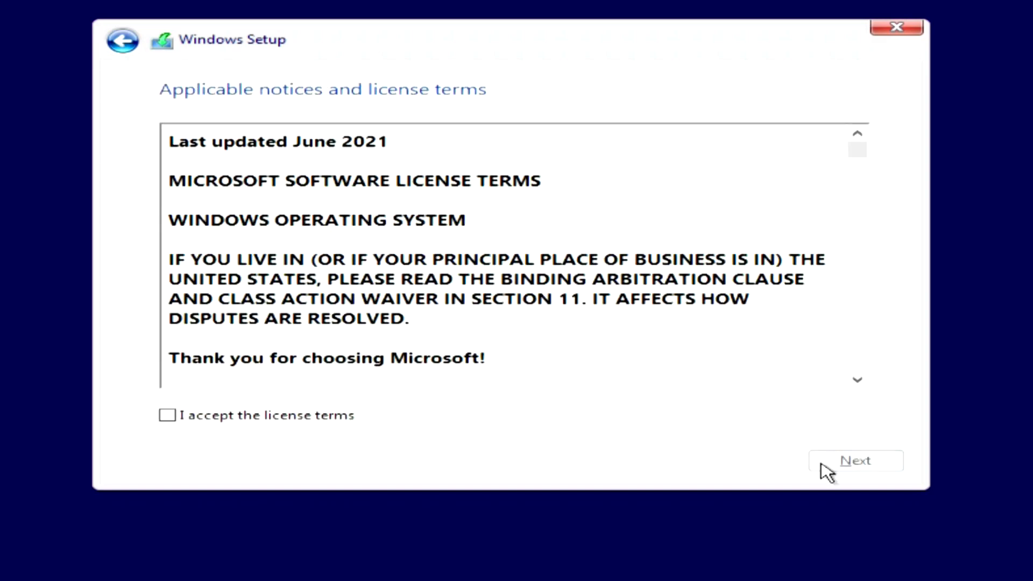
pyautogui.click(167, 414)
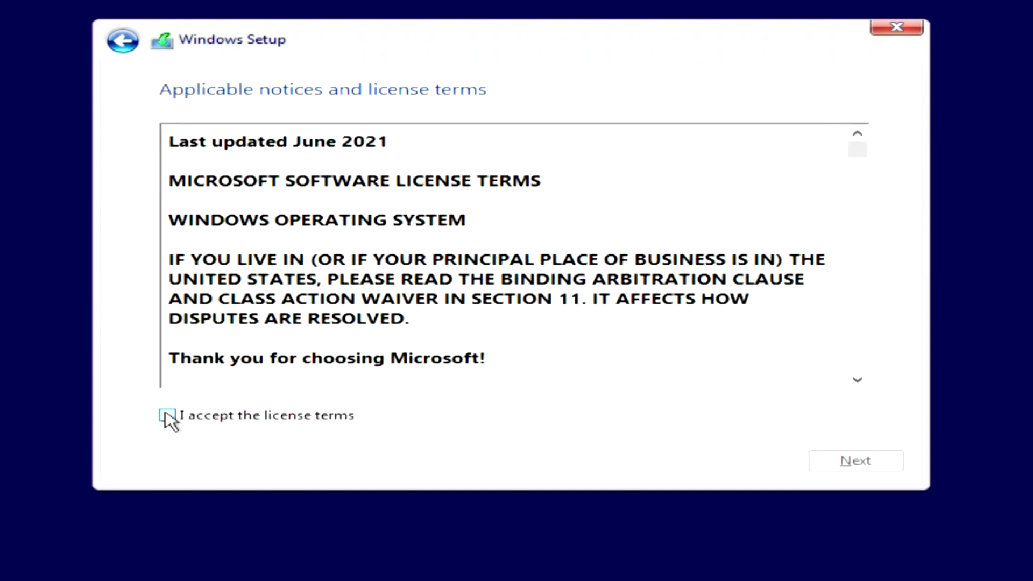
pyautogui.click(167, 414)
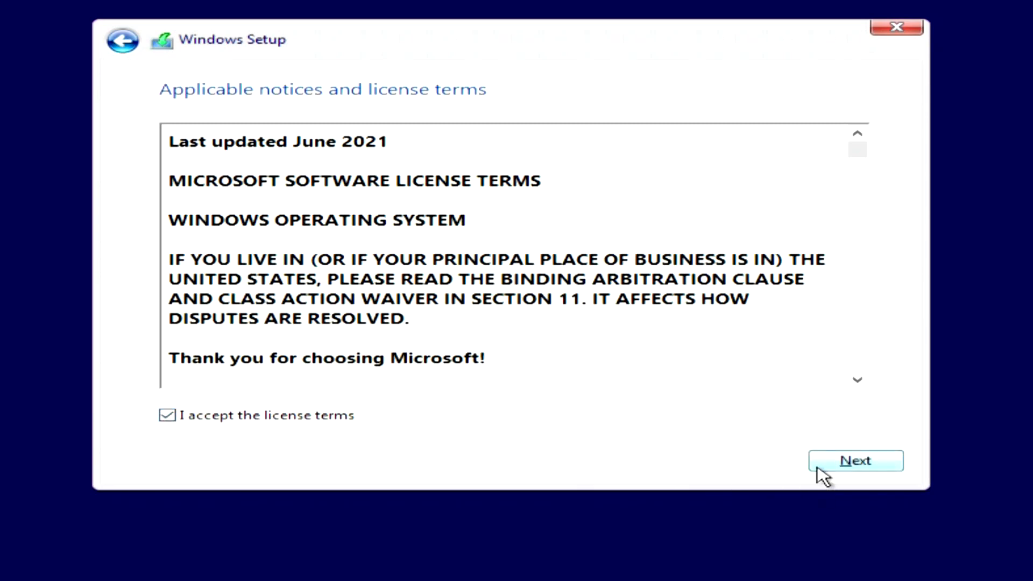
pyautogui.click(855, 459)
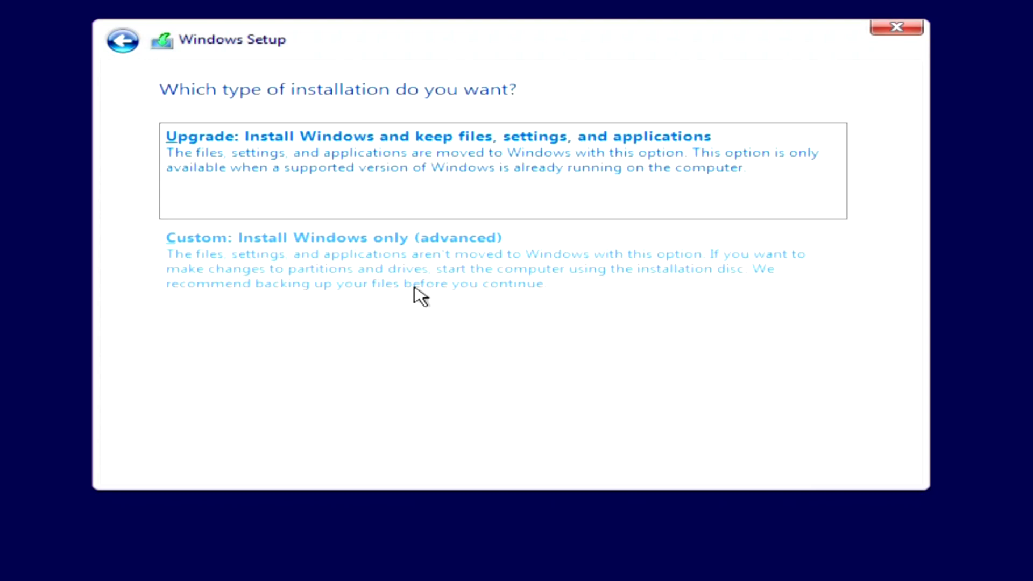
pyautogui.click(334, 237)
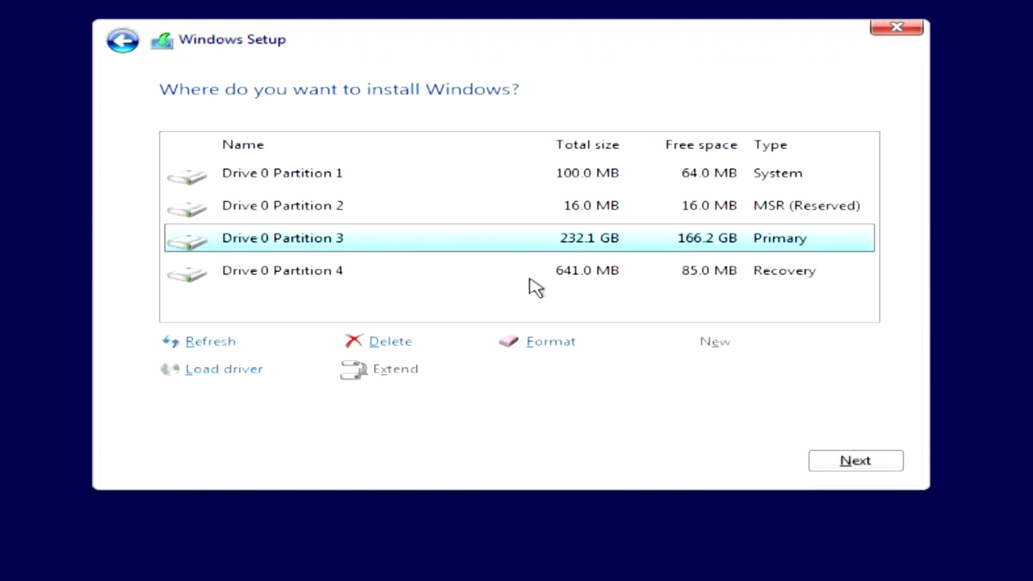
pyautogui.moveTo(346, 300)
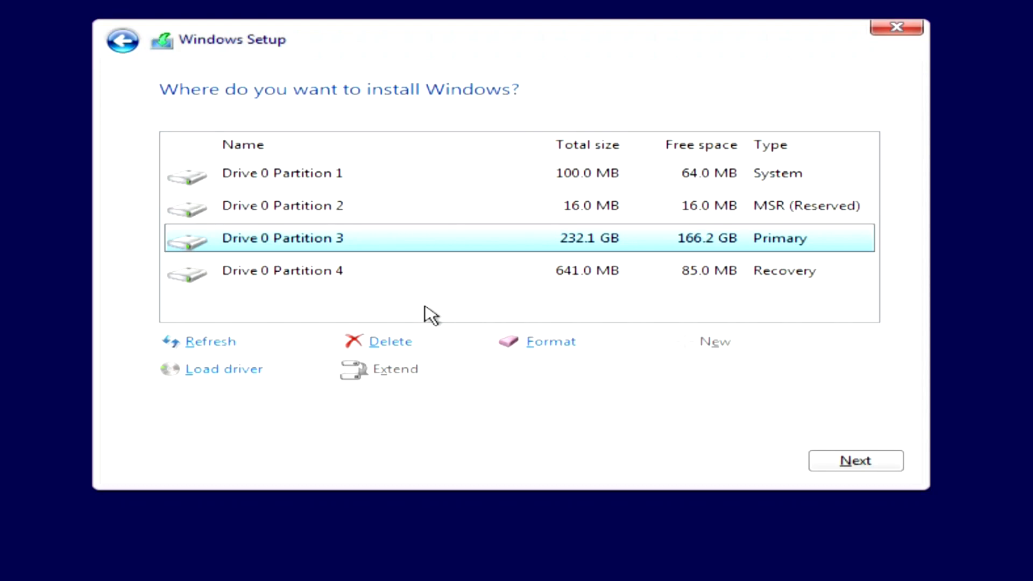
pyautogui.moveTo(407, 314)
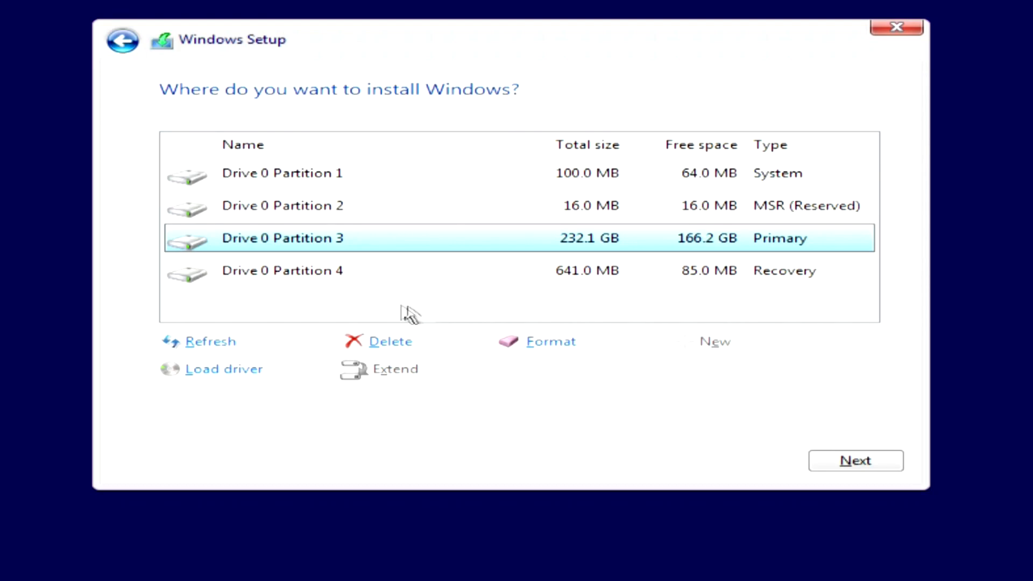
pyautogui.moveTo(510, 374)
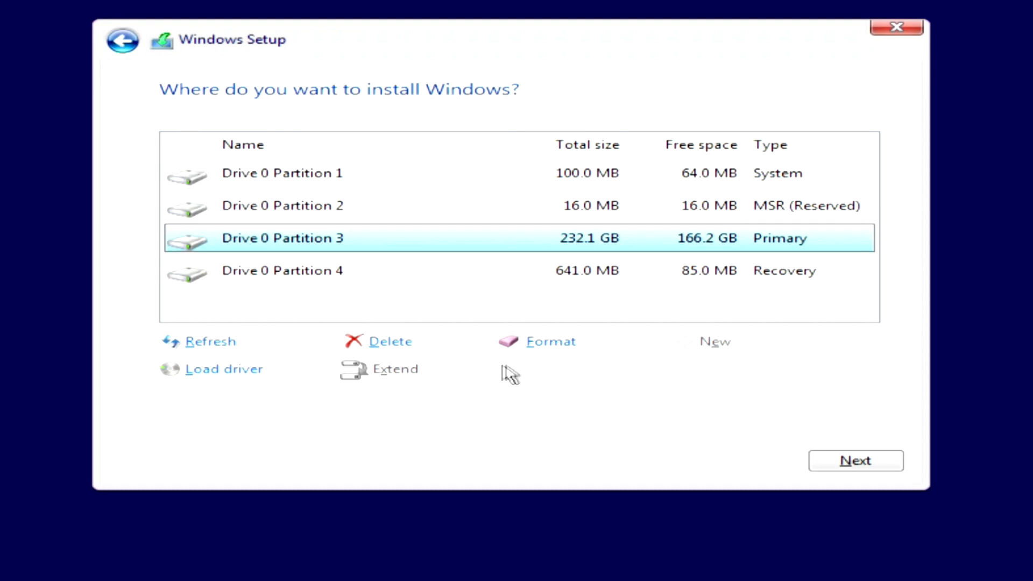
pyautogui.moveTo(366, 250)
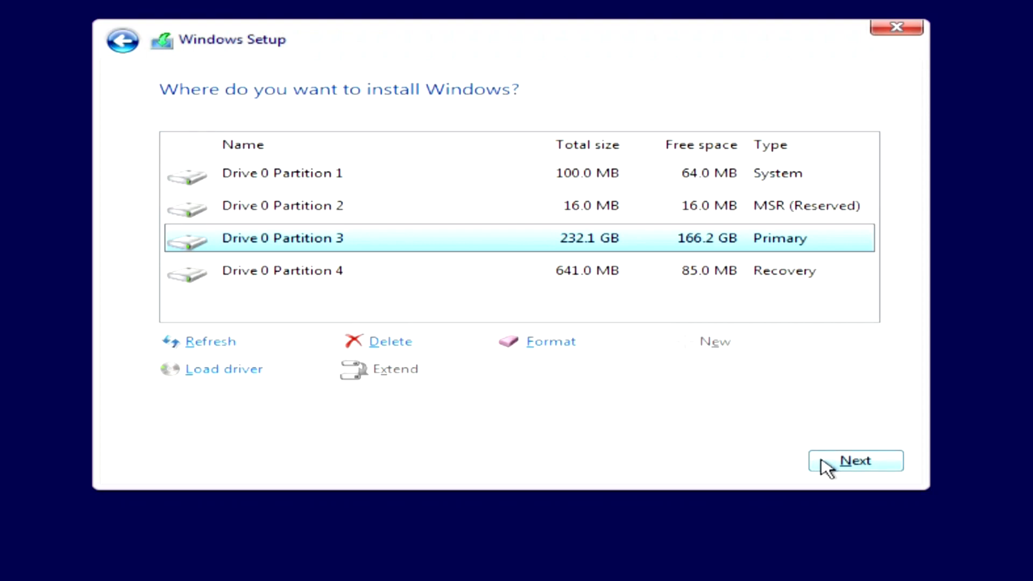
# Install onto Drive 0 Partition 3, accepting the warning that old files move to Windows.old
pyautogui.click(855, 460)
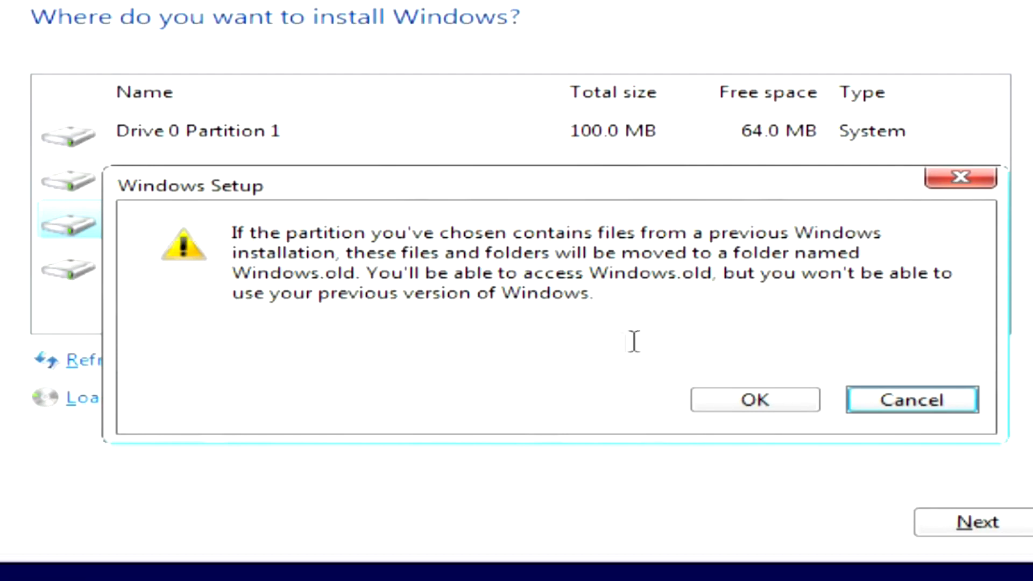
pyautogui.moveTo(663, 332)
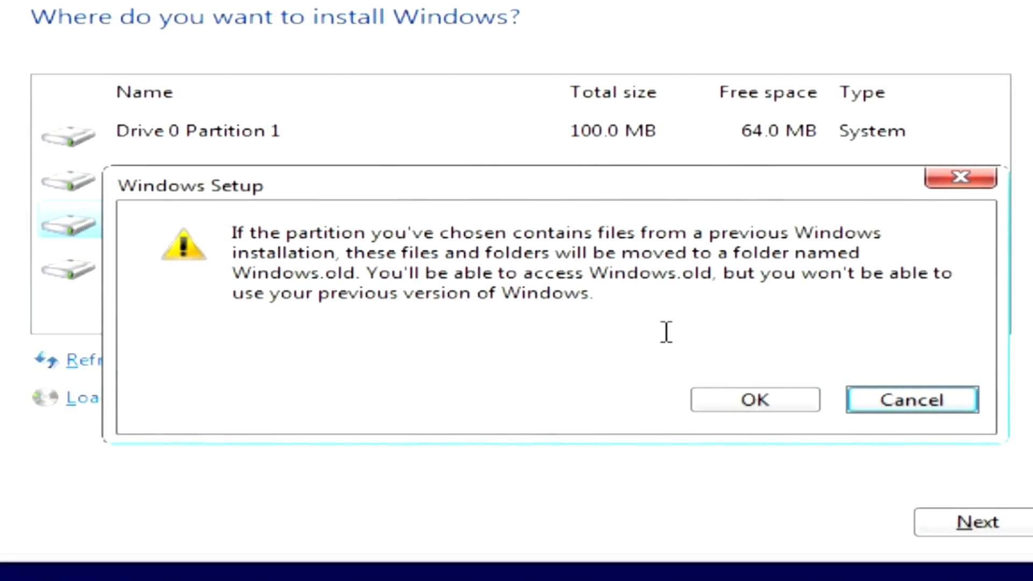
pyautogui.click(754, 399)
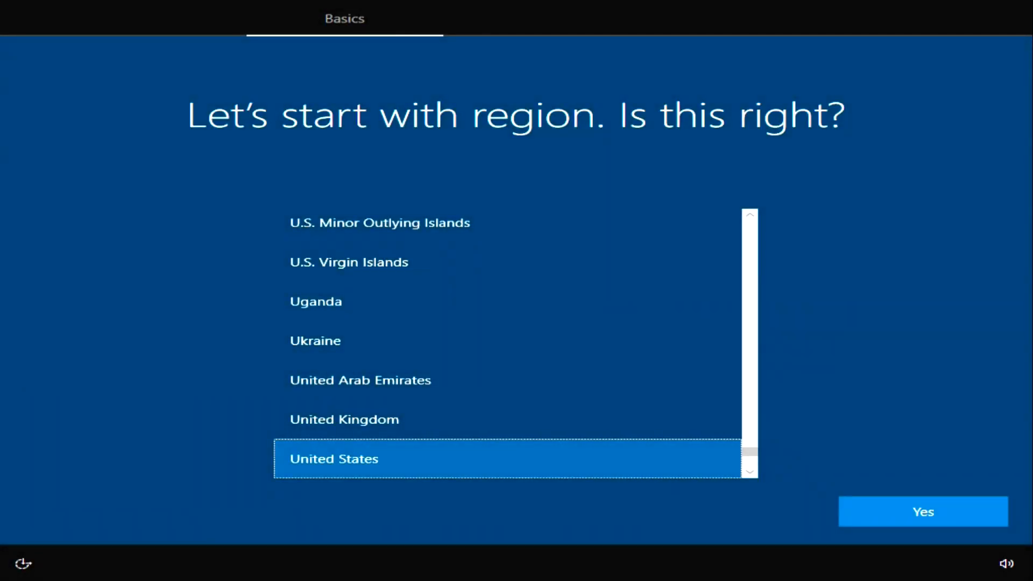
pyautogui.moveTo(402, 228)
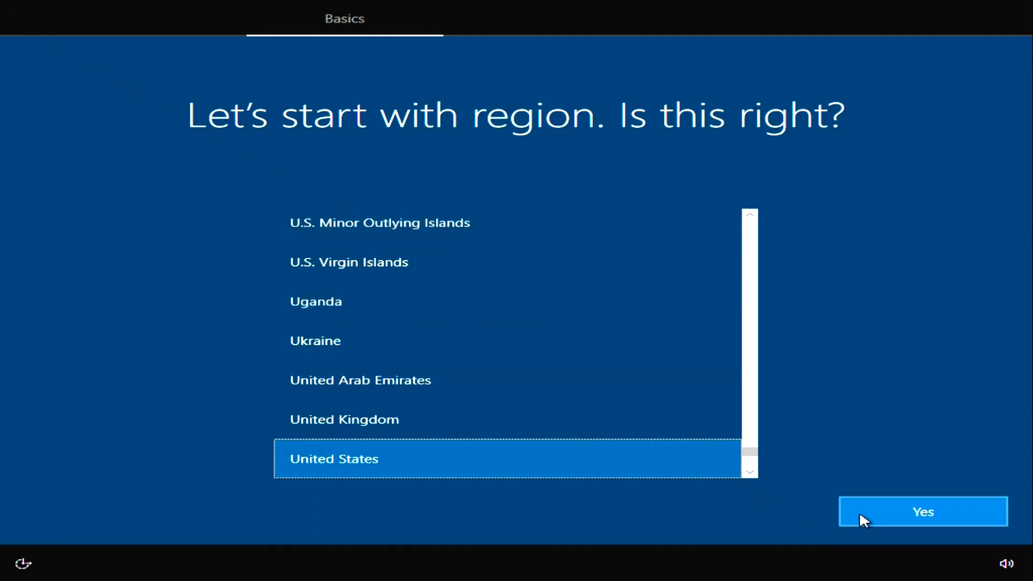
# Keep United States as the region and US keyboard, skipping a second layout
pyautogui.click(922, 511)
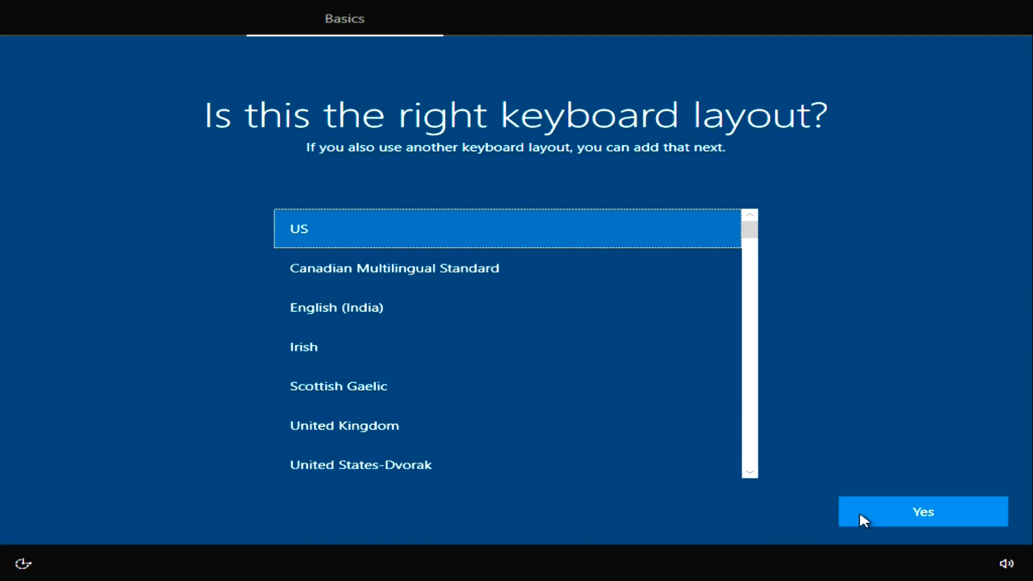
pyautogui.click(921, 511)
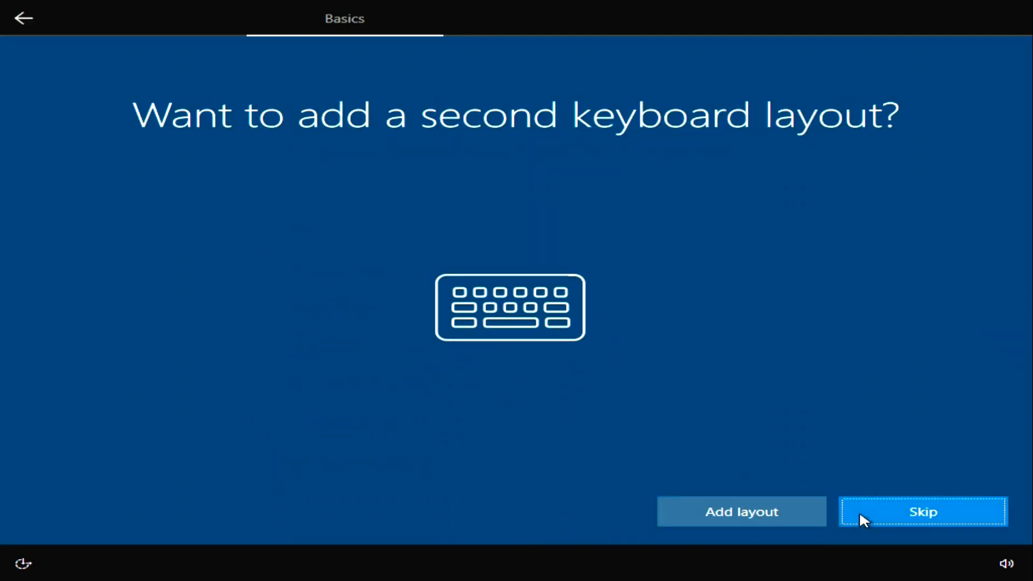
pyautogui.click(922, 512)
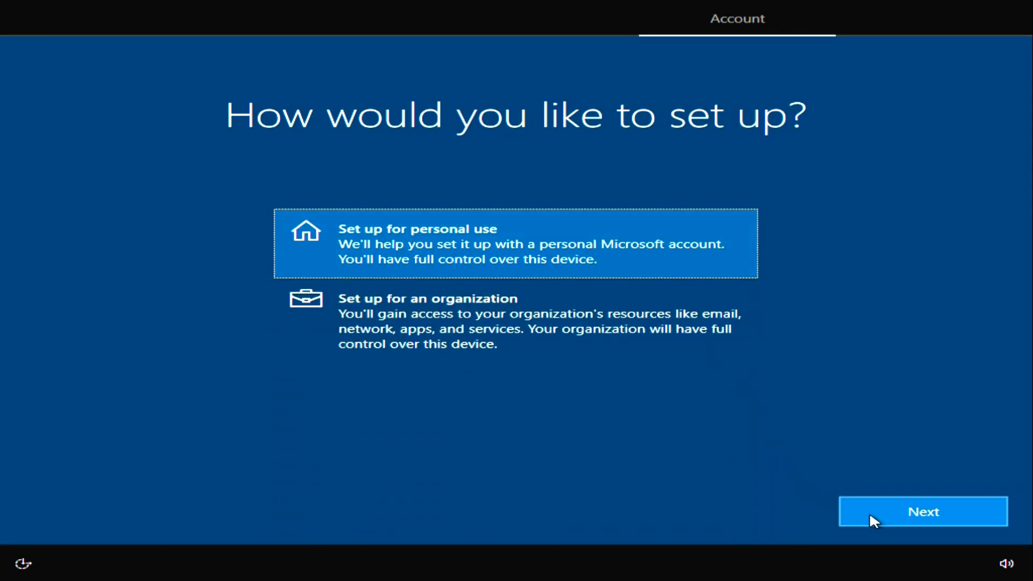
# Choose personal use and decline Microsoft sign-in in favour of an offline local account
pyautogui.click(922, 511)
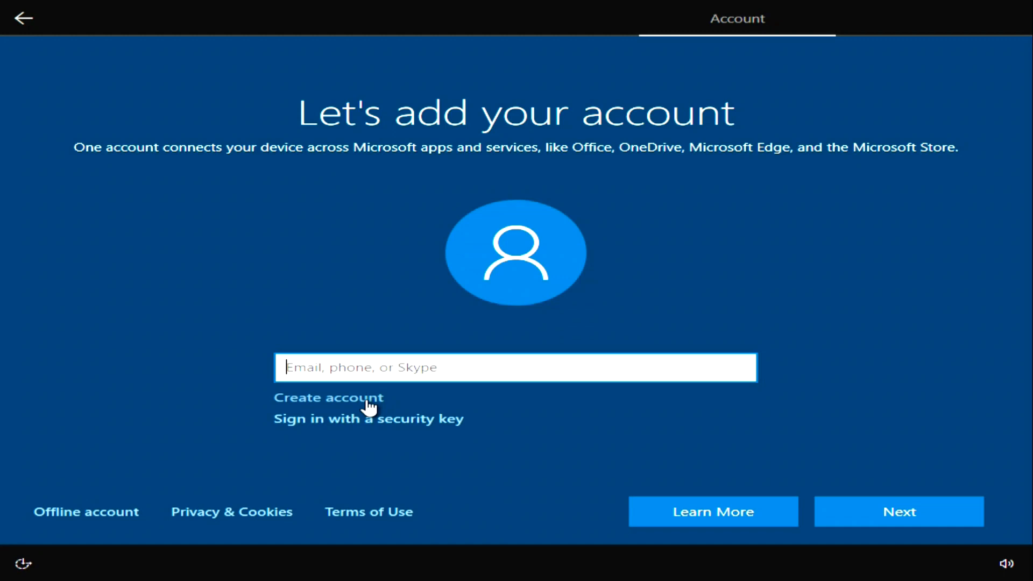
pyautogui.moveTo(138, 470)
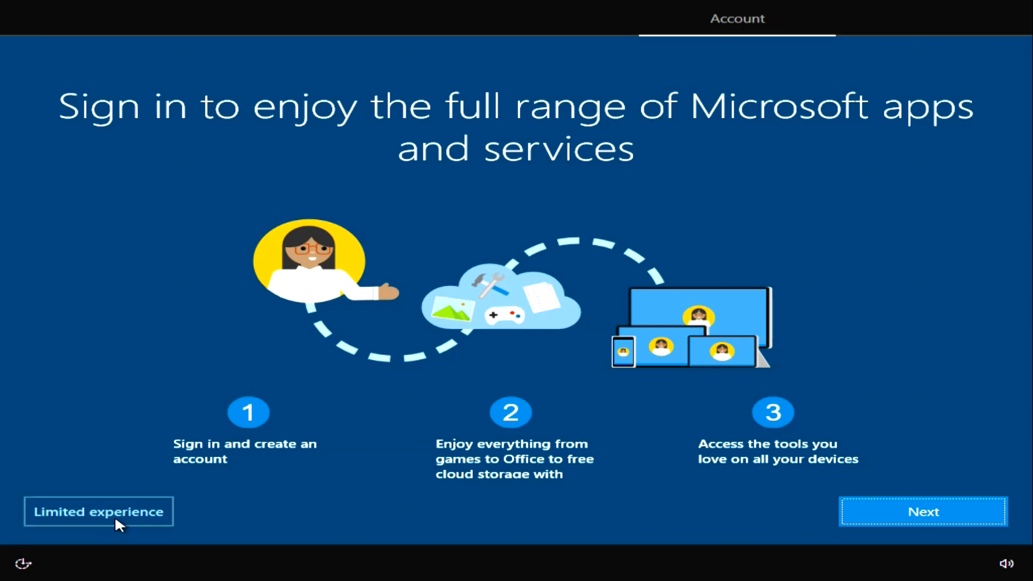
pyautogui.click(98, 511)
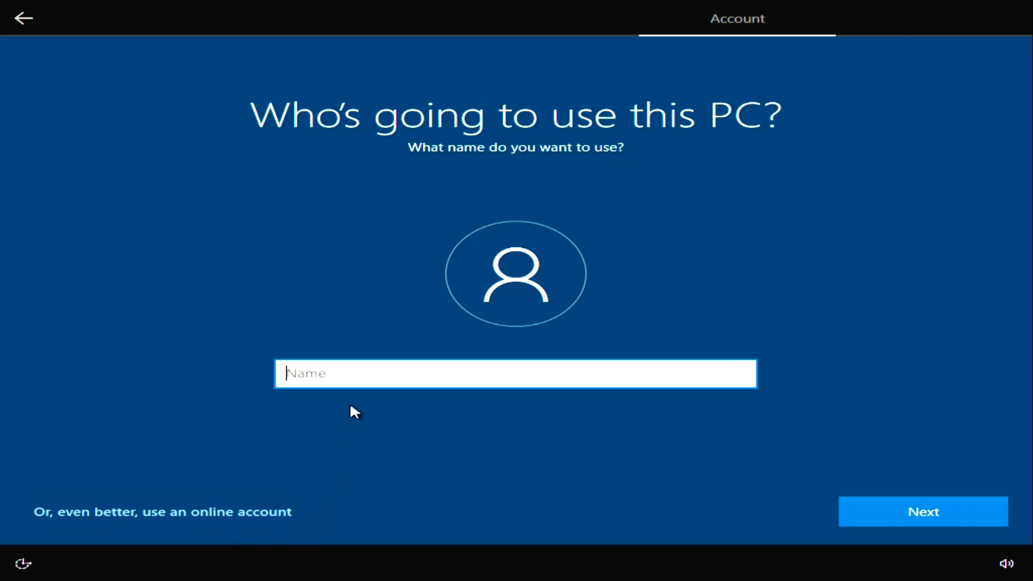
# Name the local account 'Bond' and leave the password empty
pyautogui.write('B')
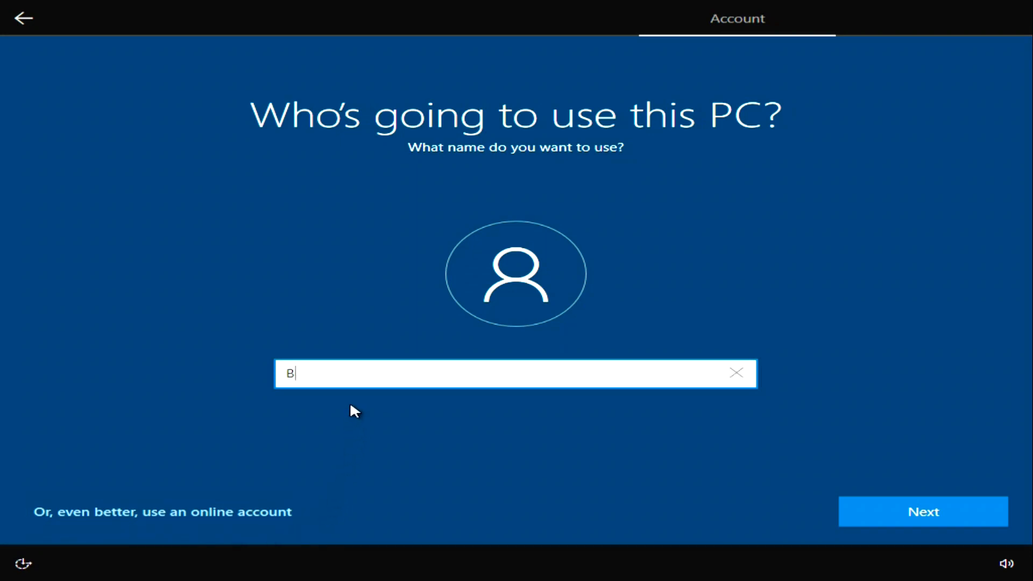
pyautogui.write('ond')
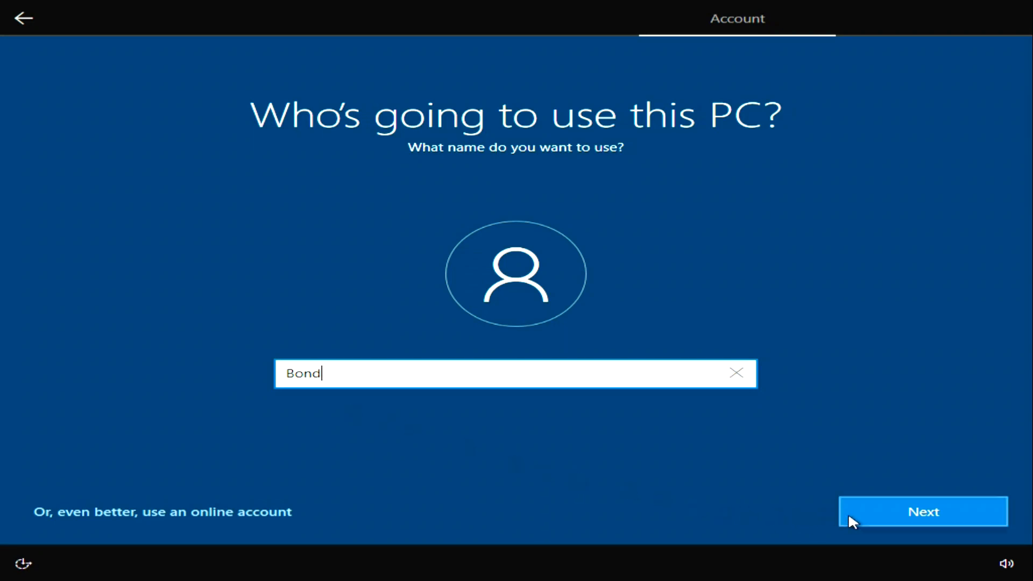
pyautogui.click(922, 511)
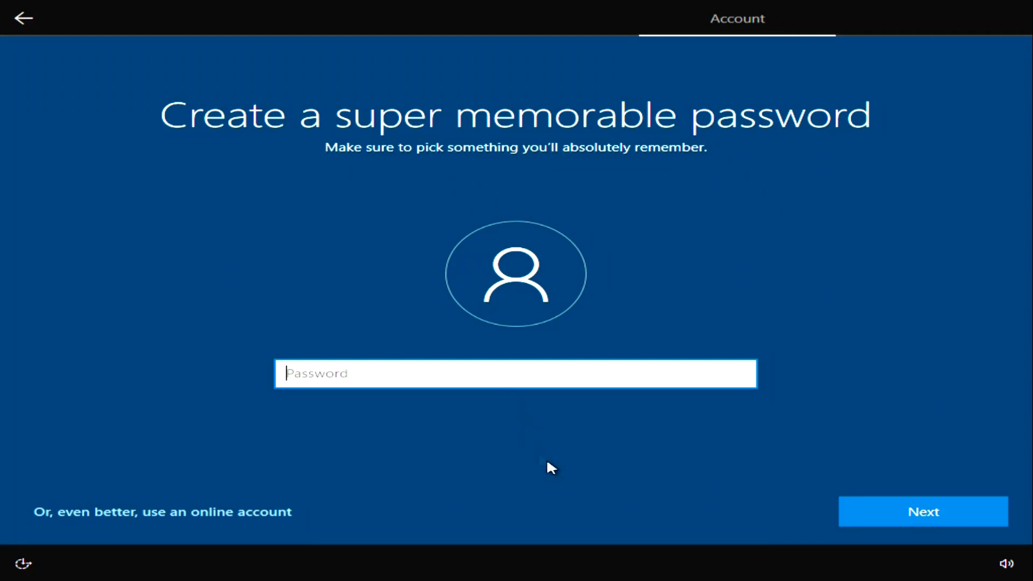
pyautogui.click(921, 511)
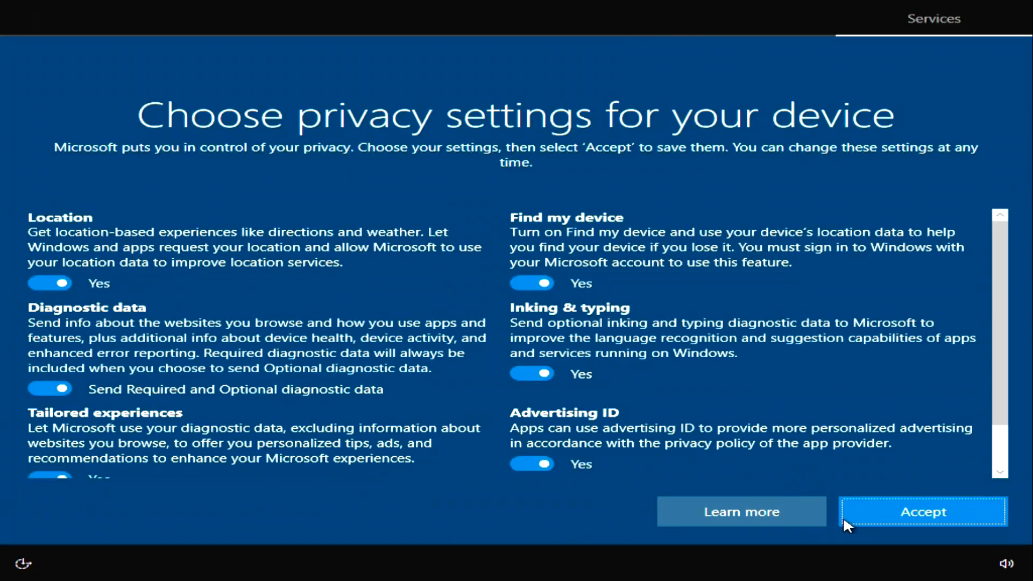
# Scroll through the device privacy options and accept the defaults
pyautogui.scroll(-3)
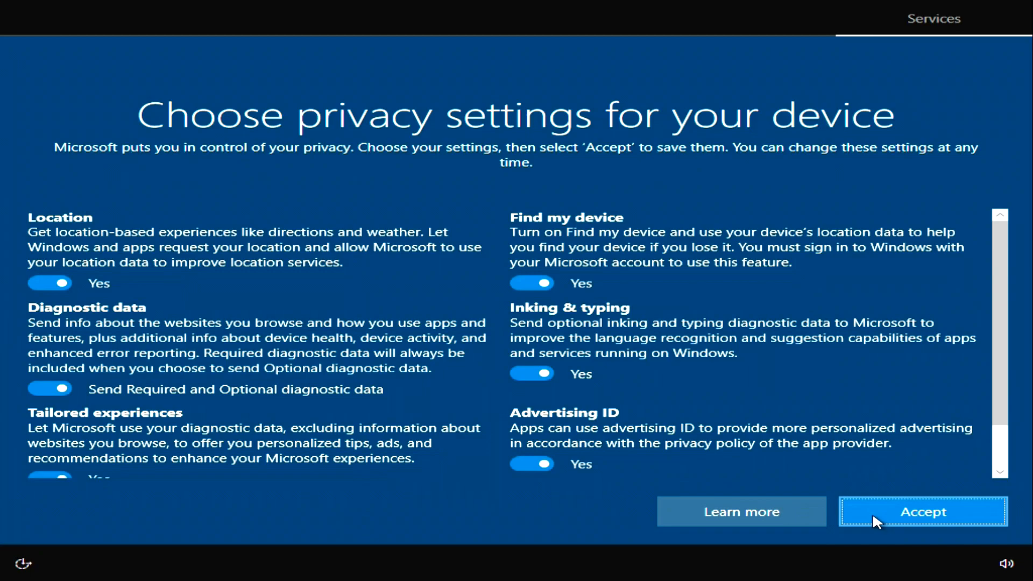
pyautogui.click(922, 511)
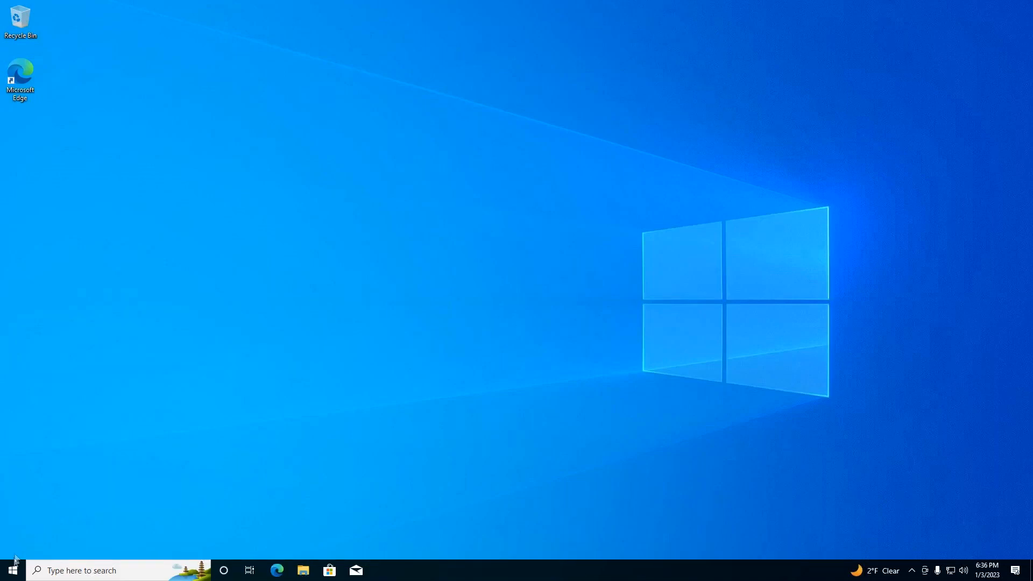
# Check Settings > Update & Security > Activation for Windows 10 Pro's digital license, then close Settings
pyautogui.click(12, 569)
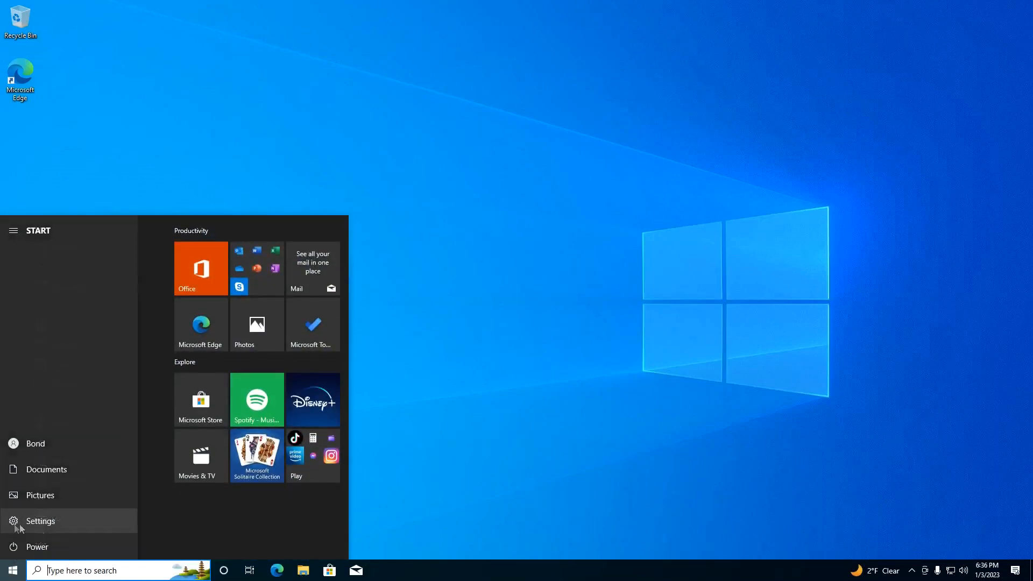
pyautogui.click(39, 521)
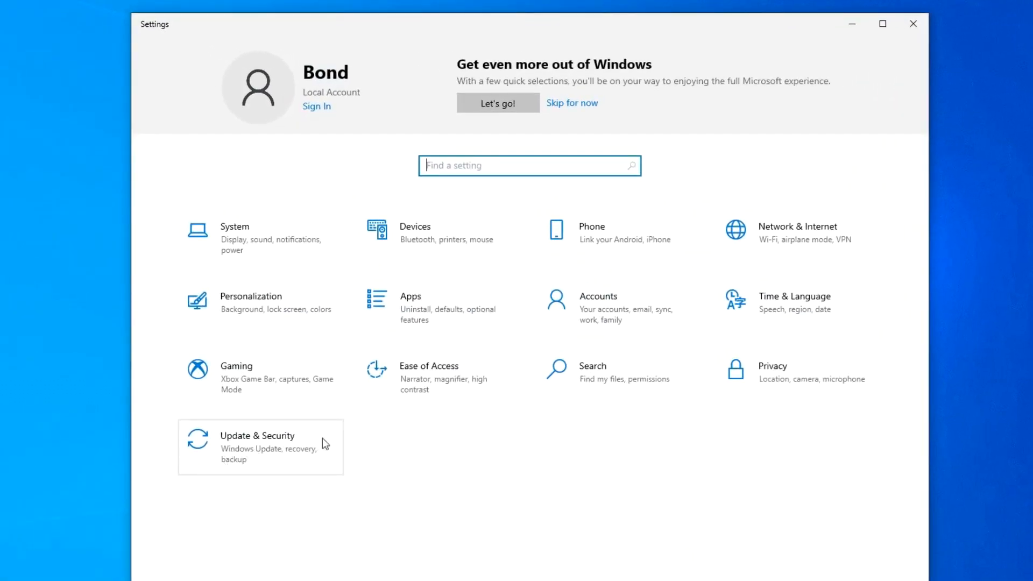
pyautogui.click(257, 447)
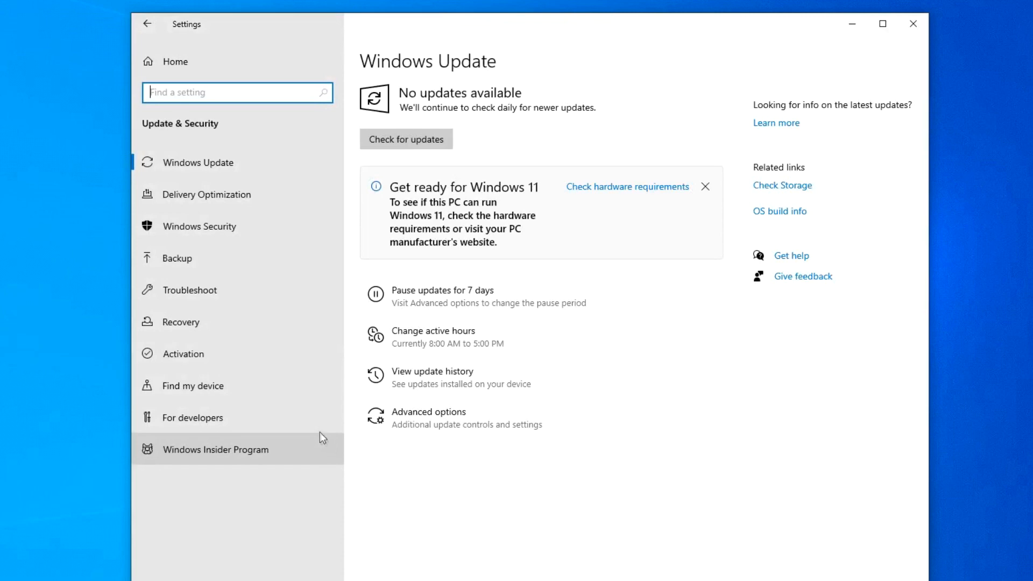
pyautogui.click(182, 353)
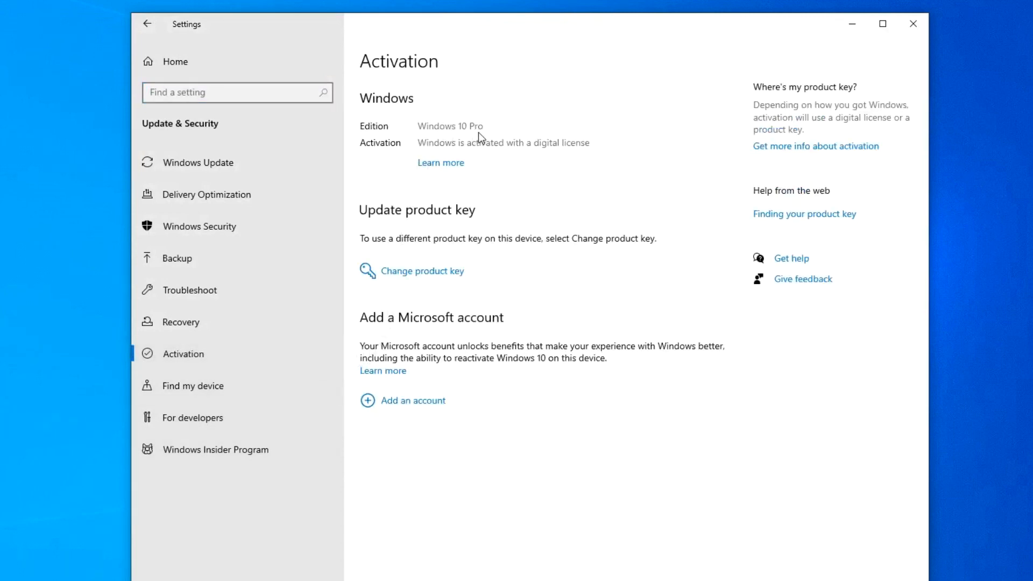
pyautogui.moveTo(555, 154)
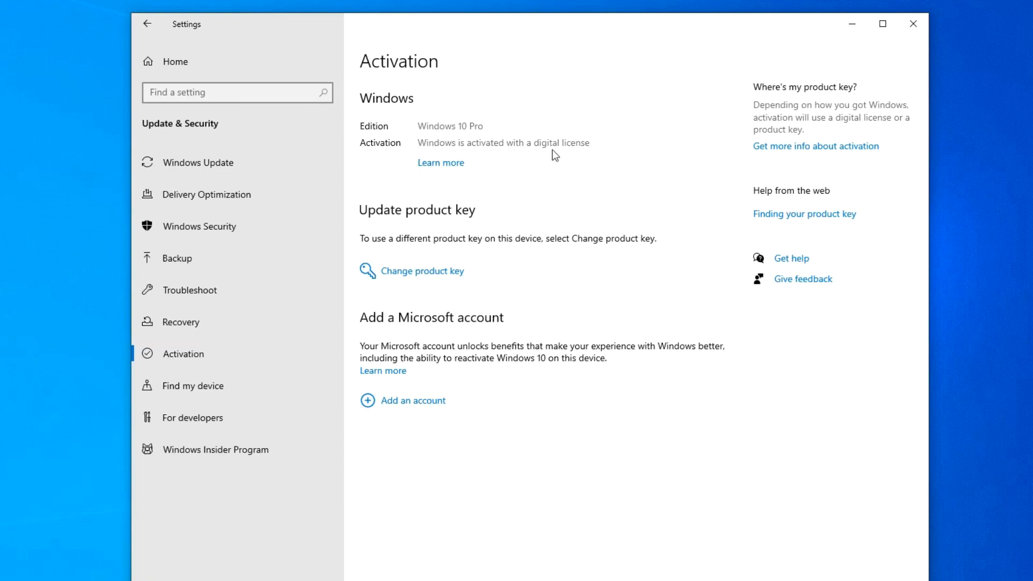
pyautogui.moveTo(907, 41)
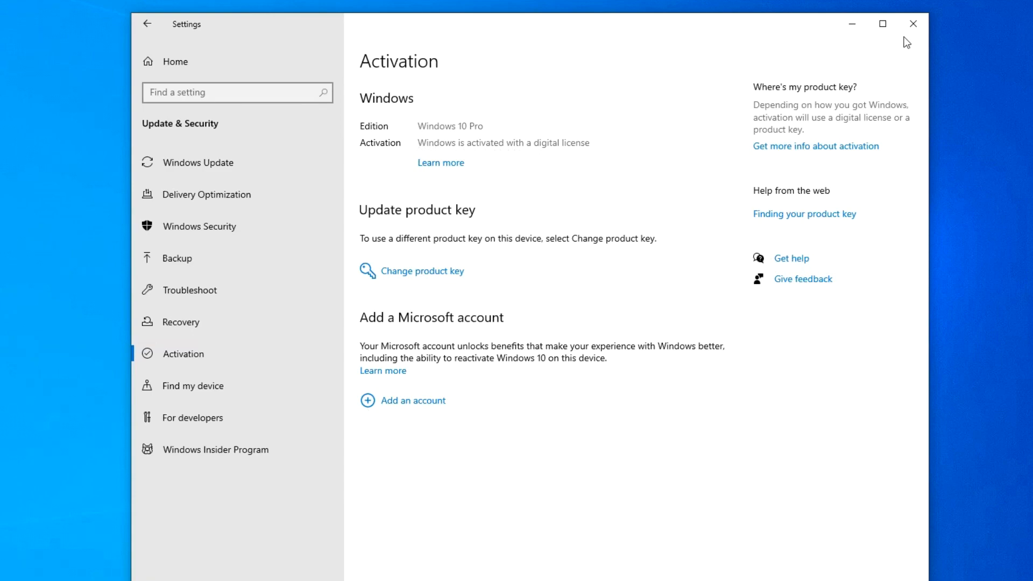
pyautogui.click(913, 24)
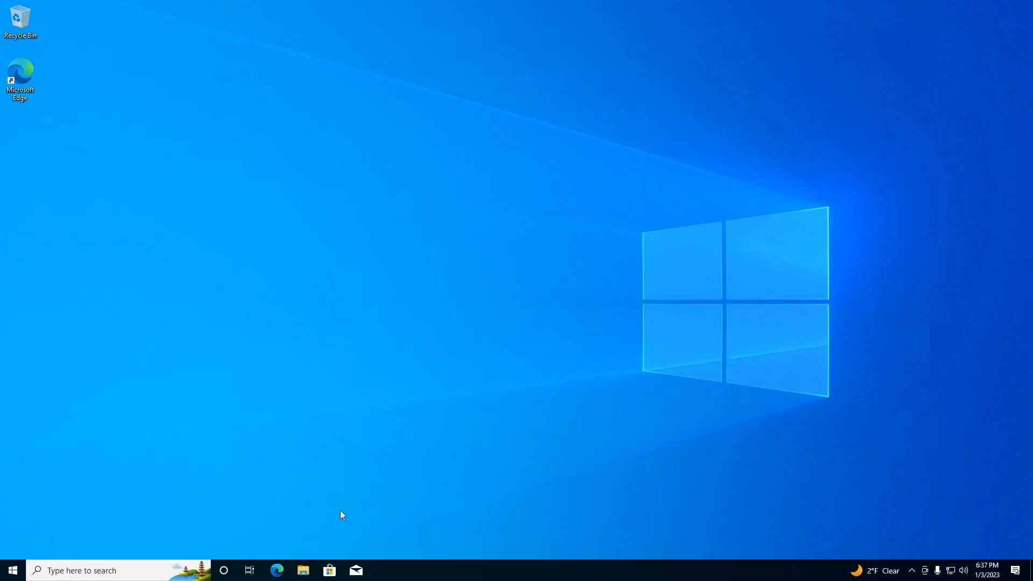
# Browse to C:\Windows.old\Users\user\Desktop in File Explorer
pyautogui.click(303, 569)
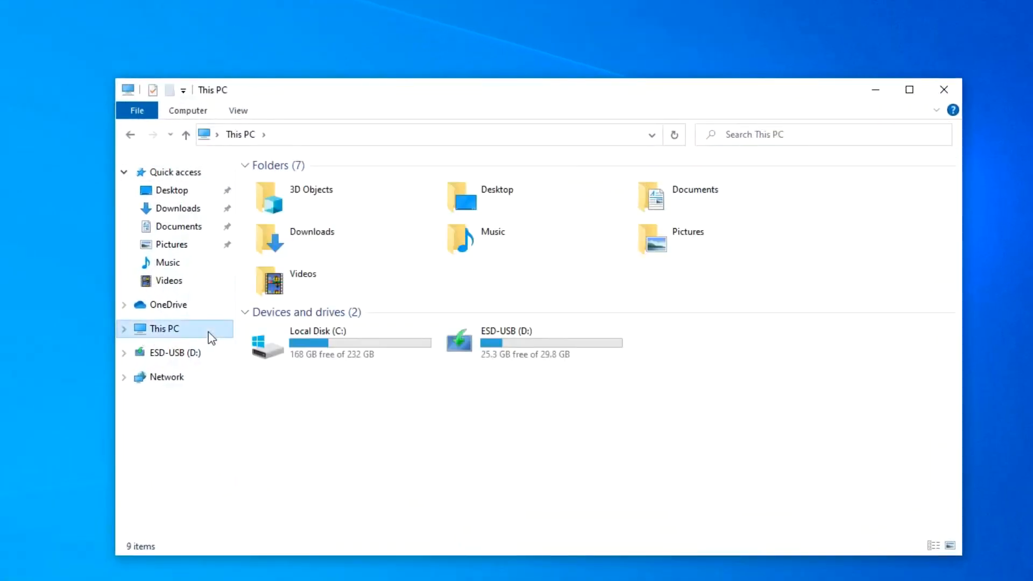
pyautogui.click(340, 342)
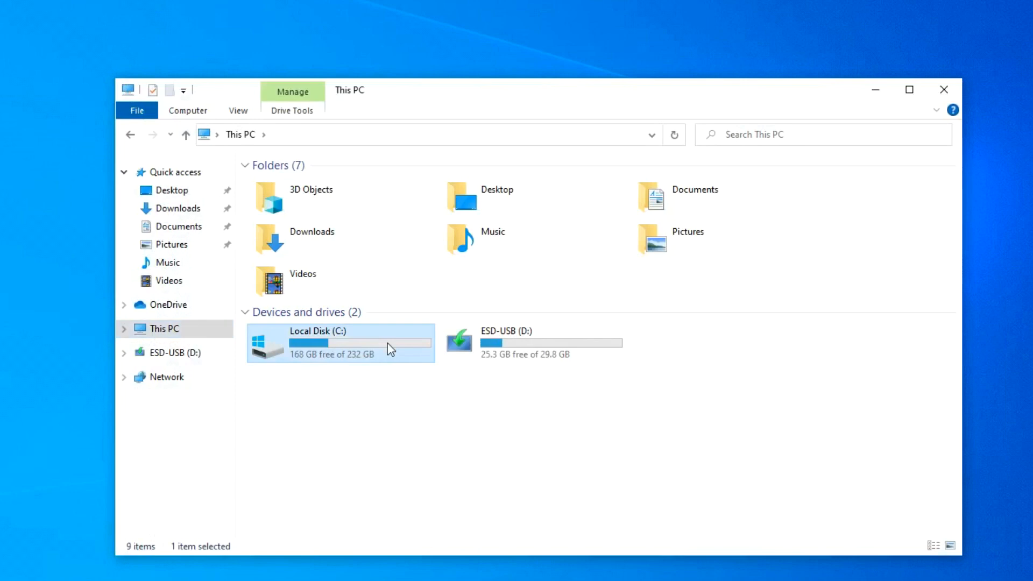
pyautogui.doubleClick(318, 342)
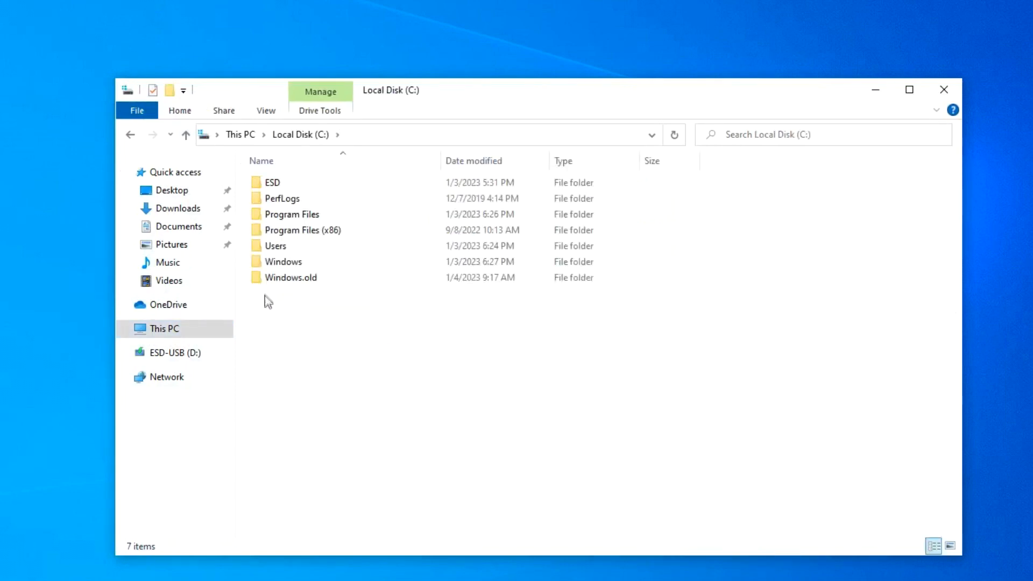
pyautogui.moveTo(318, 293)
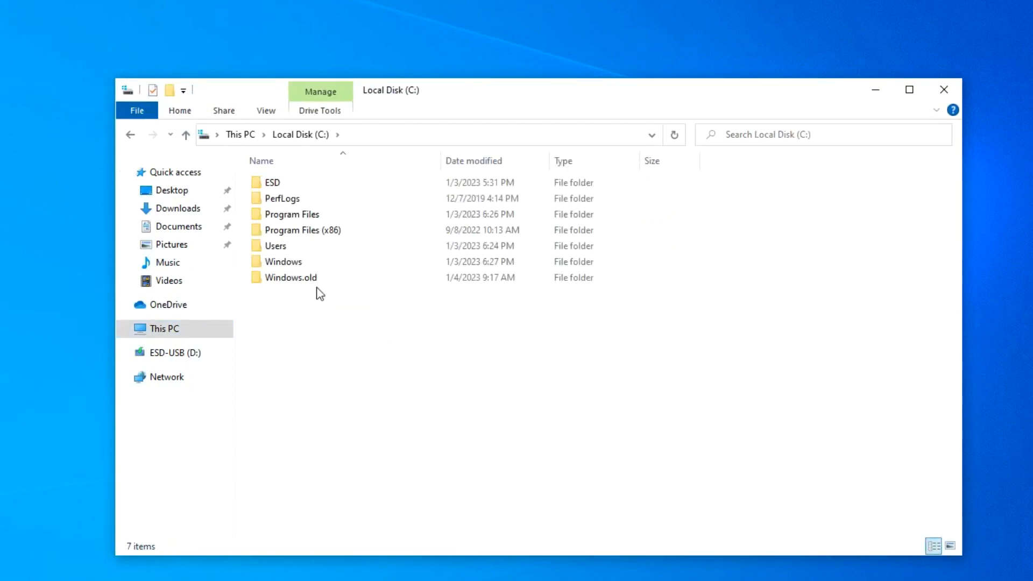
pyautogui.click(290, 278)
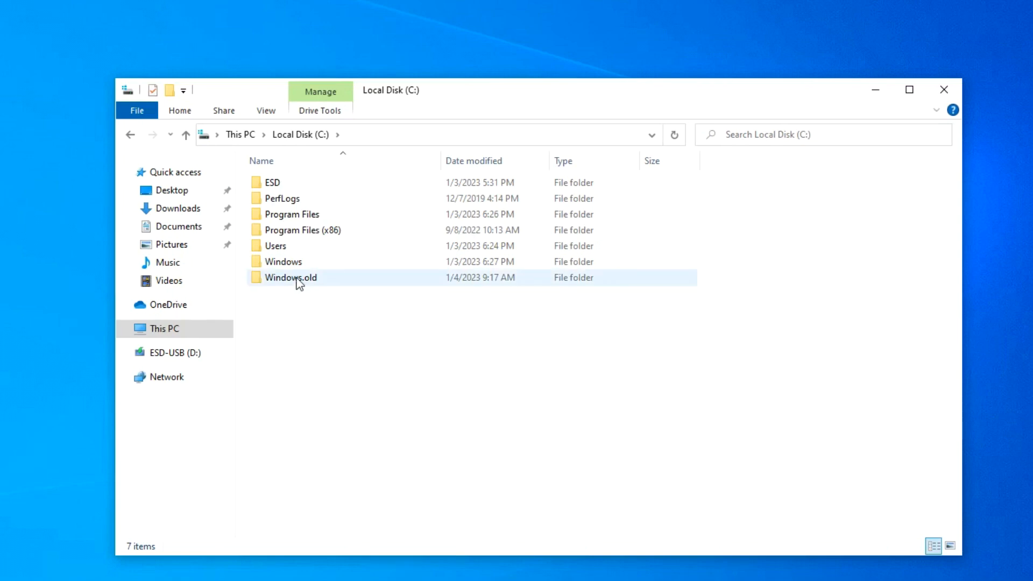
pyautogui.doubleClick(289, 278)
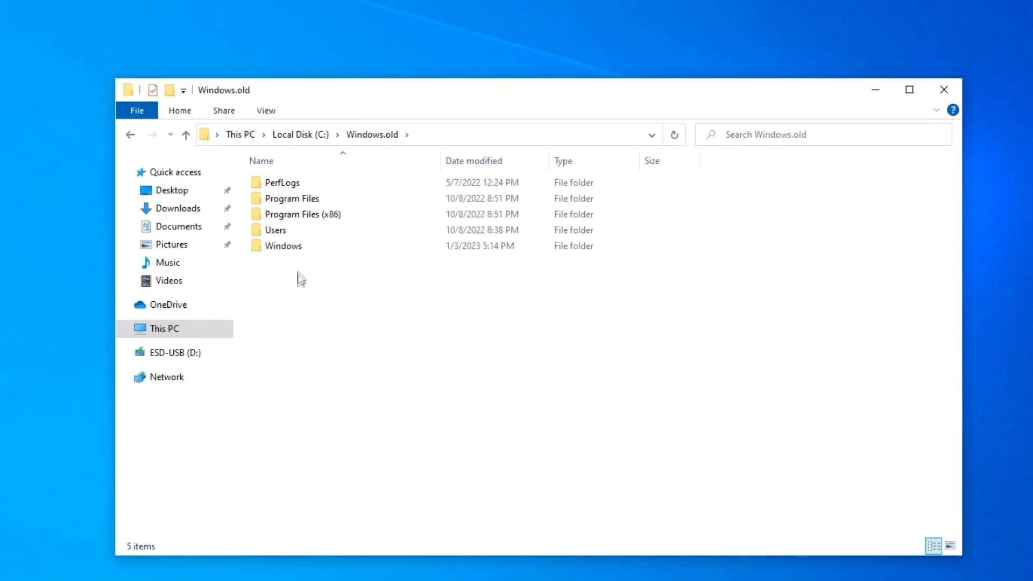
pyautogui.doubleClick(275, 229)
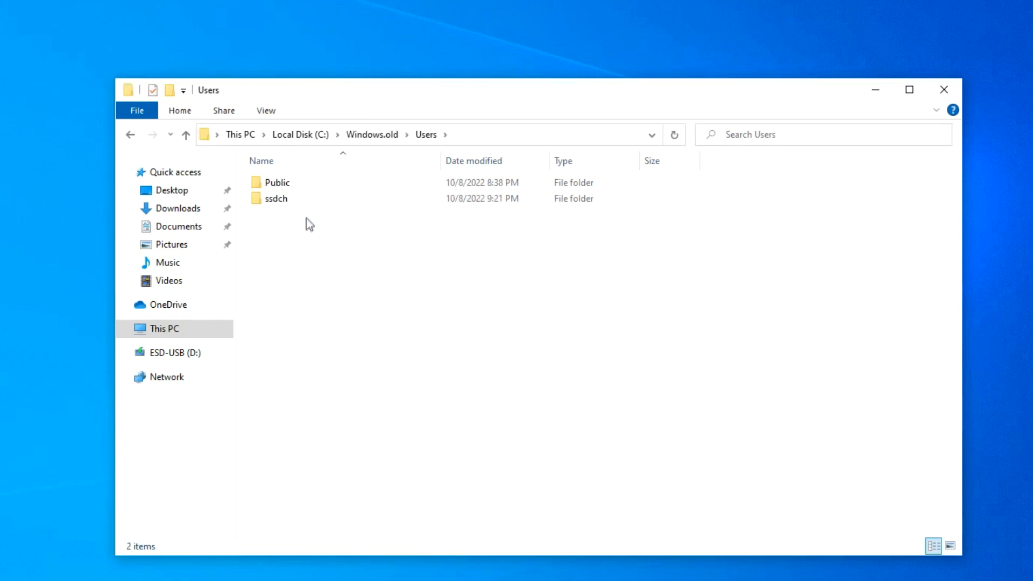
pyautogui.doubleClick(275, 199)
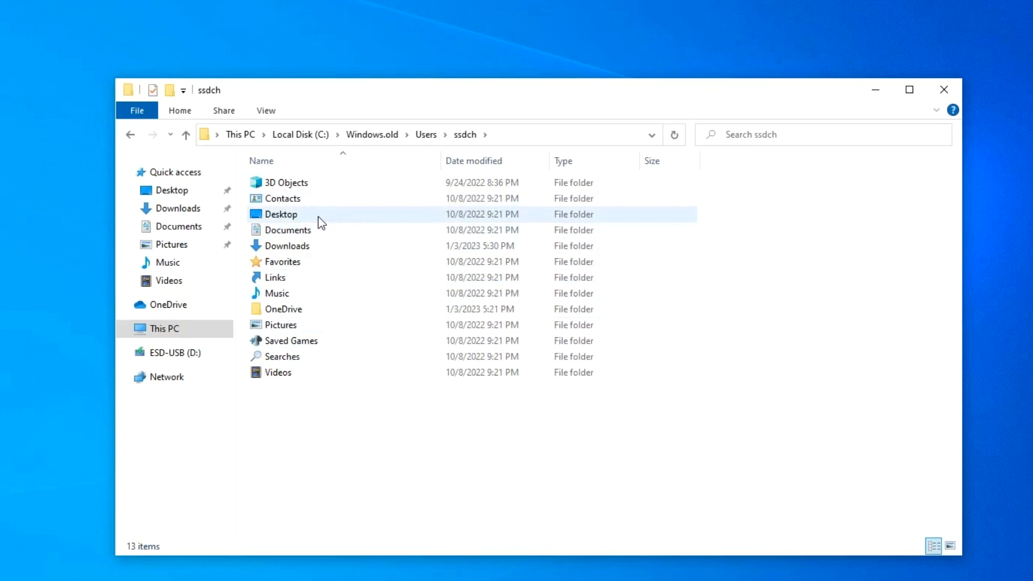
pyautogui.doubleClick(281, 214)
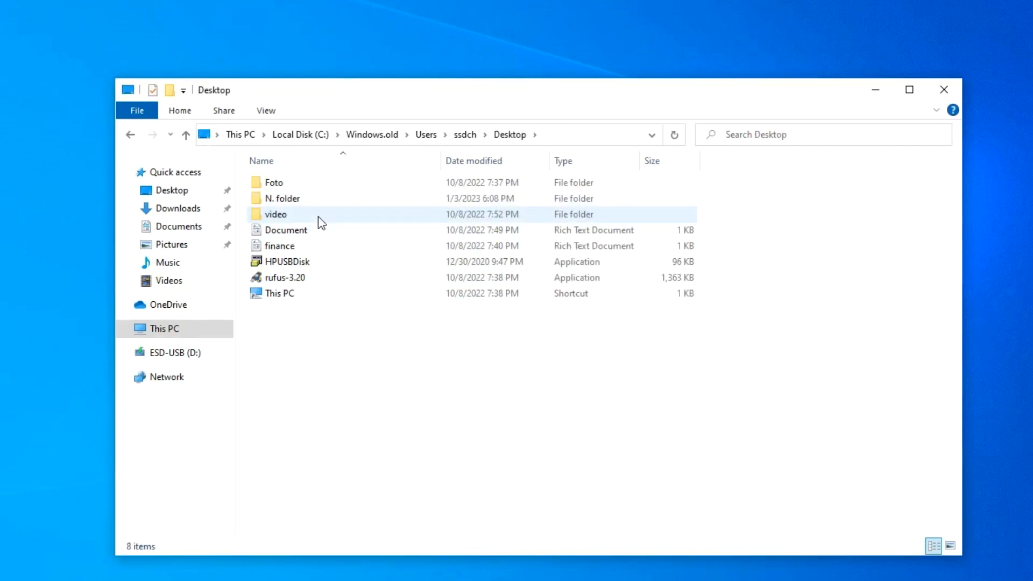
# Check the contents of the old video and Foto folders
pyautogui.doubleClick(275, 215)
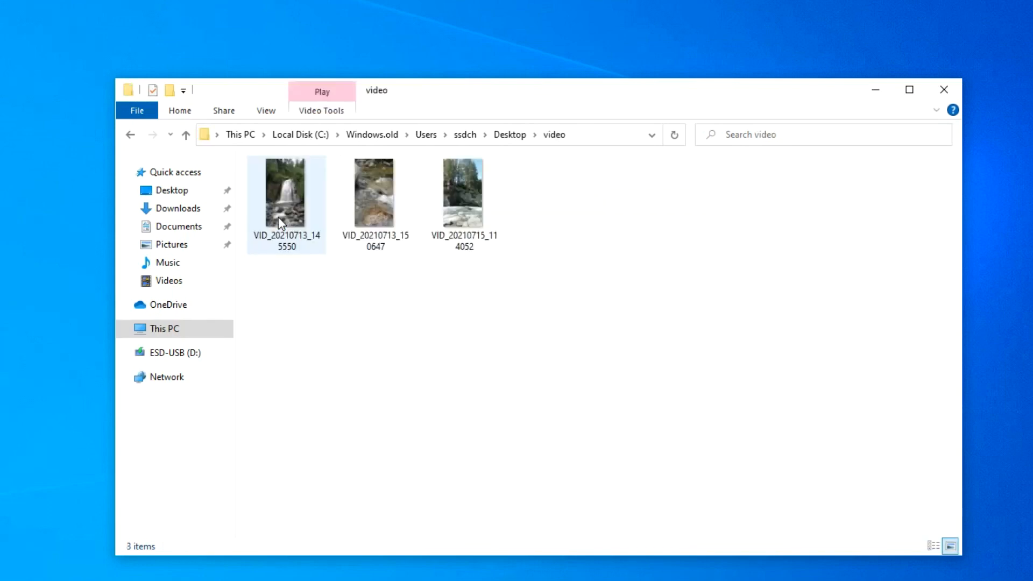
pyautogui.click(186, 134)
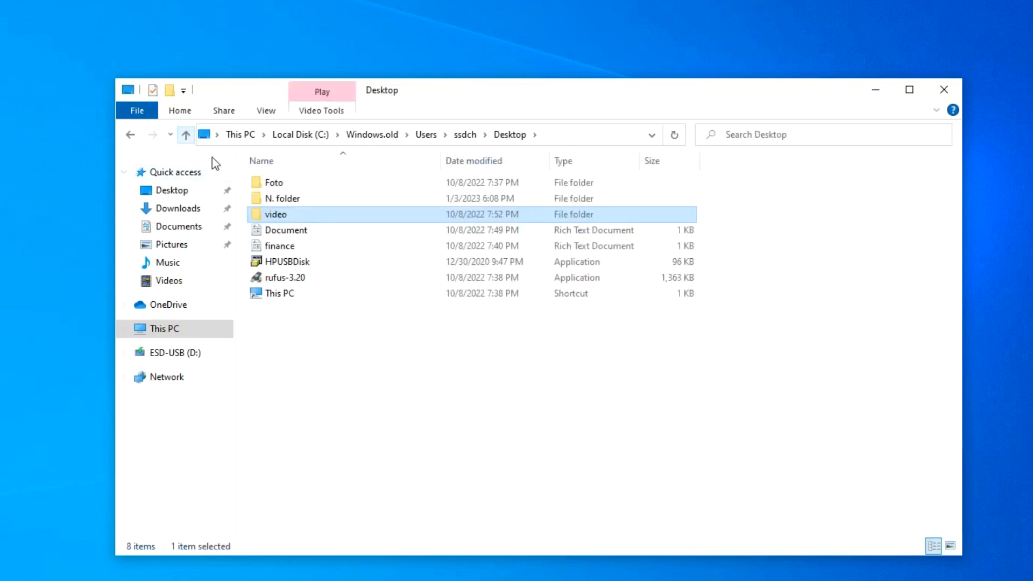
pyautogui.doubleClick(274, 182)
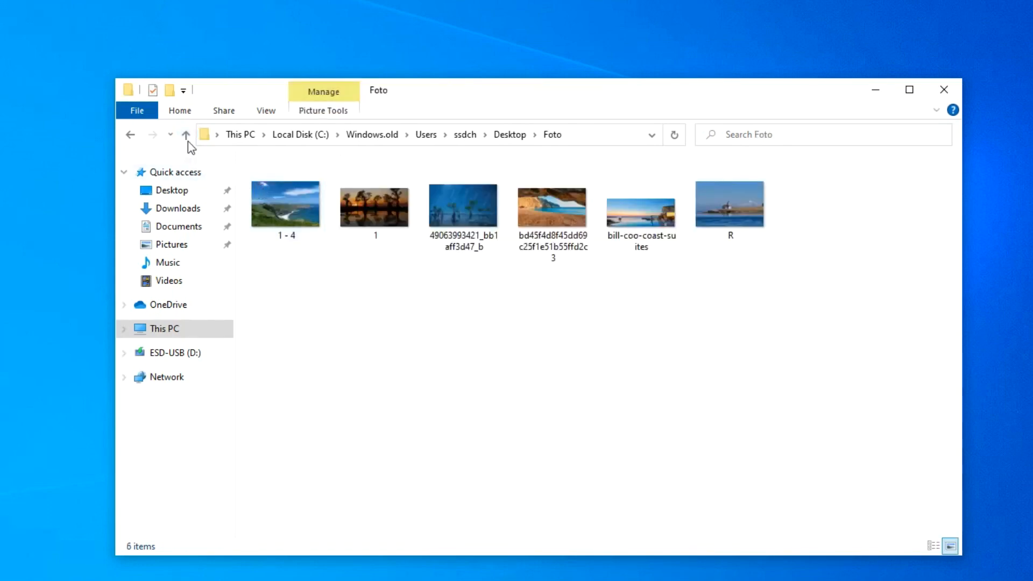
pyautogui.click(186, 135)
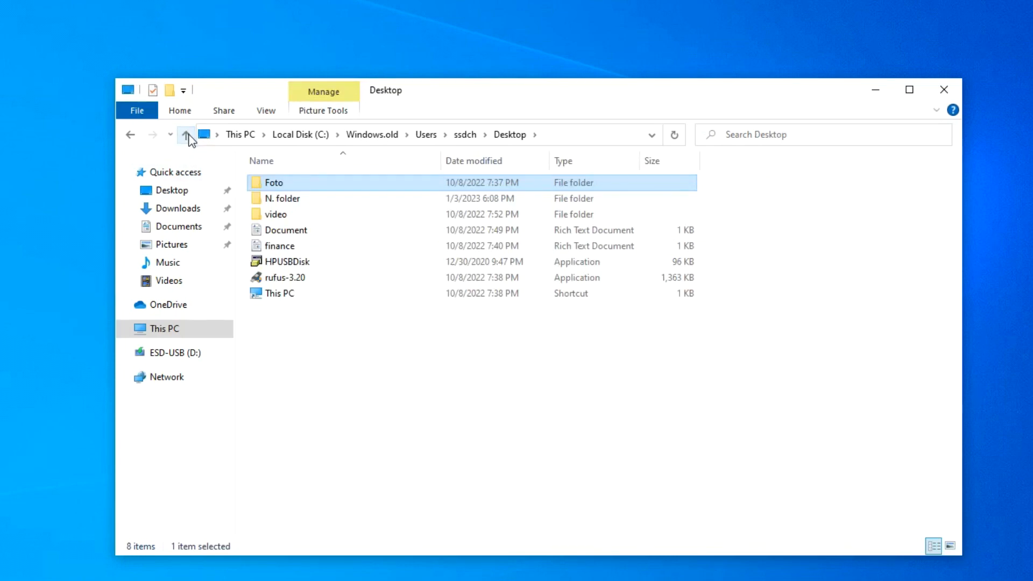
# Run aida64.exe from Windows.old\Program Files (x86)\AIDA64, then close it
pyautogui.click(187, 135)
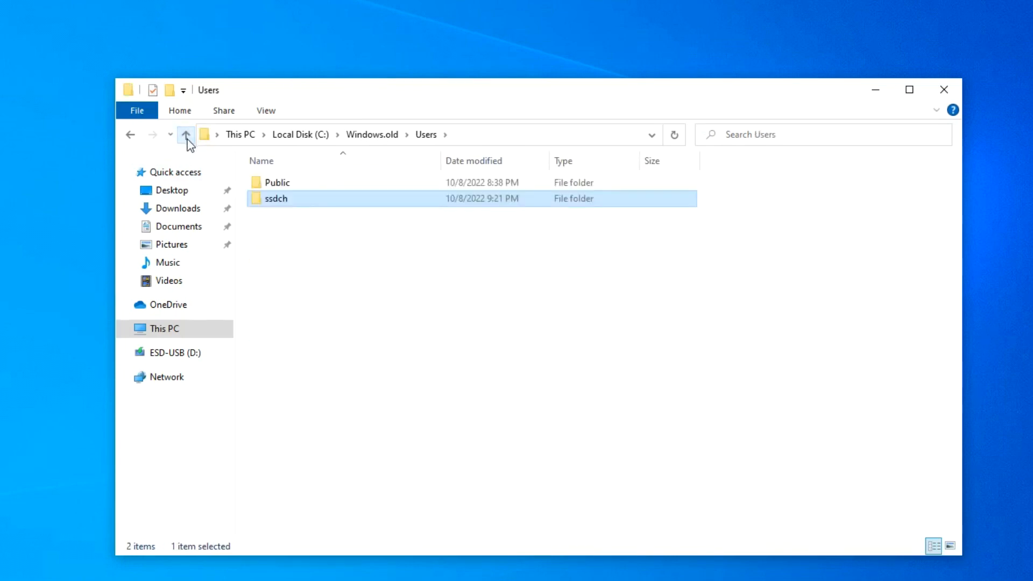
pyautogui.click(185, 134)
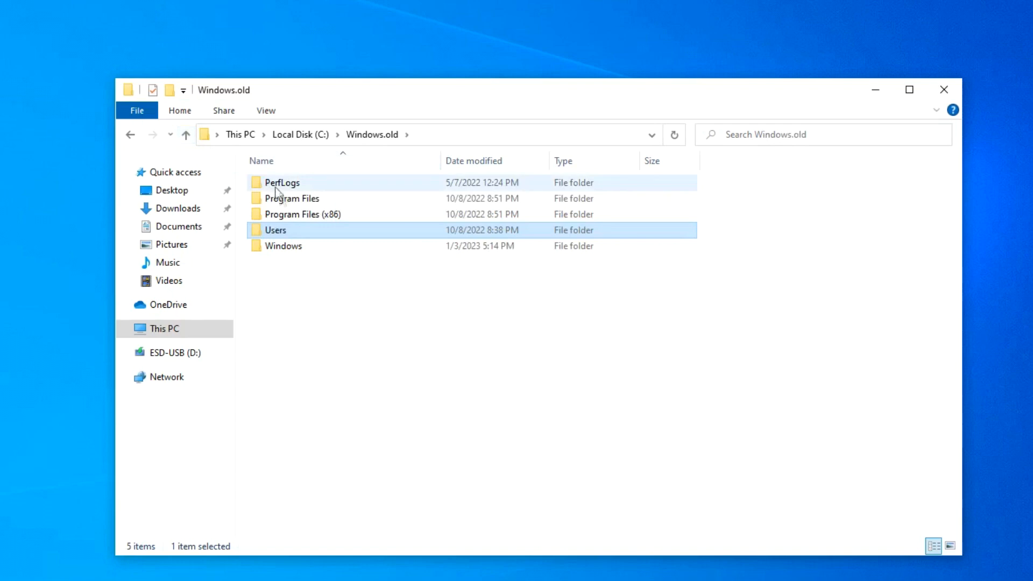
pyautogui.doubleClick(302, 213)
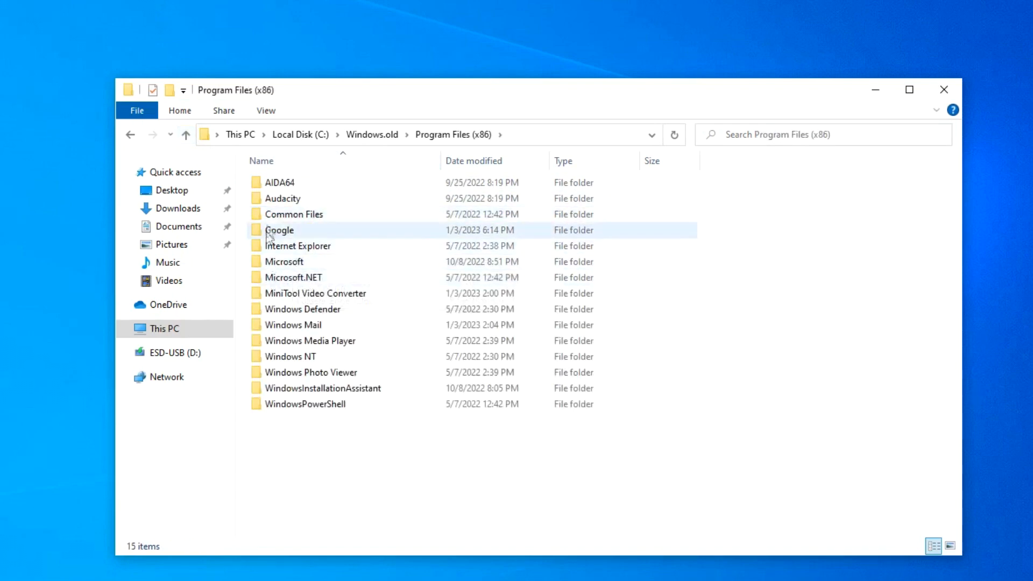
pyautogui.doubleClick(278, 182)
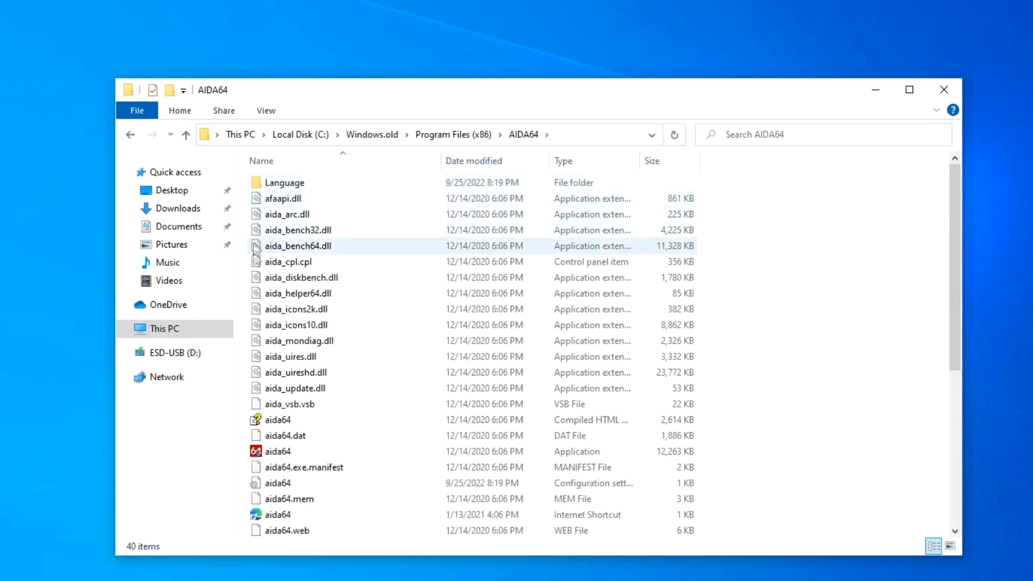
pyautogui.click(277, 452)
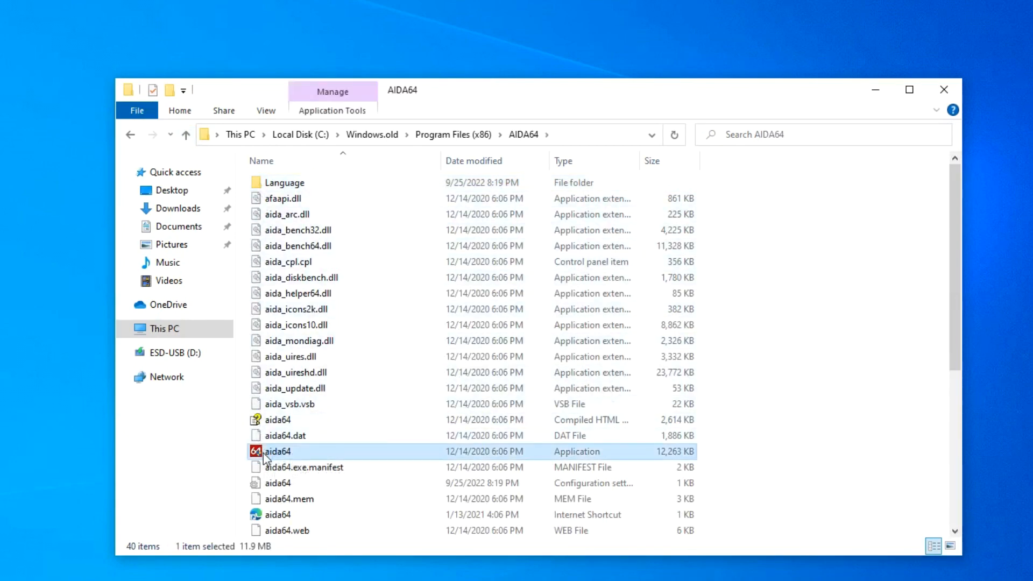
pyautogui.doubleClick(278, 451)
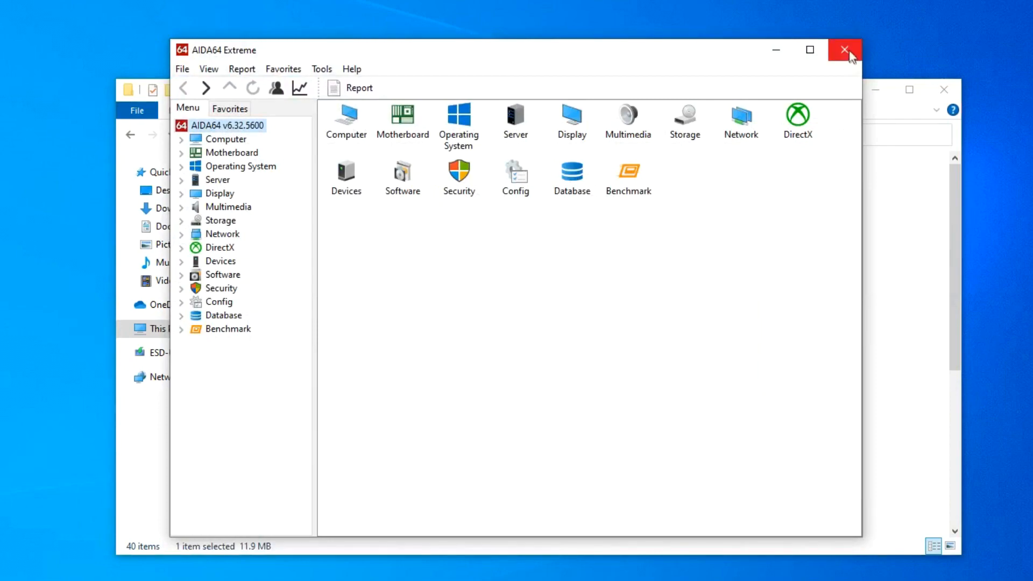
pyautogui.click(844, 50)
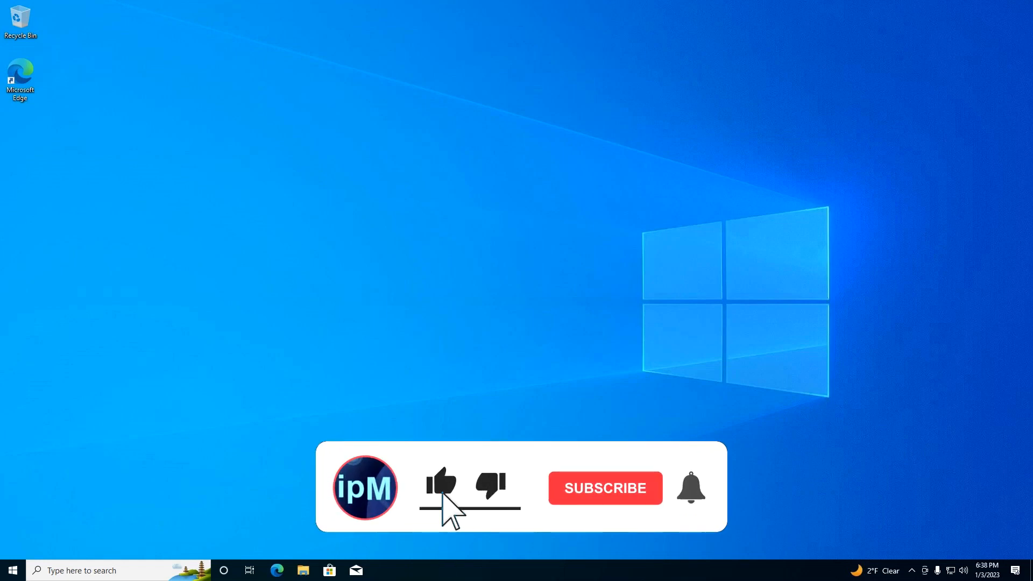
pyautogui.click(603, 487)
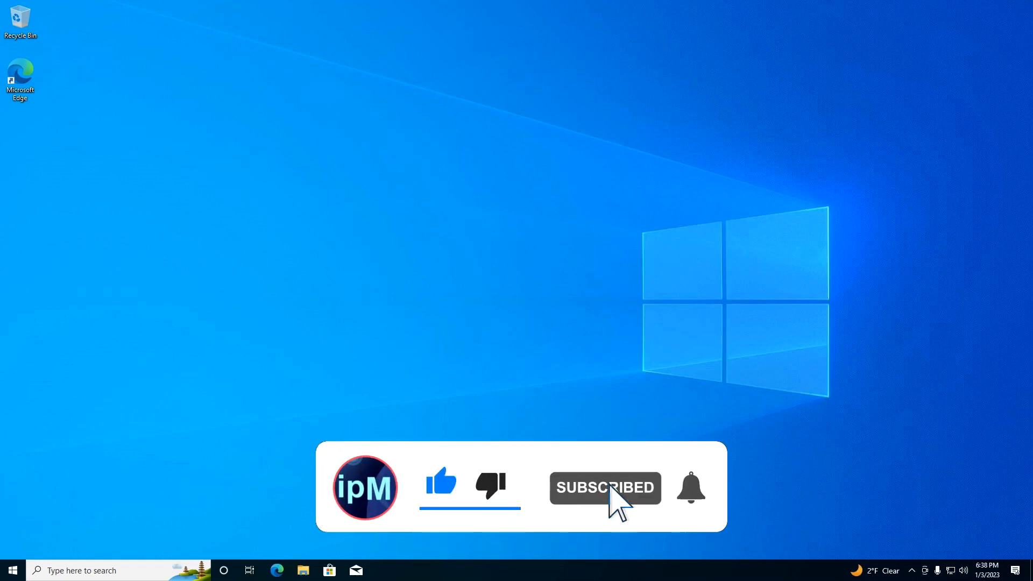
pyautogui.click(690, 487)
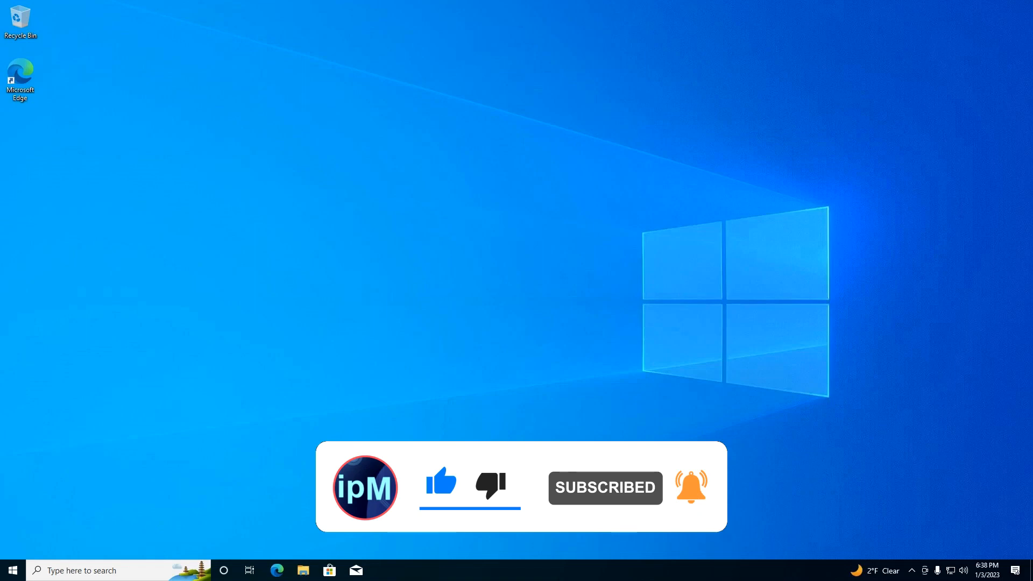